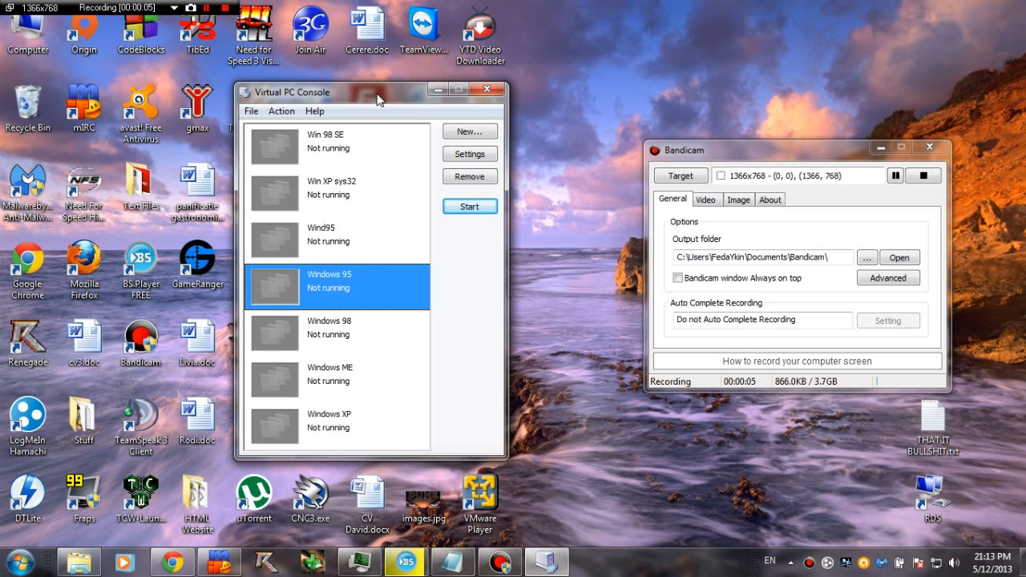
pyautogui.moveTo(606, 131)
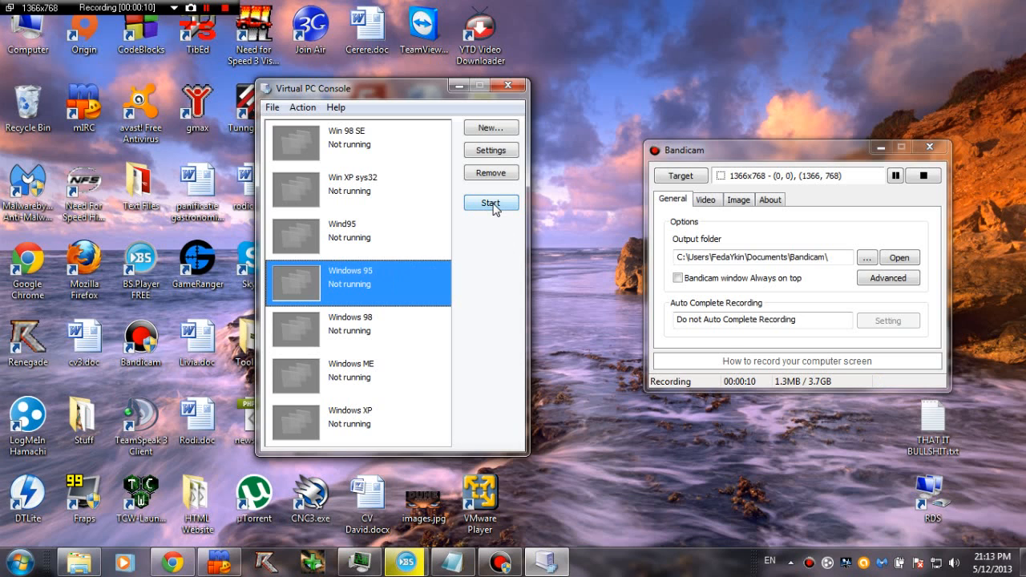
# - Start the Windows 95 virtual machine from the Virtual PC Console list
pyautogui.click(490, 202)
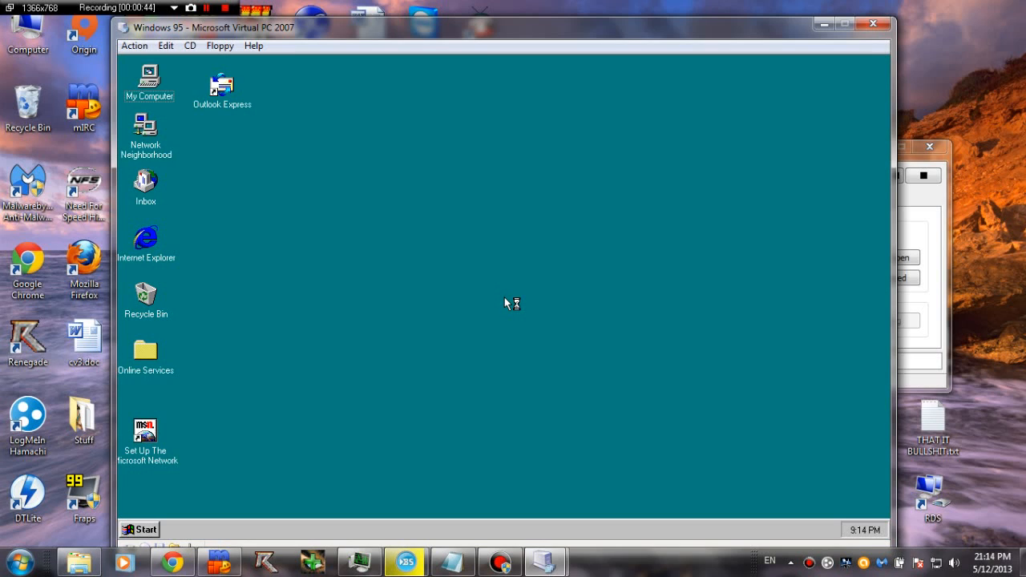
pyautogui.moveTo(484, 258)
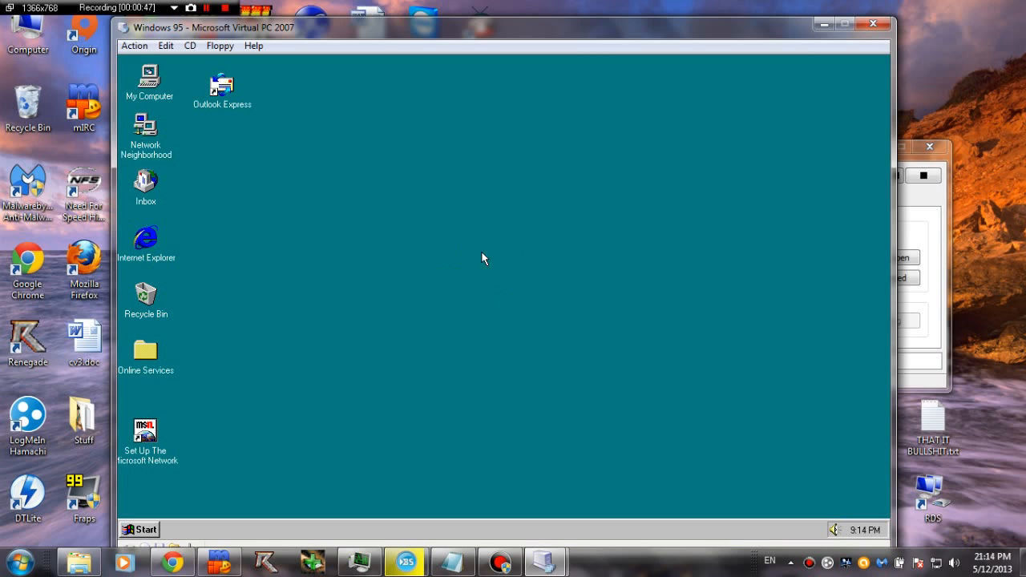
pyautogui.moveTo(702, 348)
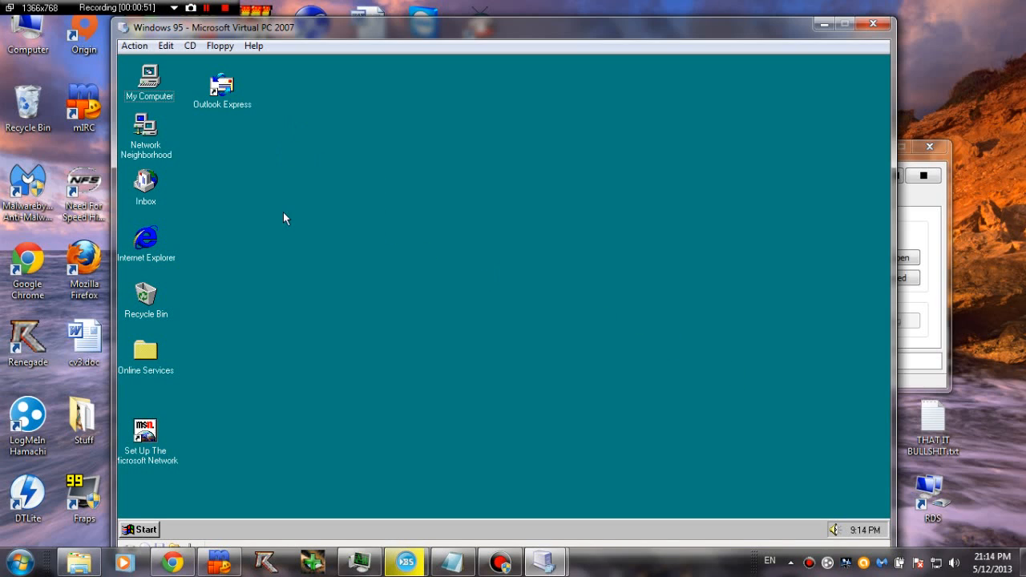
pyautogui.moveTo(472, 340)
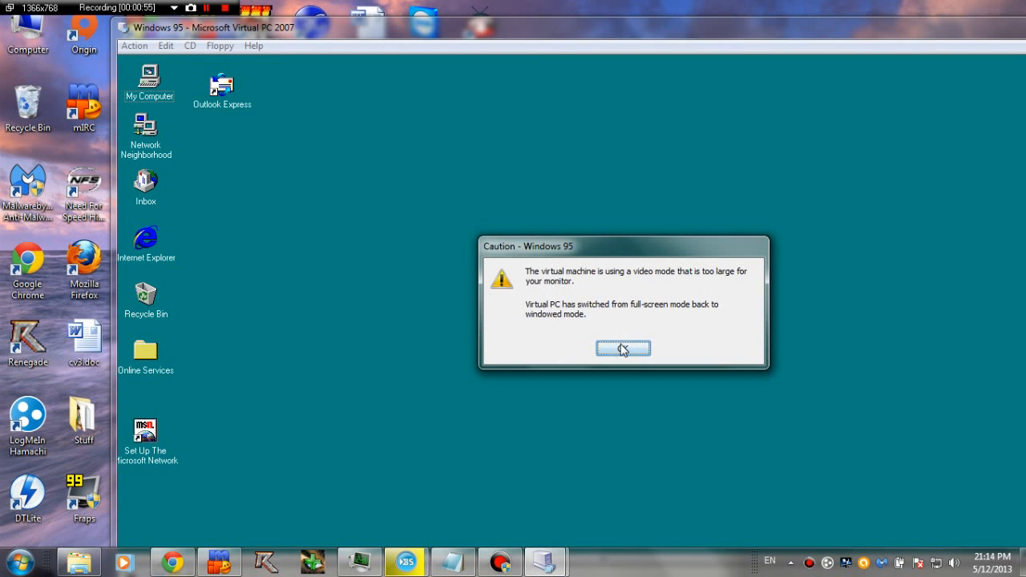
# - Dismiss the video-mode warning and apply the initial Display Properties settings
pyautogui.click(622, 348)
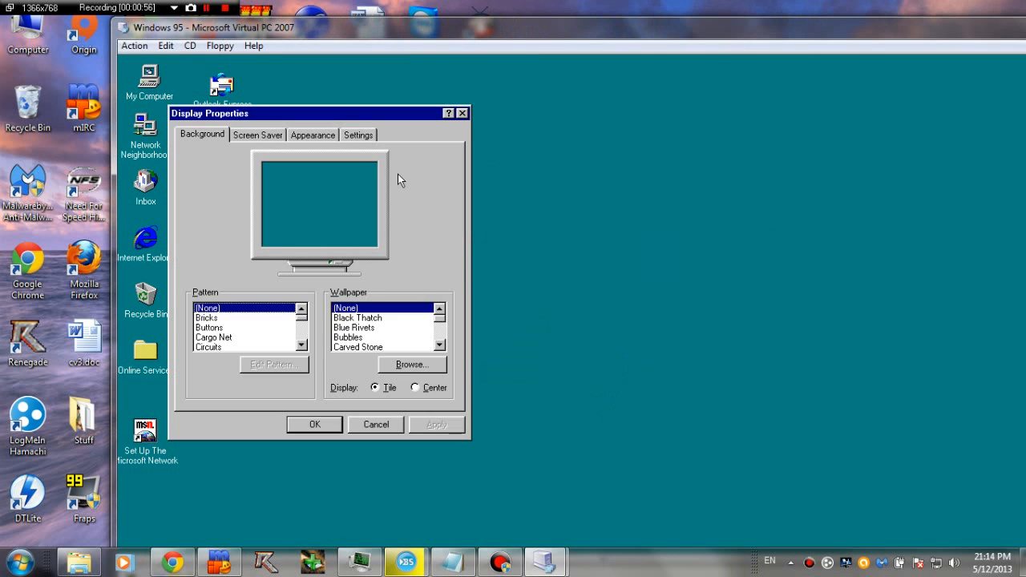
pyautogui.click(357, 134)
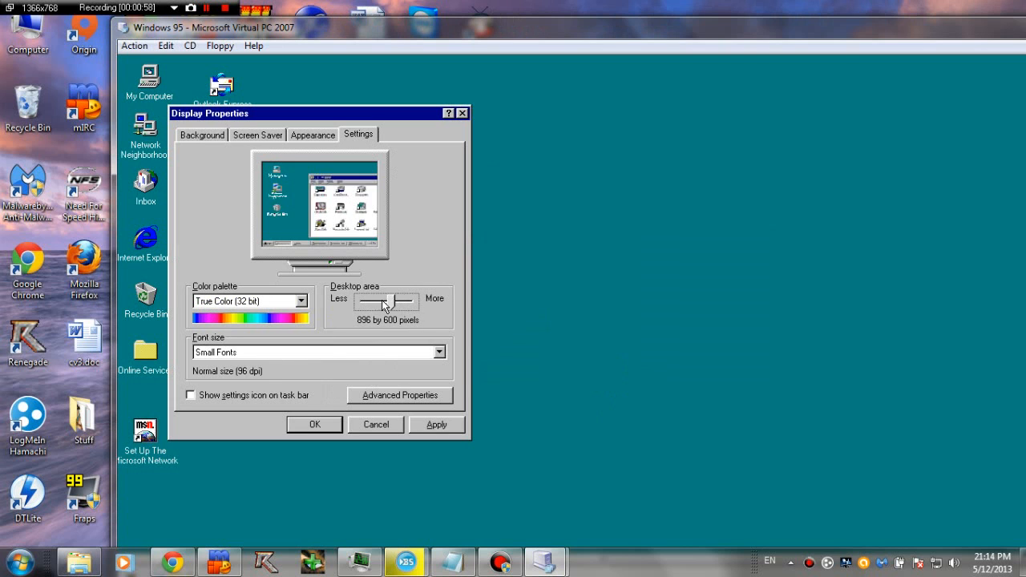
pyautogui.click(436, 423)
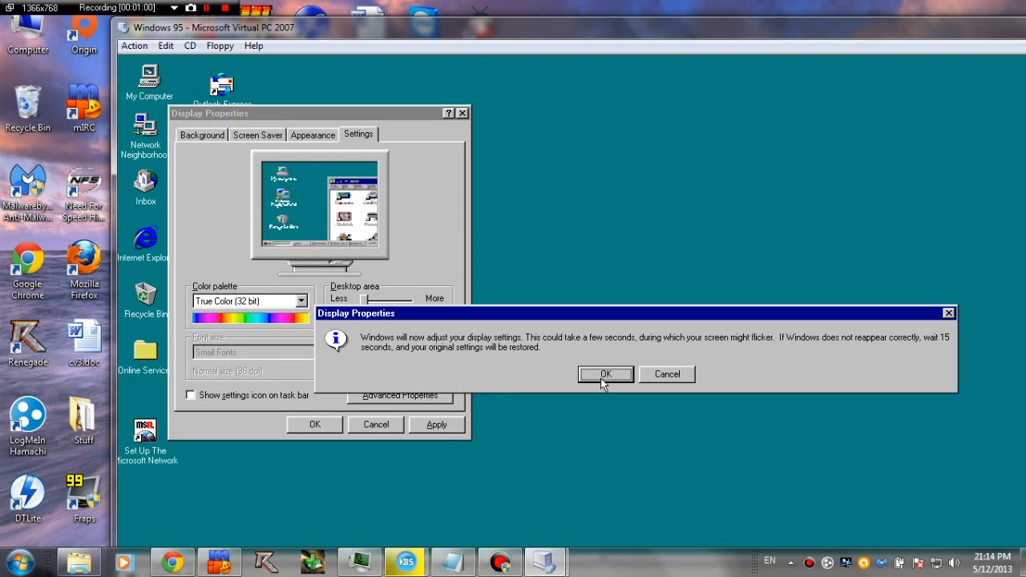
pyautogui.click(606, 373)
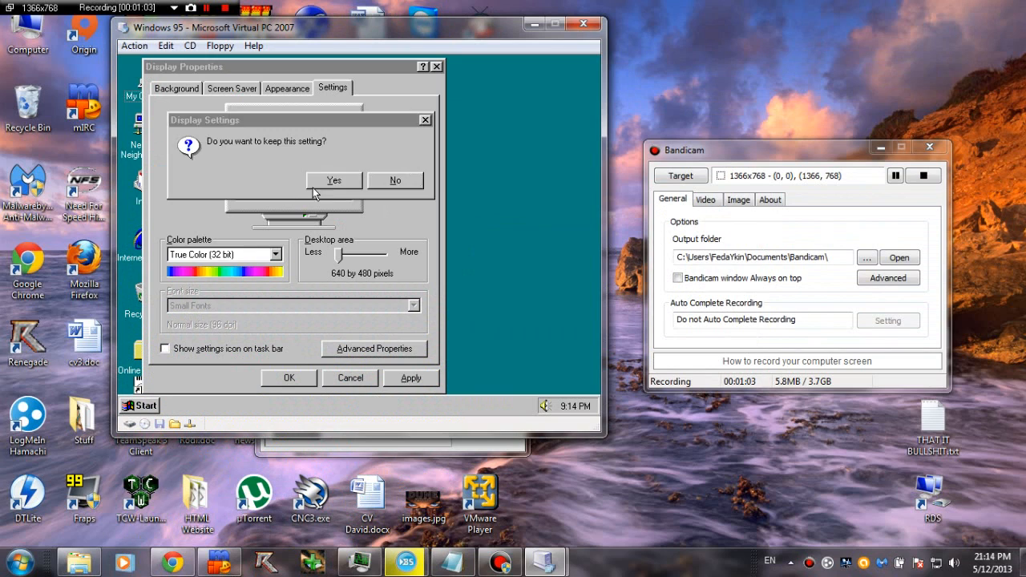
pyautogui.click(333, 180)
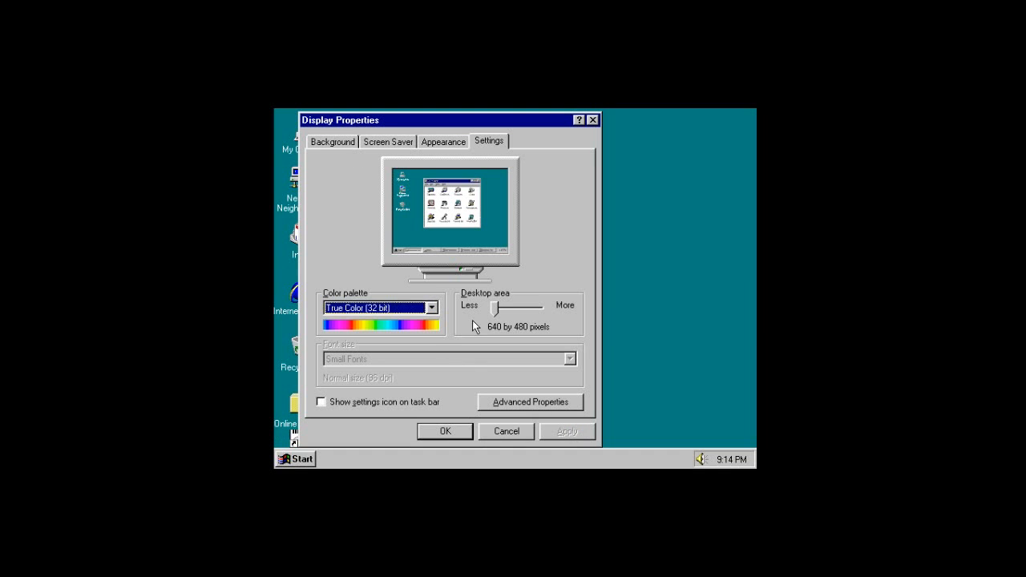
# - Raise the desktop area to 1024 by 768 pixels, apply it and close Display Properties
pyautogui.moveTo(497, 308); pyautogui.dragTo(532, 308)
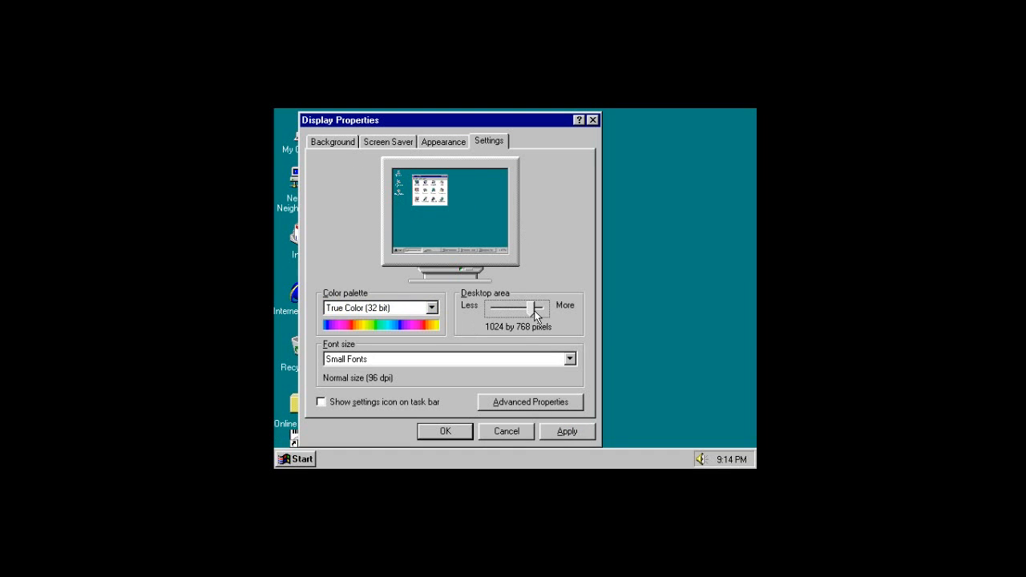
pyautogui.click(566, 431)
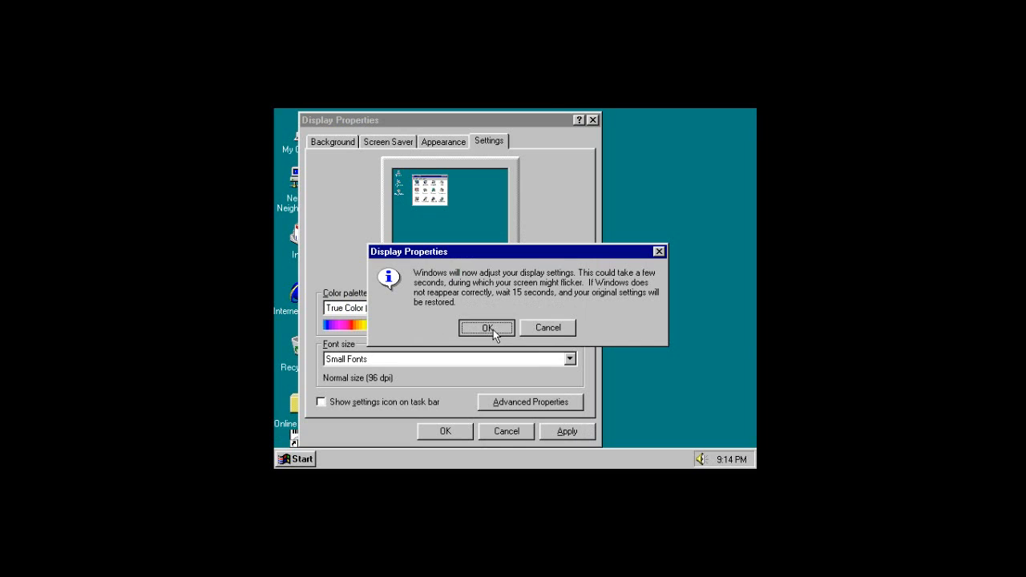
pyautogui.click(486, 327)
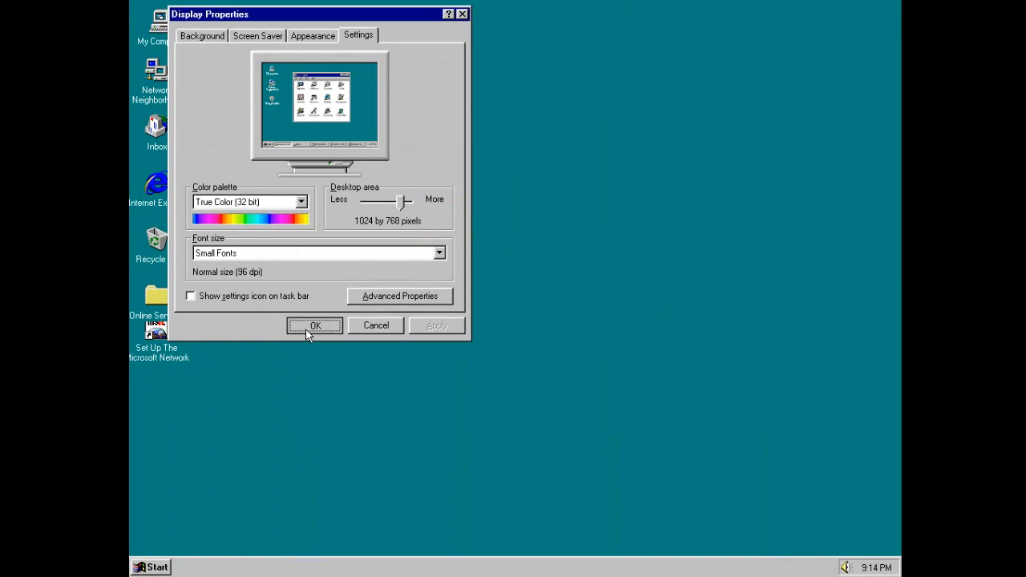
pyautogui.click(314, 326)
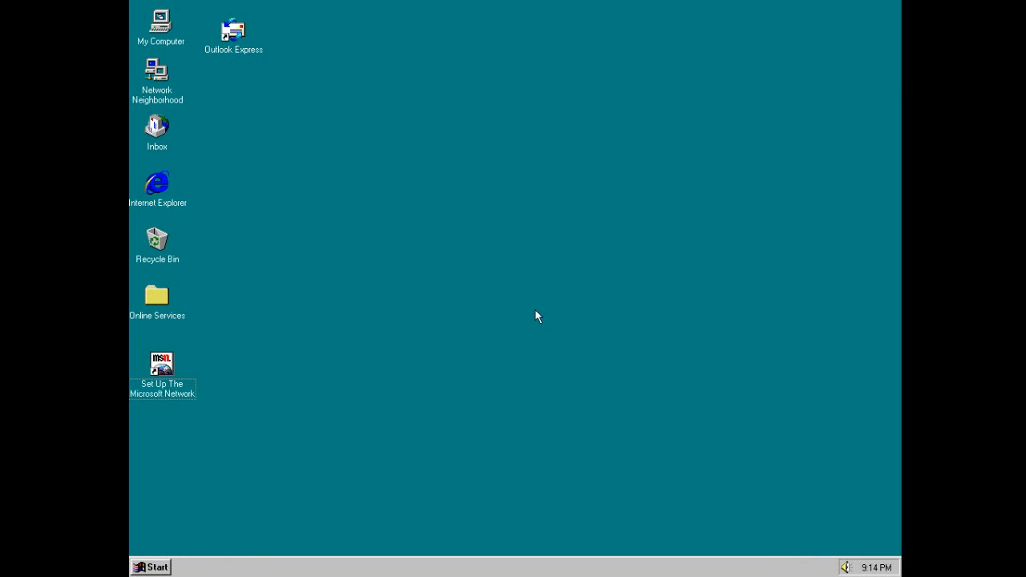
pyautogui.moveTo(632, 337)
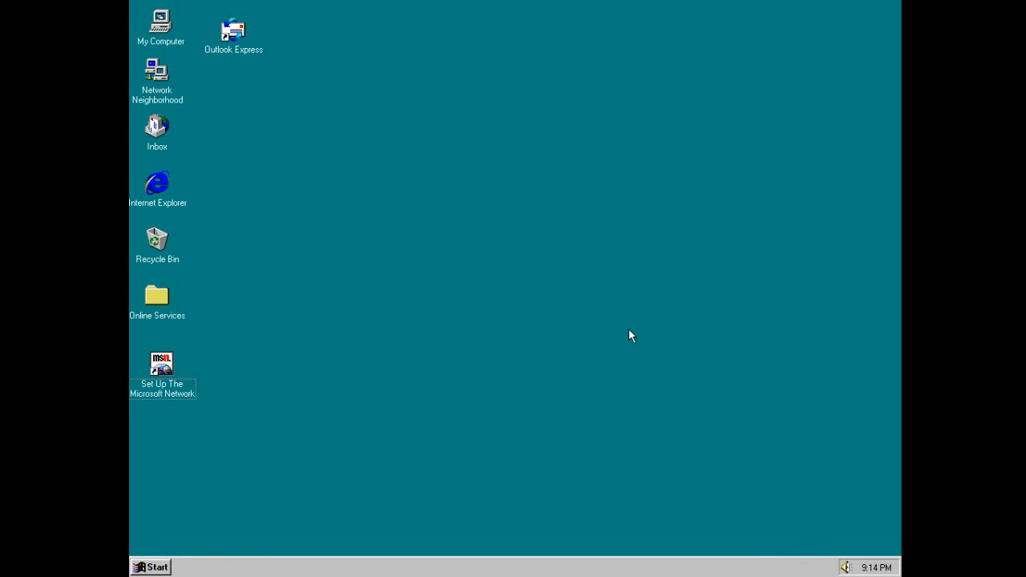
pyautogui.click(234, 32)
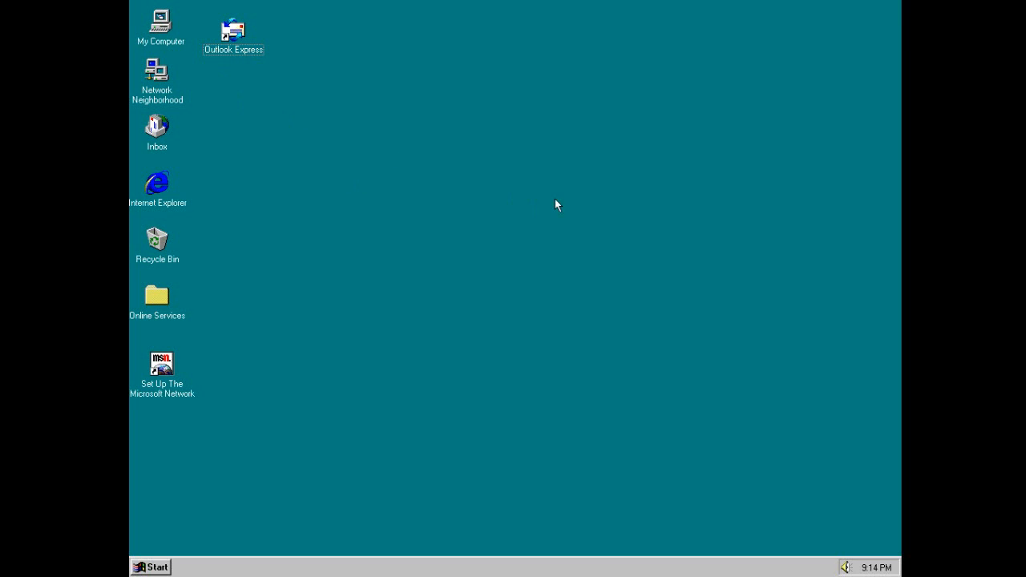
pyautogui.moveTo(561, 202)
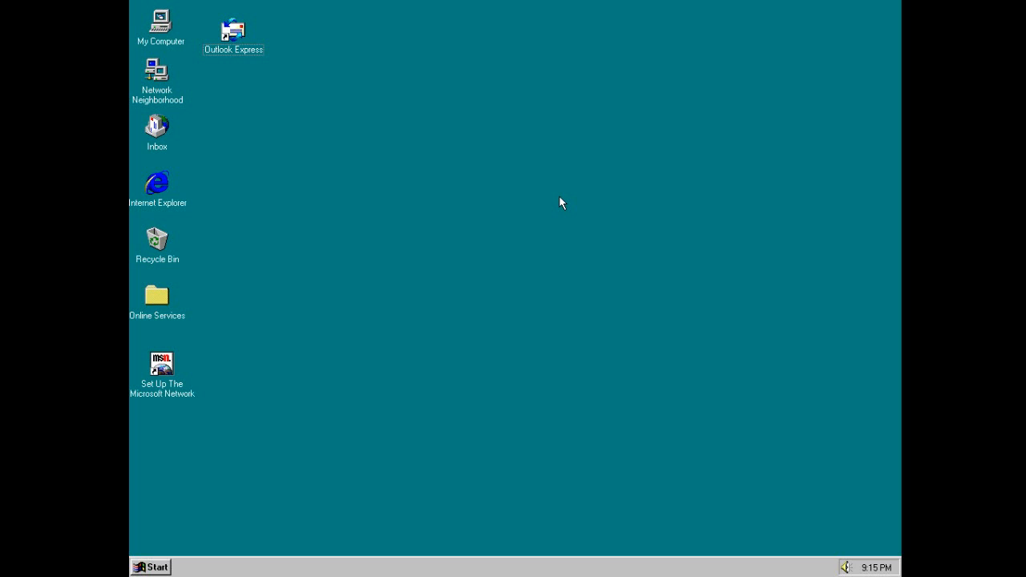
pyautogui.moveTo(736, 178)
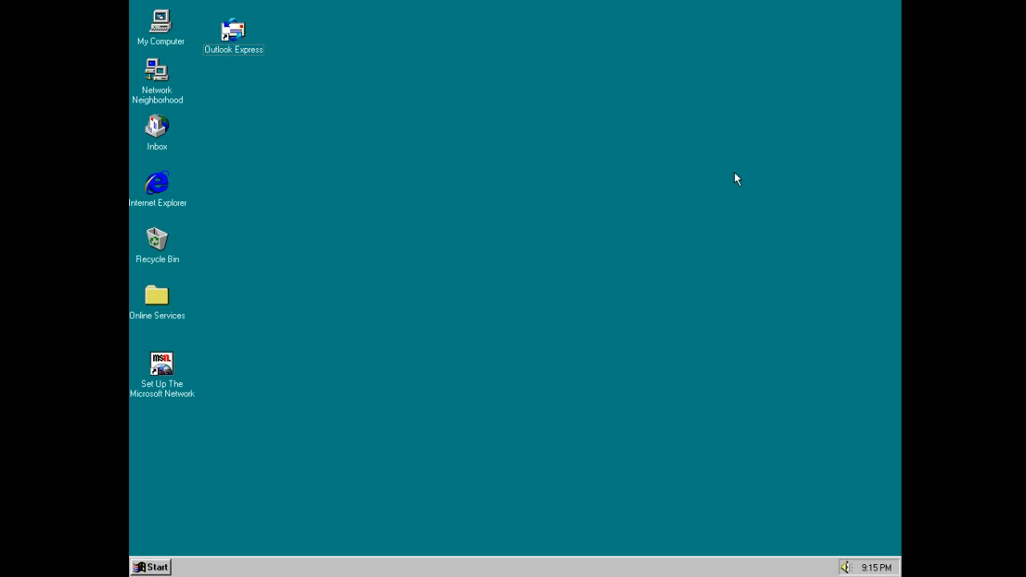
pyautogui.moveTo(808, 327)
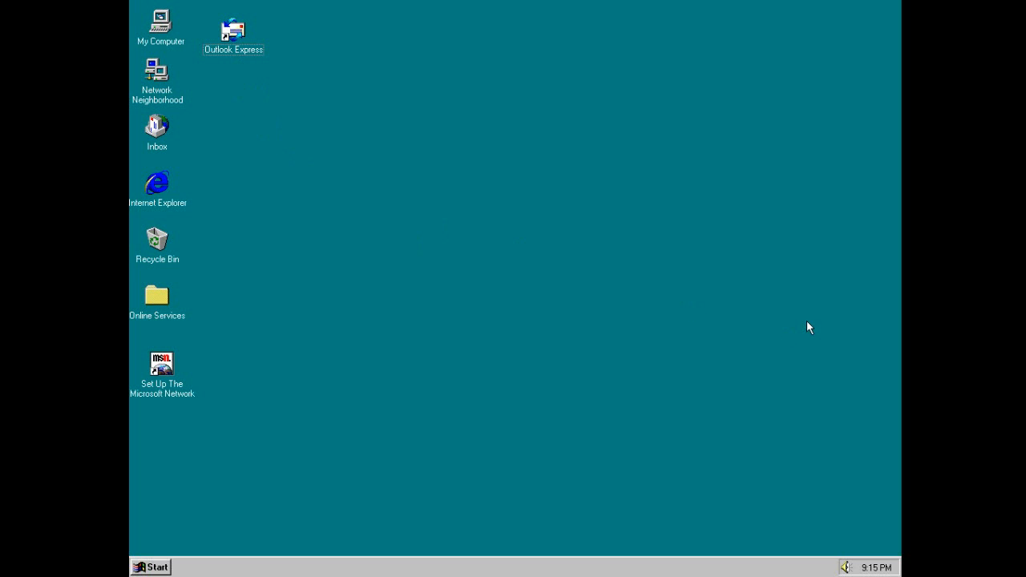
pyautogui.moveTo(833, 237)
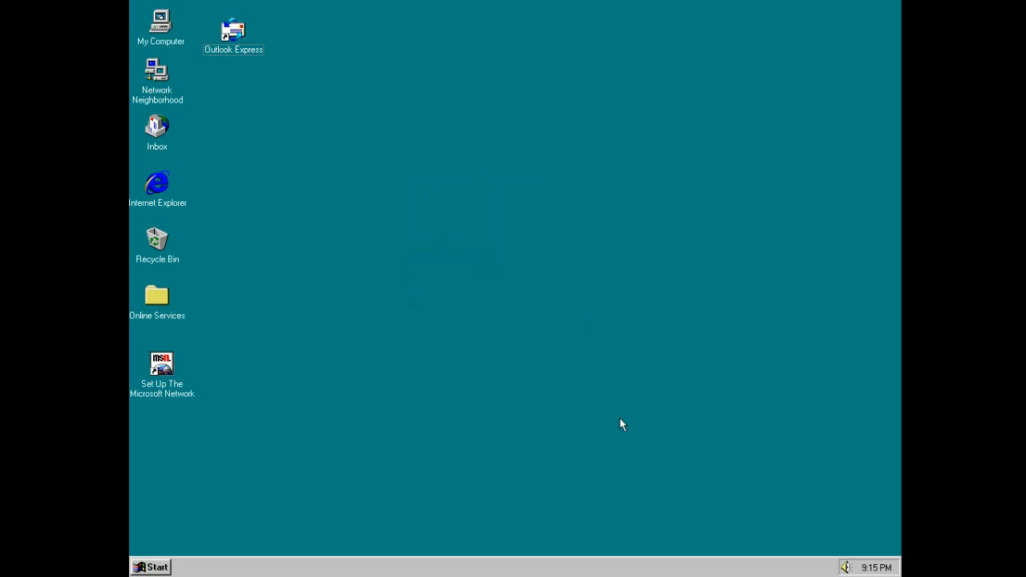
pyautogui.rightClick(622, 423)
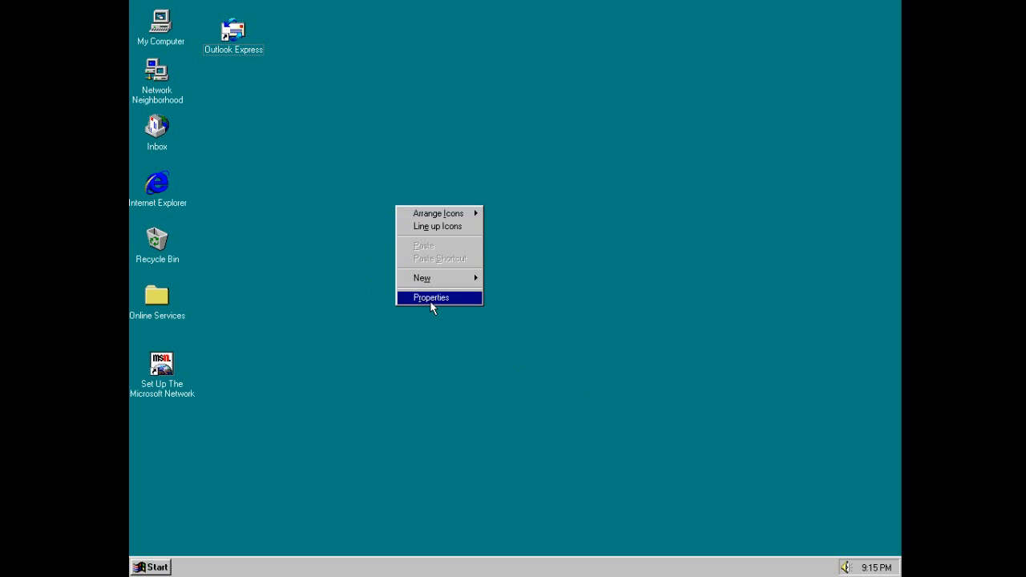
pyautogui.click(431, 296)
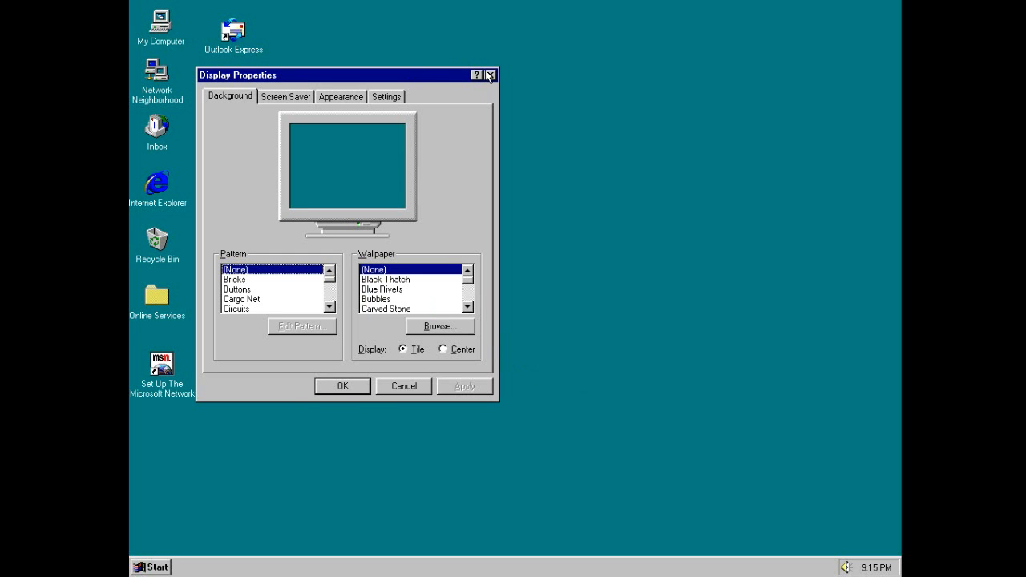
pyautogui.click(491, 75)
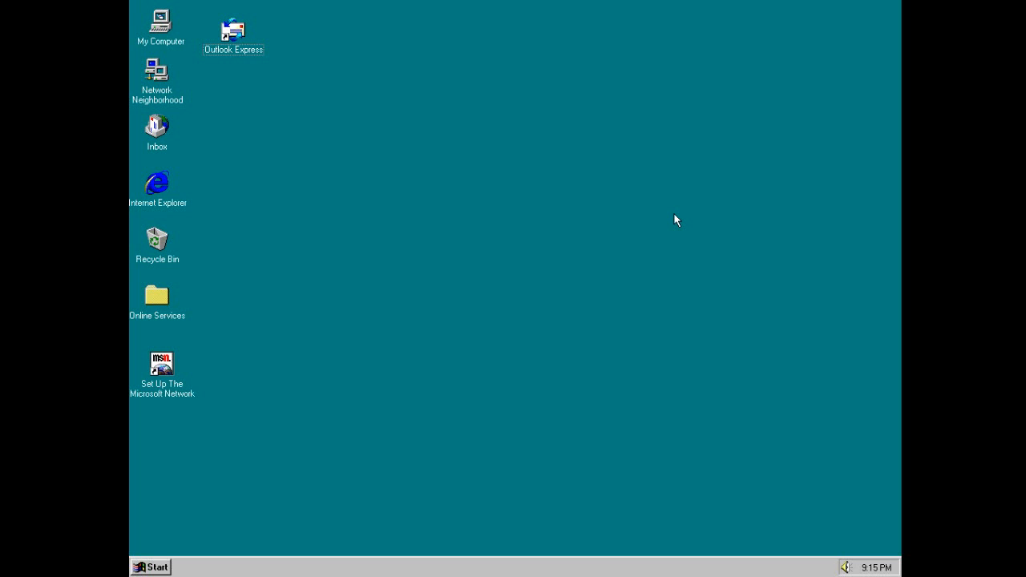
pyautogui.moveTo(327, 271)
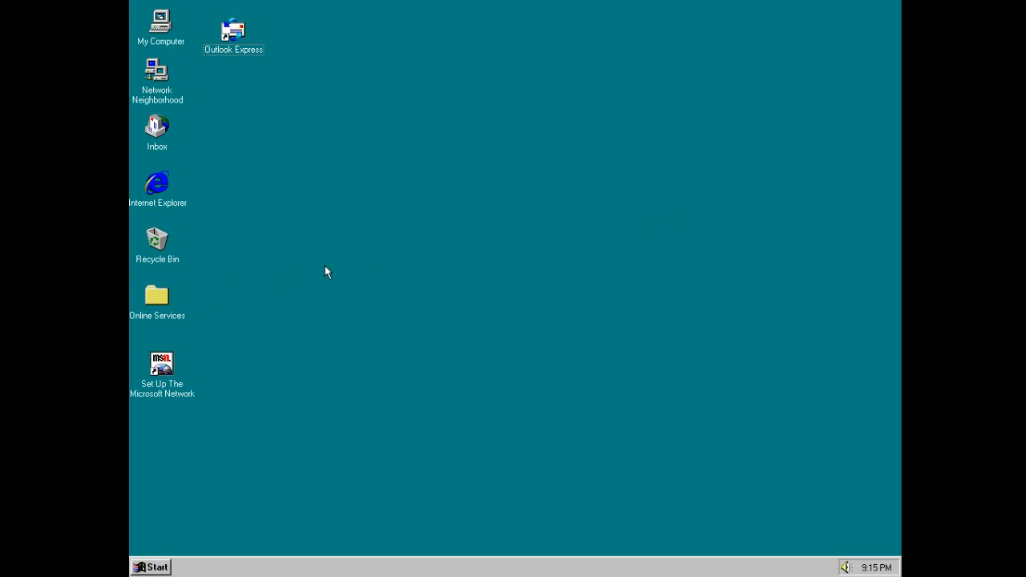
pyautogui.moveTo(350, 268)
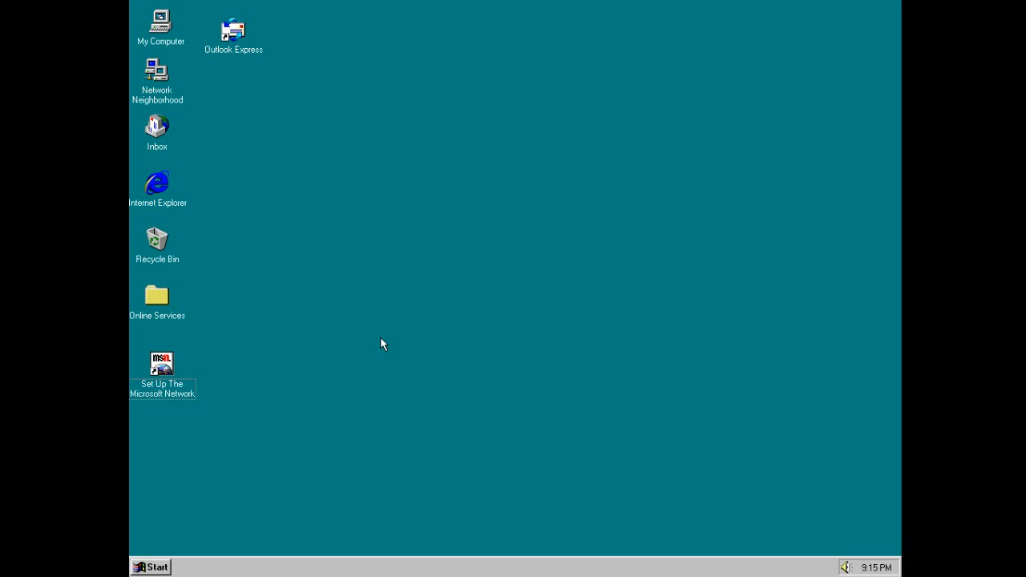
pyautogui.moveTo(876, 441)
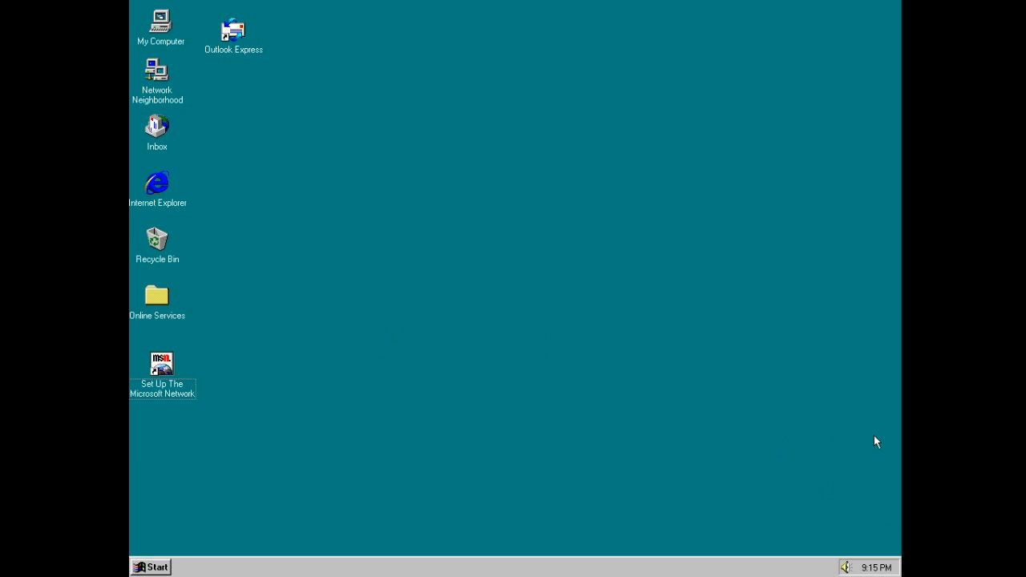
pyautogui.click(157, 186)
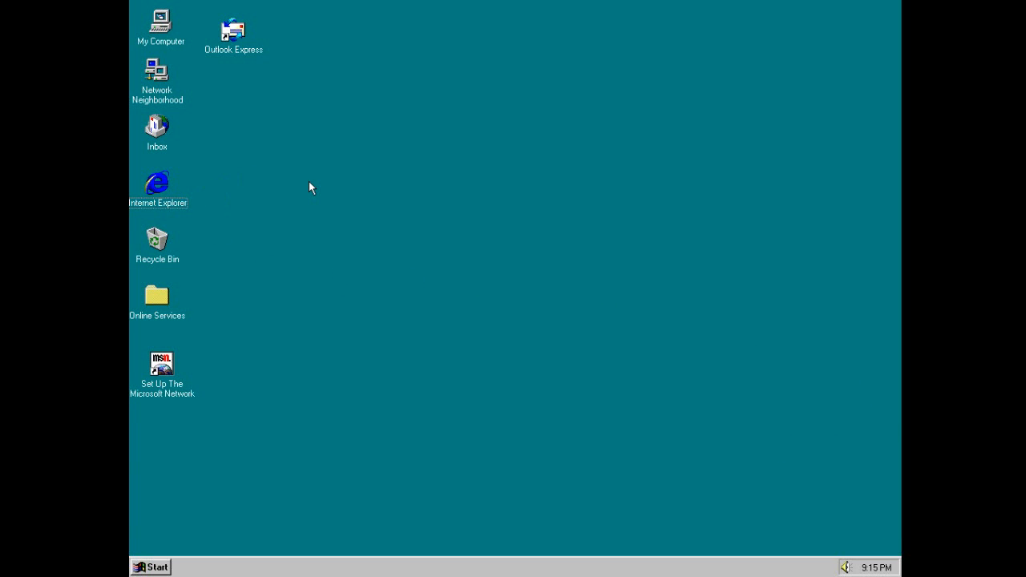
pyautogui.moveTo(202, 103)
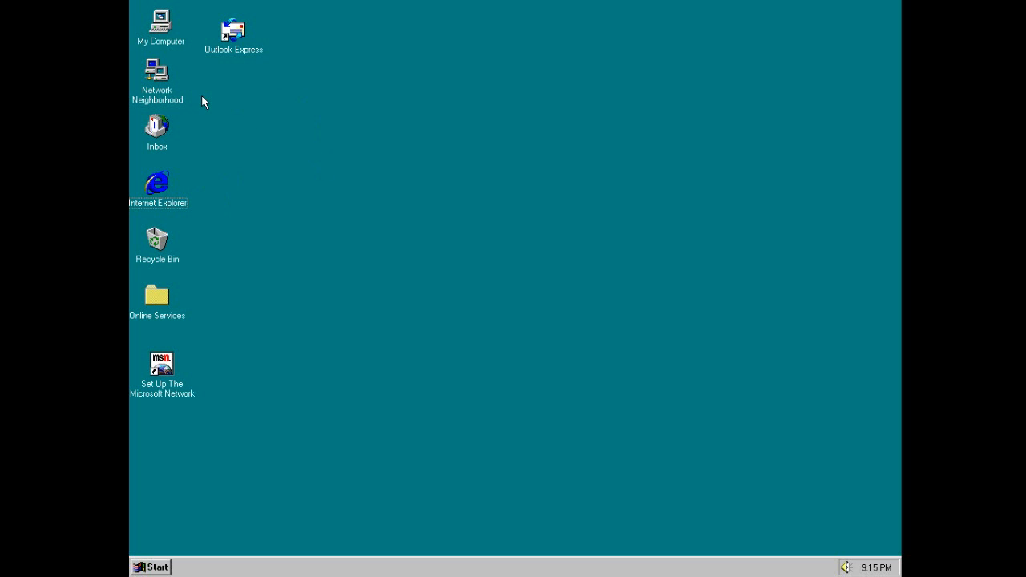
pyautogui.moveTo(164, 48)
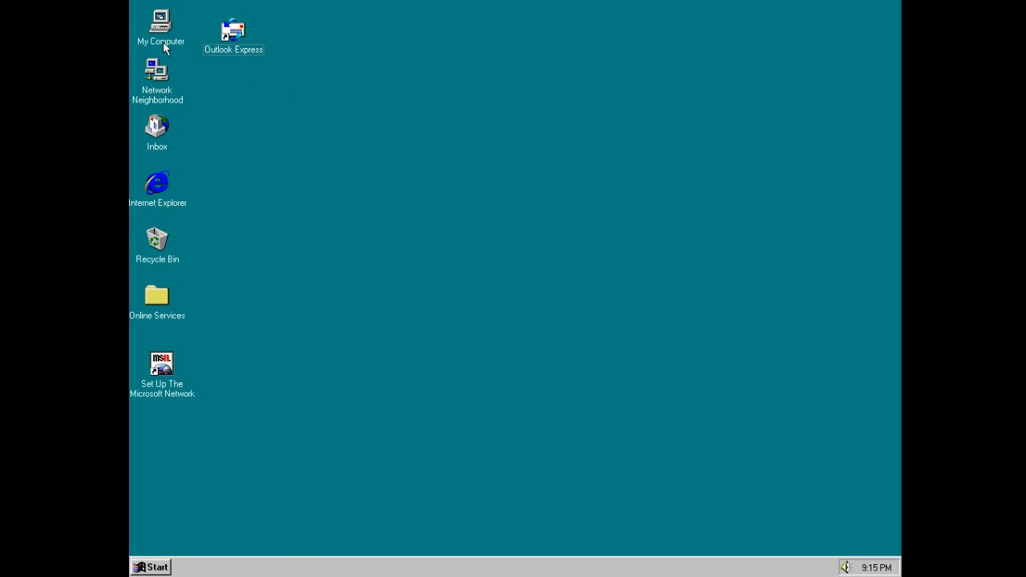
pyautogui.moveTo(401, 274)
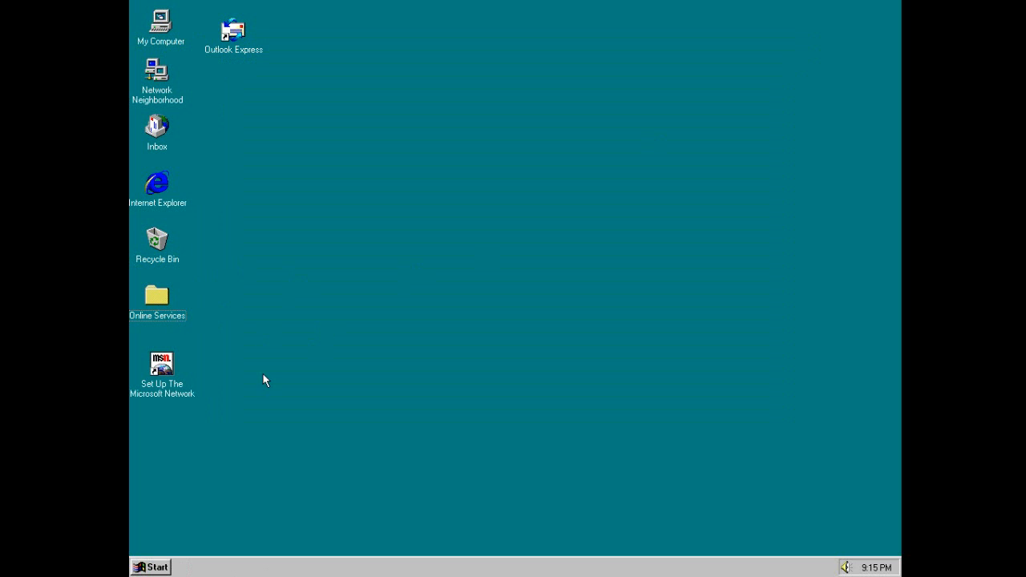
pyautogui.click(157, 302)
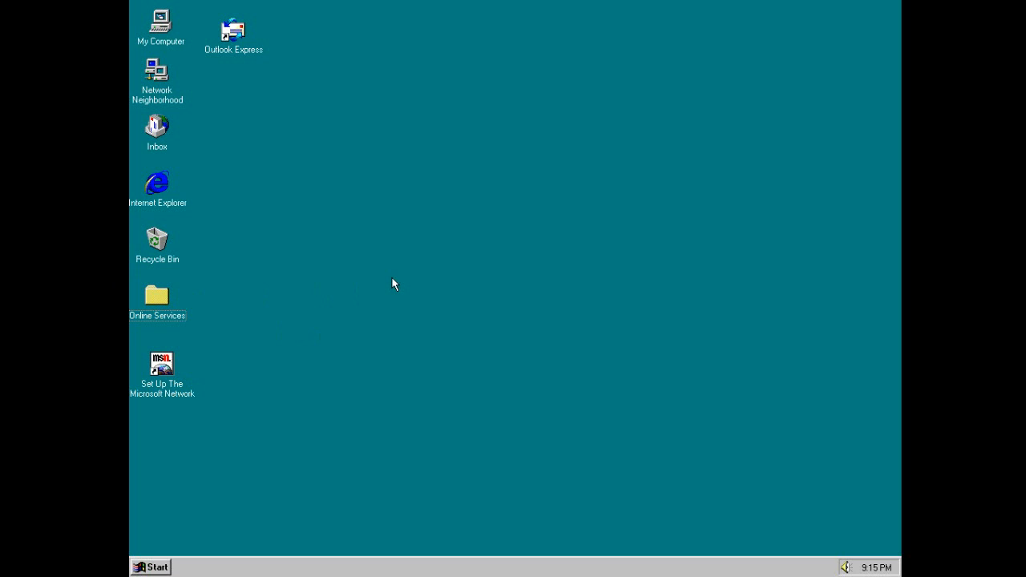
pyautogui.moveTo(359, 330)
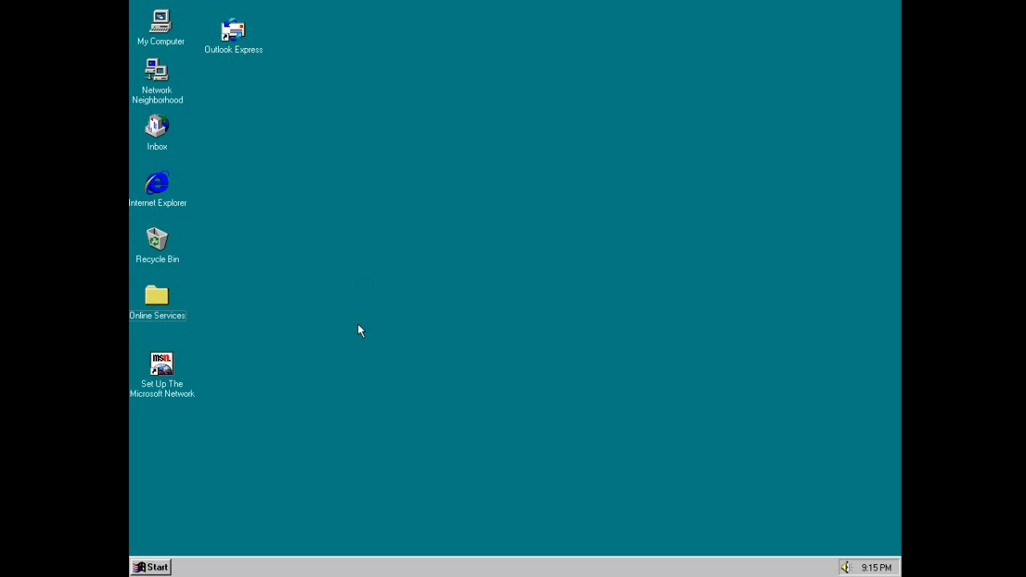
pyautogui.moveTo(490, 368)
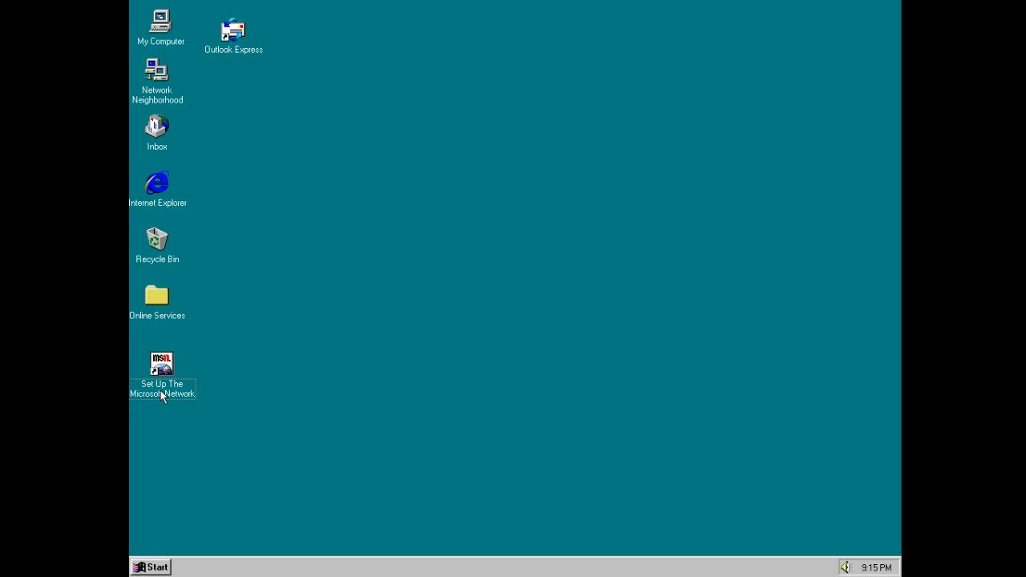
pyautogui.moveTo(205, 395)
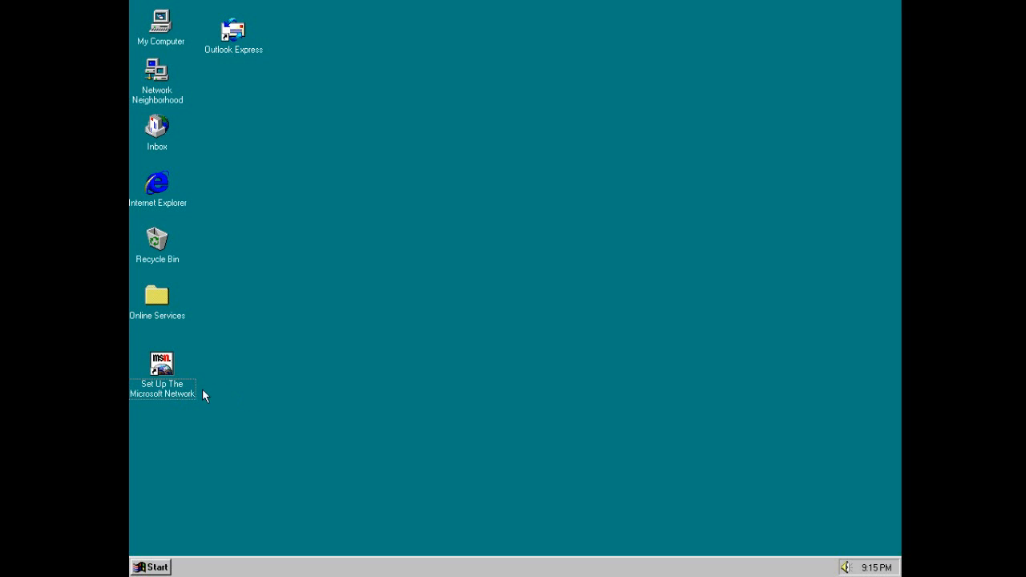
pyautogui.moveTo(153, 16)
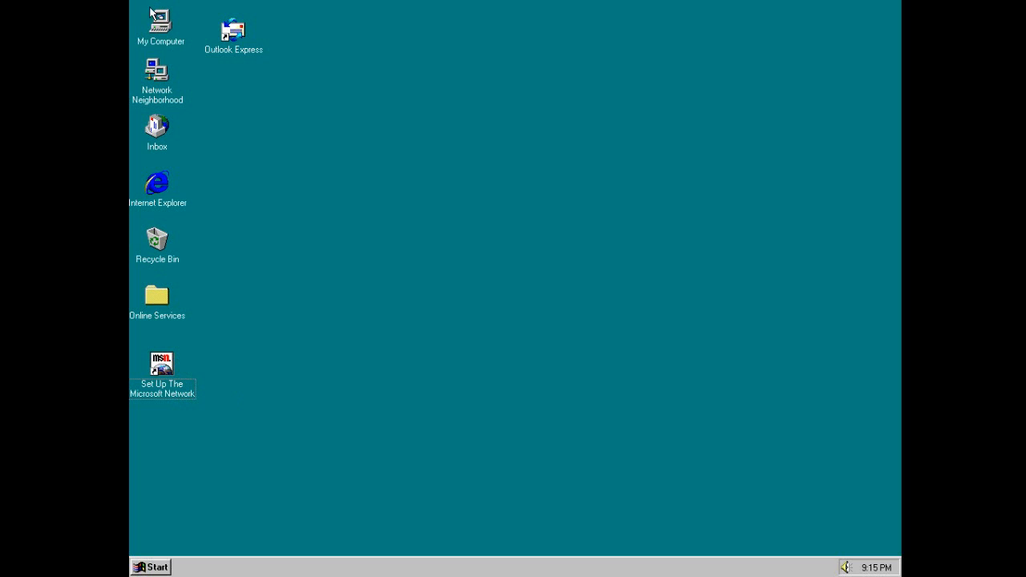
pyautogui.moveTo(212, 112)
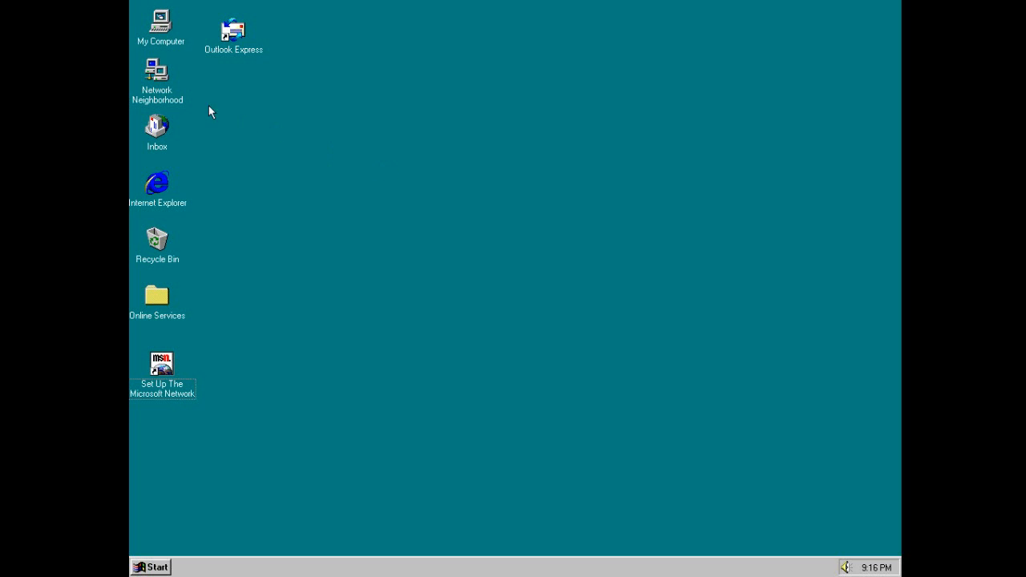
pyautogui.click(157, 81)
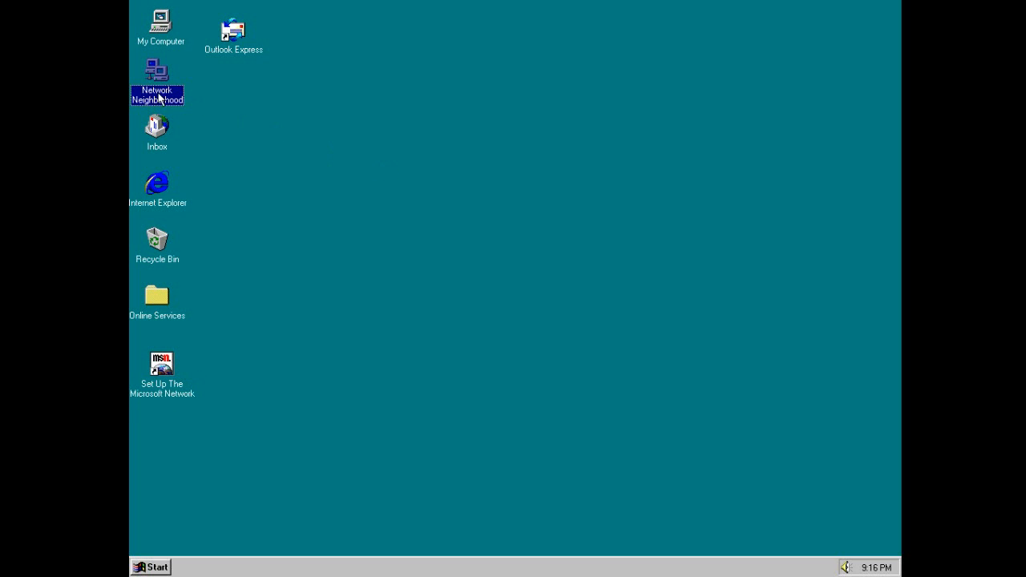
pyautogui.moveTo(401, 170)
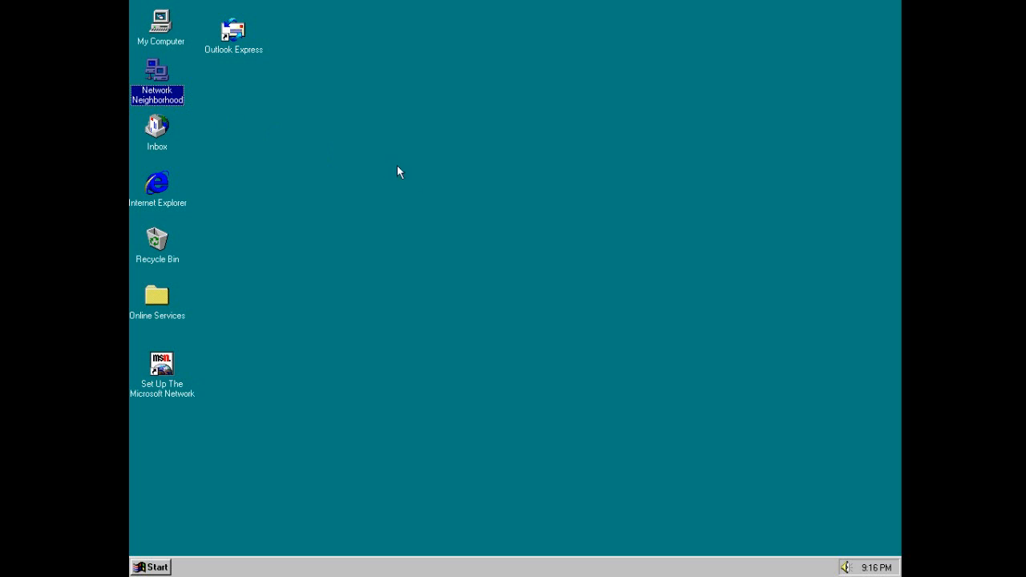
pyautogui.moveTo(414, 173)
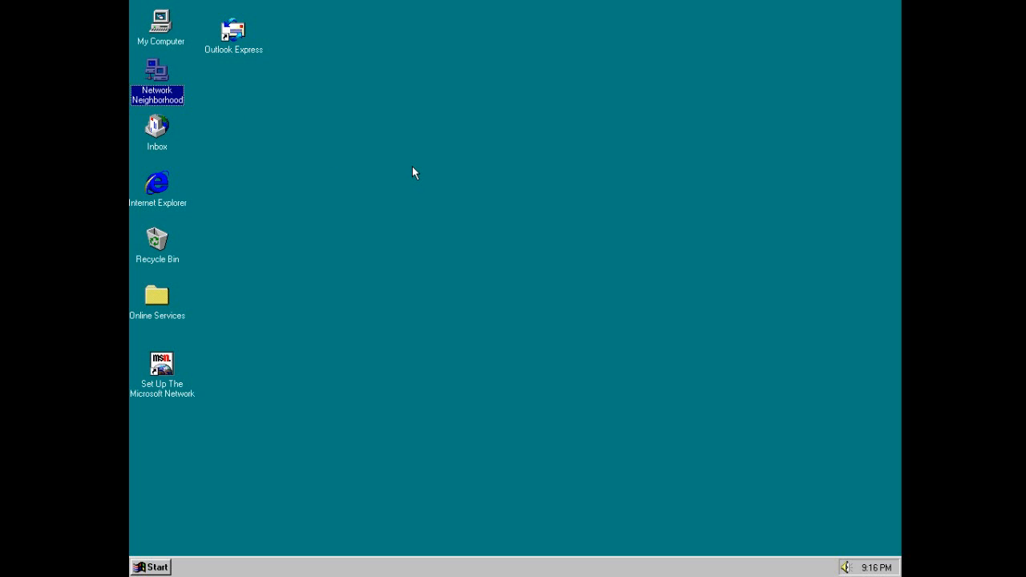
pyautogui.click(372, 265)
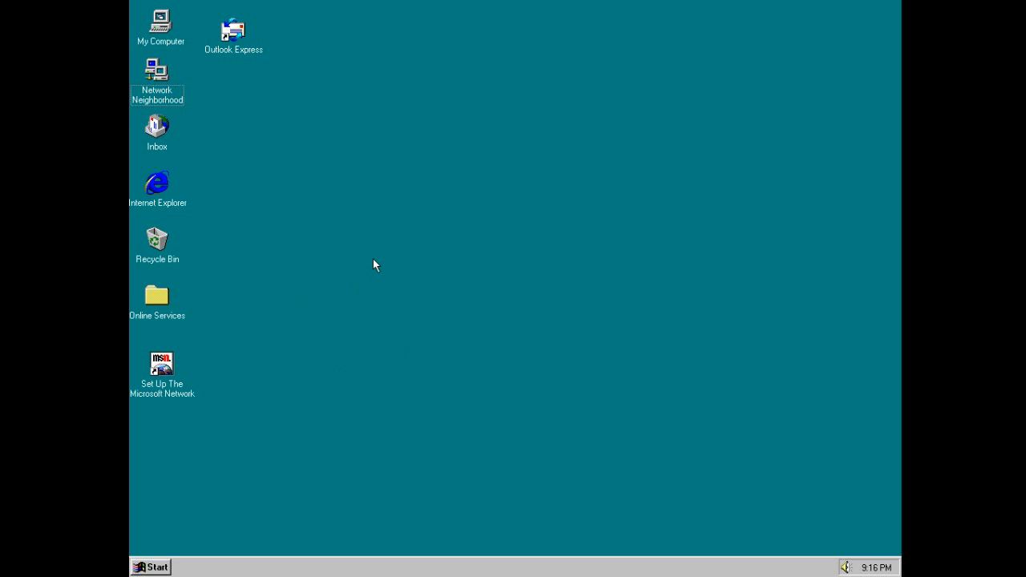
pyautogui.moveTo(513, 287)
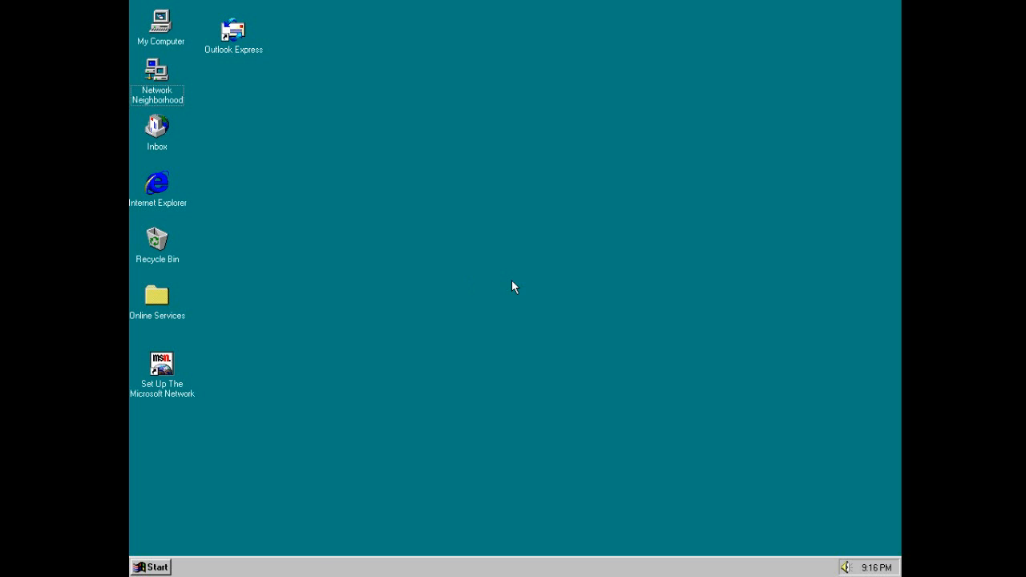
pyautogui.moveTo(378, 332)
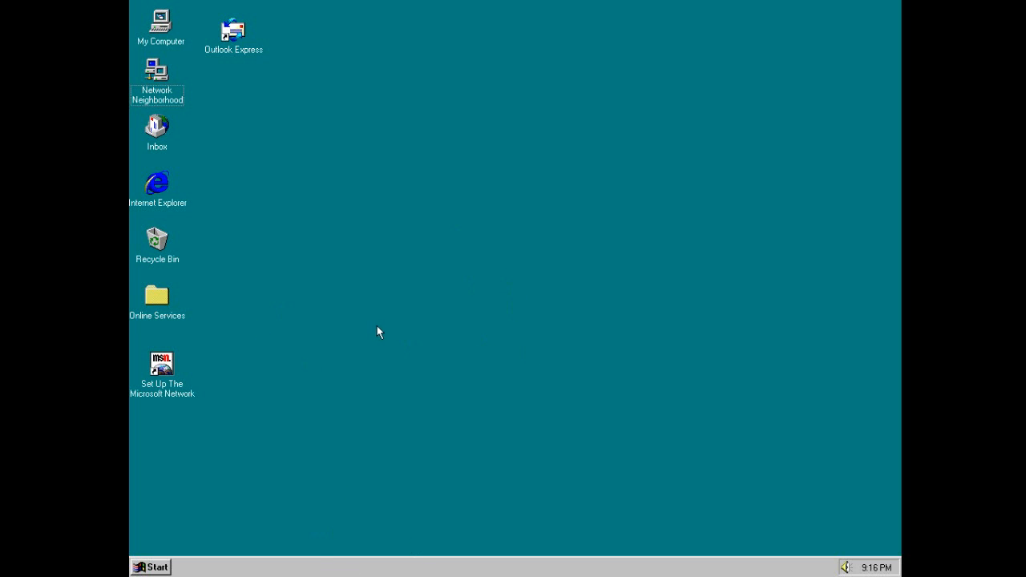
pyautogui.click(157, 297)
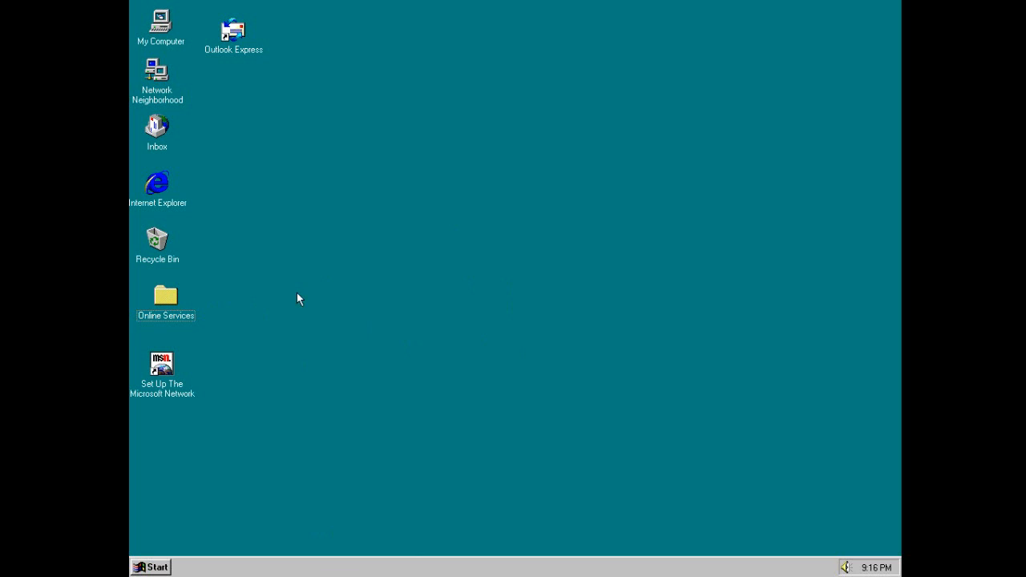
pyautogui.moveTo(708, 378)
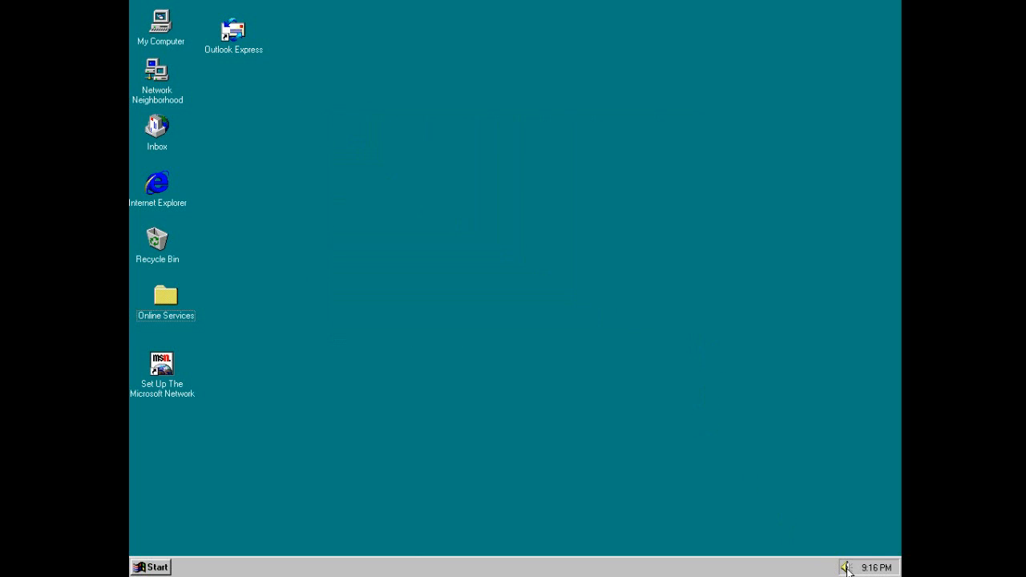
pyautogui.moveTo(404, 365)
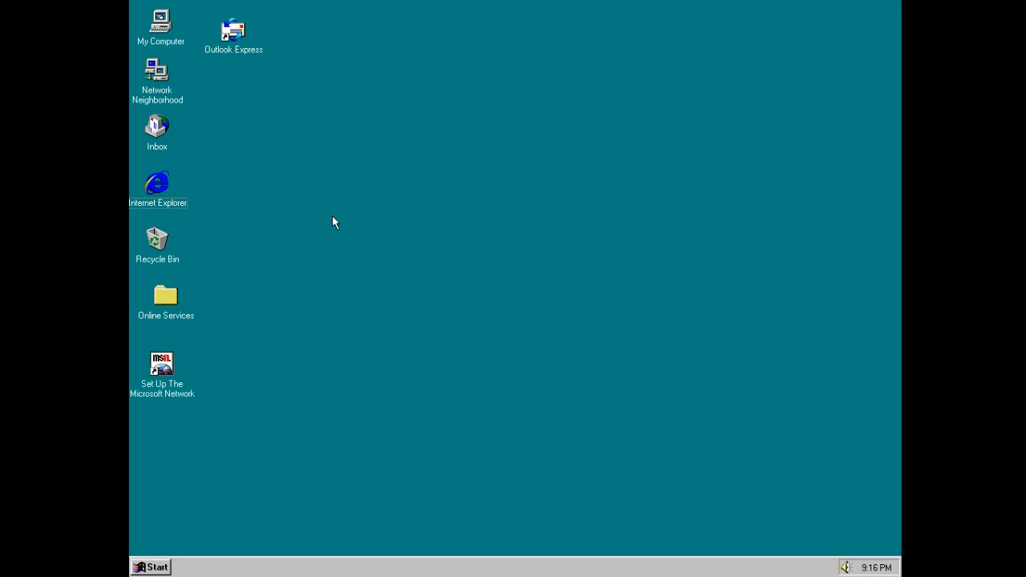
pyautogui.click(157, 189)
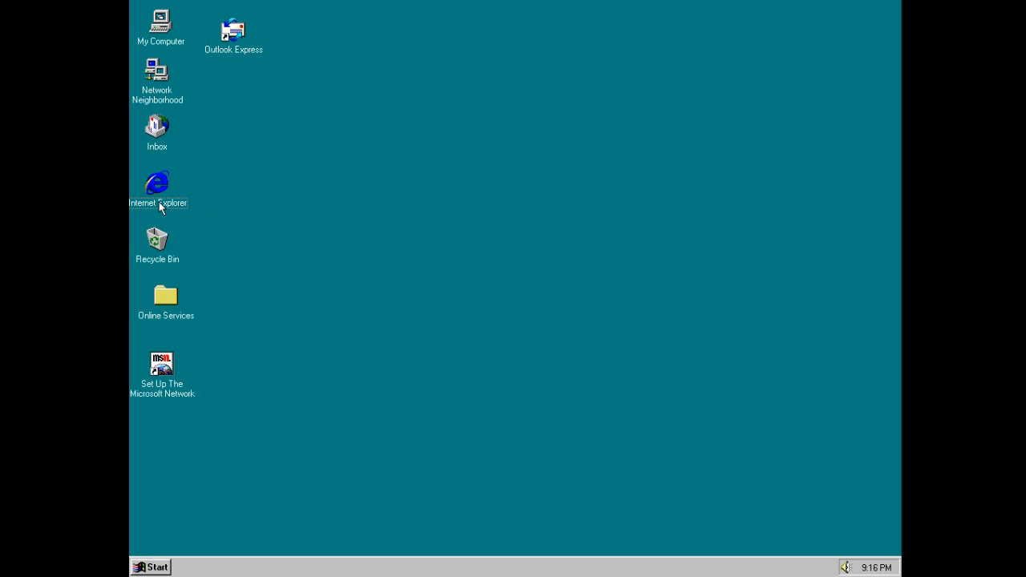
pyautogui.click(157, 185)
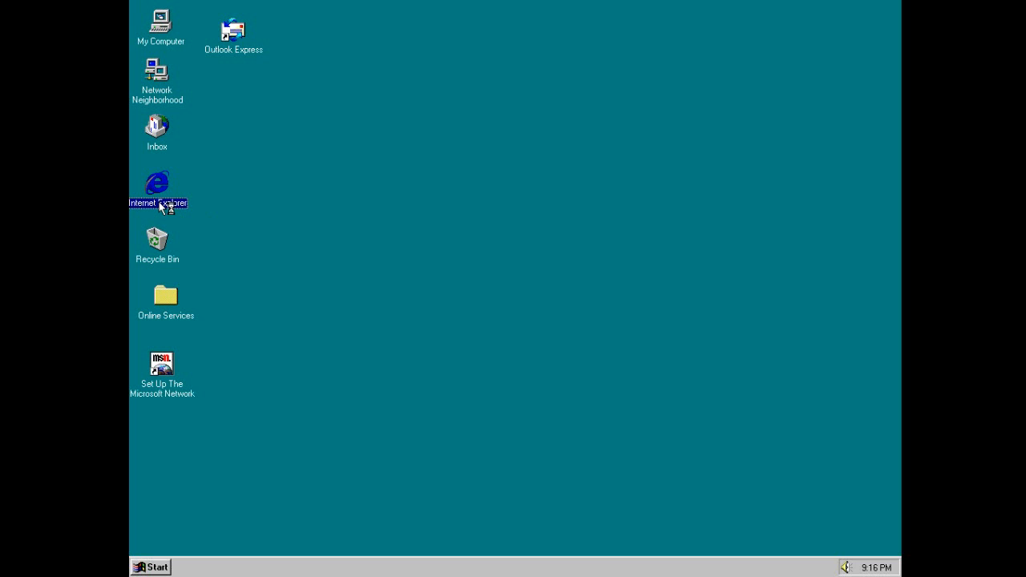
# - Launch Internet Explorer, cancel the Install on Demand download, maximize it and view About Internet Explorer
pyautogui.doubleClick(157, 186)
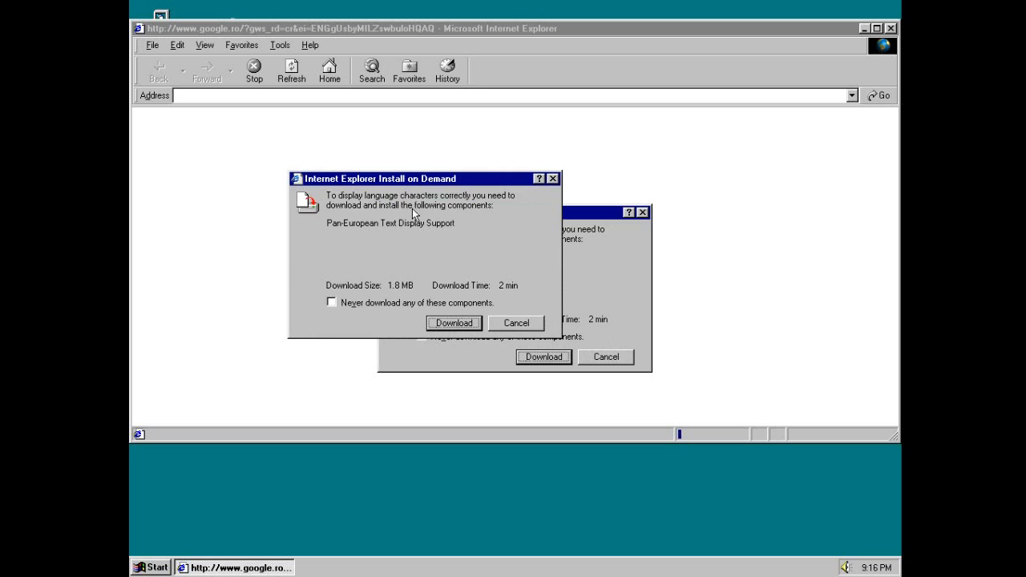
pyautogui.moveTo(479, 215)
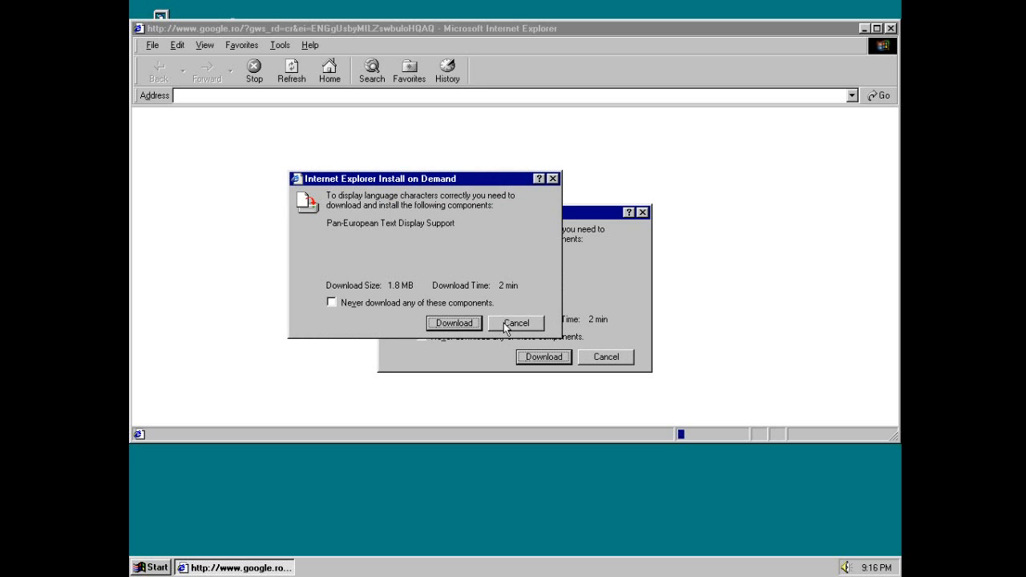
pyautogui.click(516, 324)
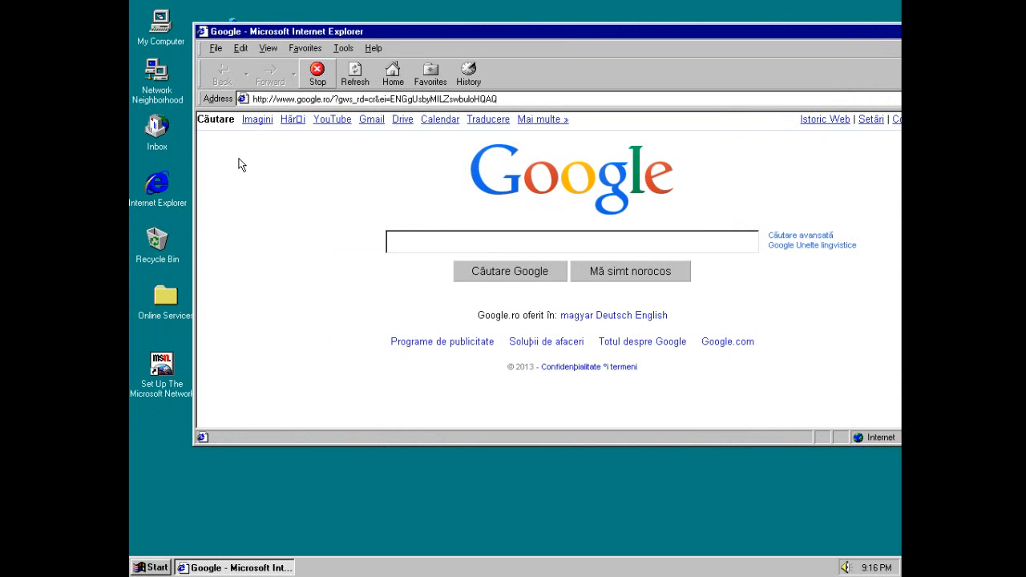
pyautogui.doubleClick(160, 24)
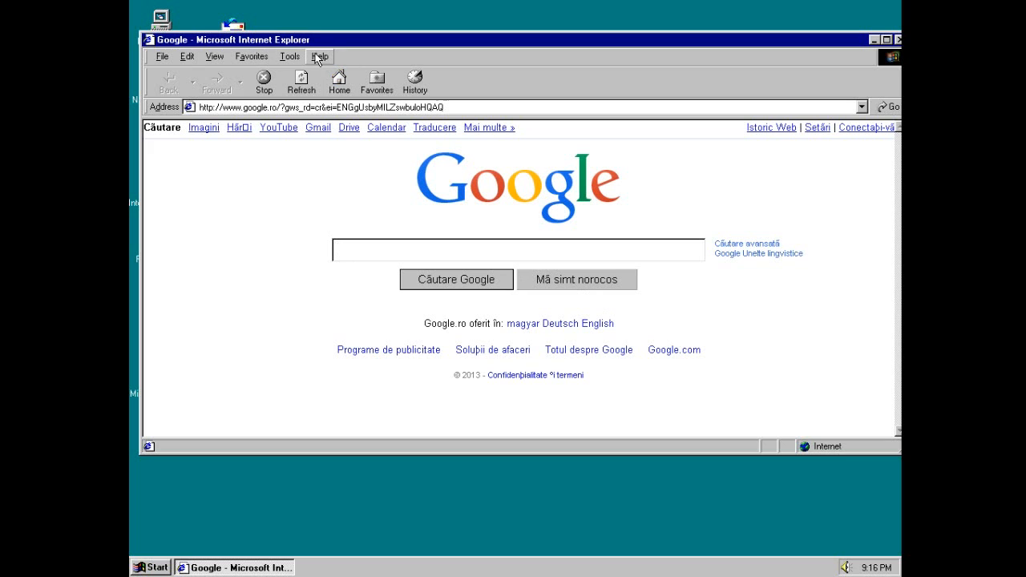
pyautogui.click(319, 56)
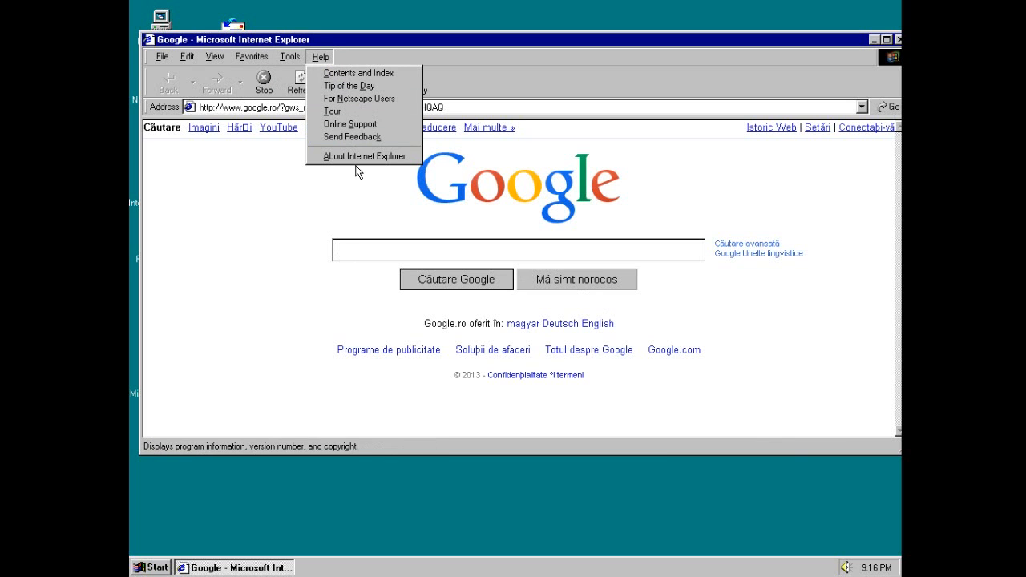
pyautogui.click(473, 218)
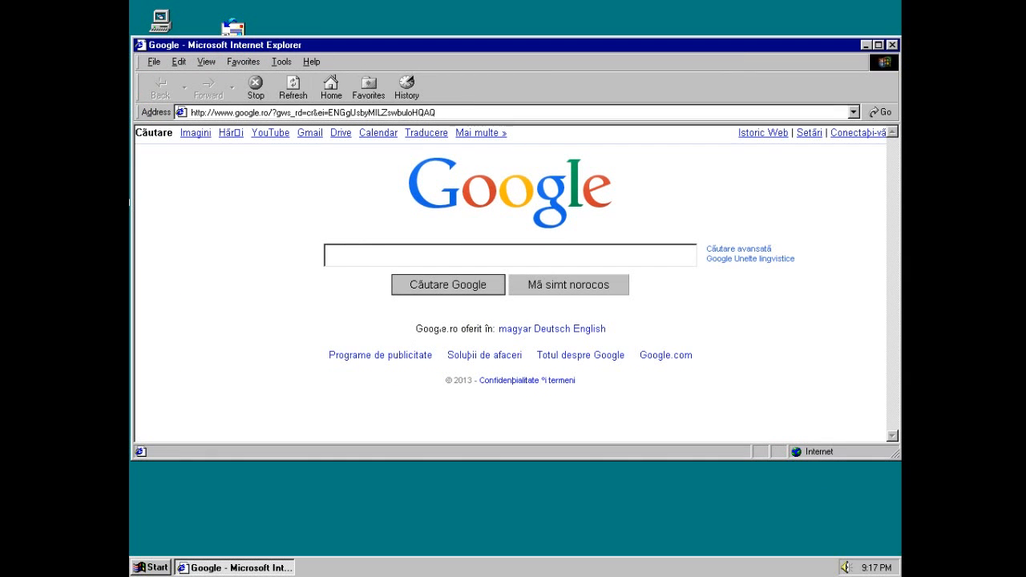
pyautogui.moveTo(308, 118)
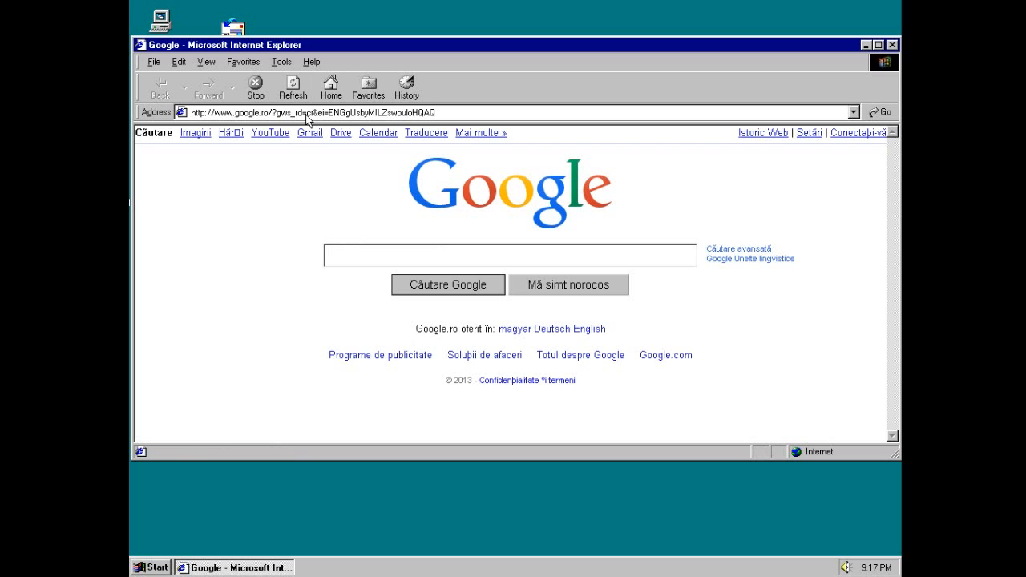
# - Go to youtube from the address bar and scroll through its unsupported-browser page
pyautogui.write('youtube')
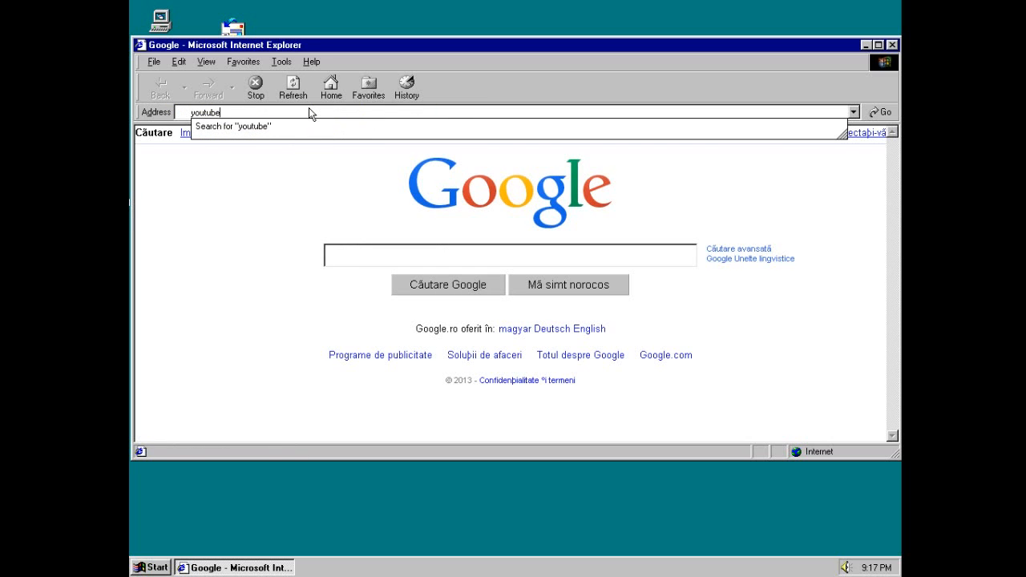
pyautogui.press('Return')
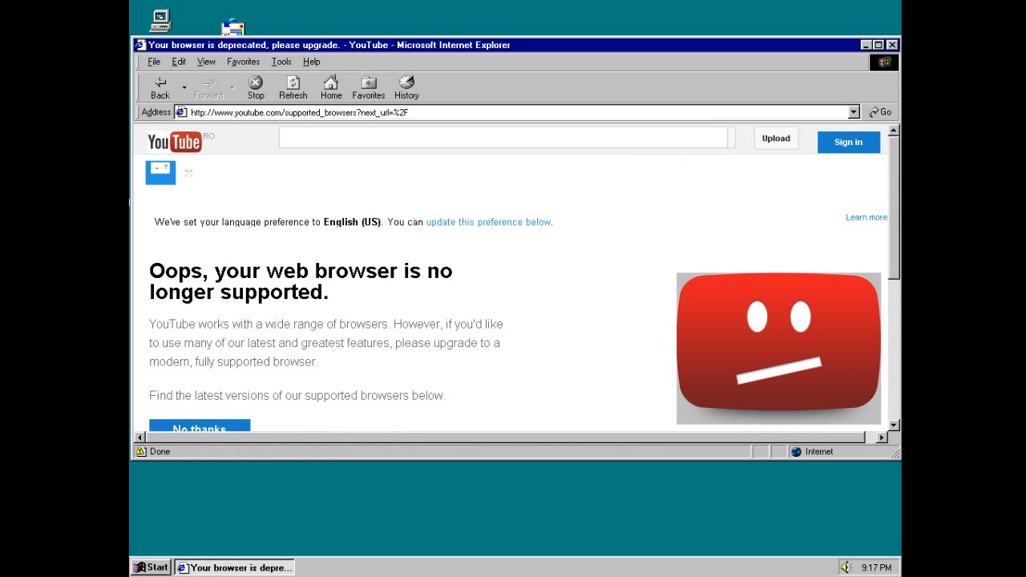
pyautogui.scroll(-3)
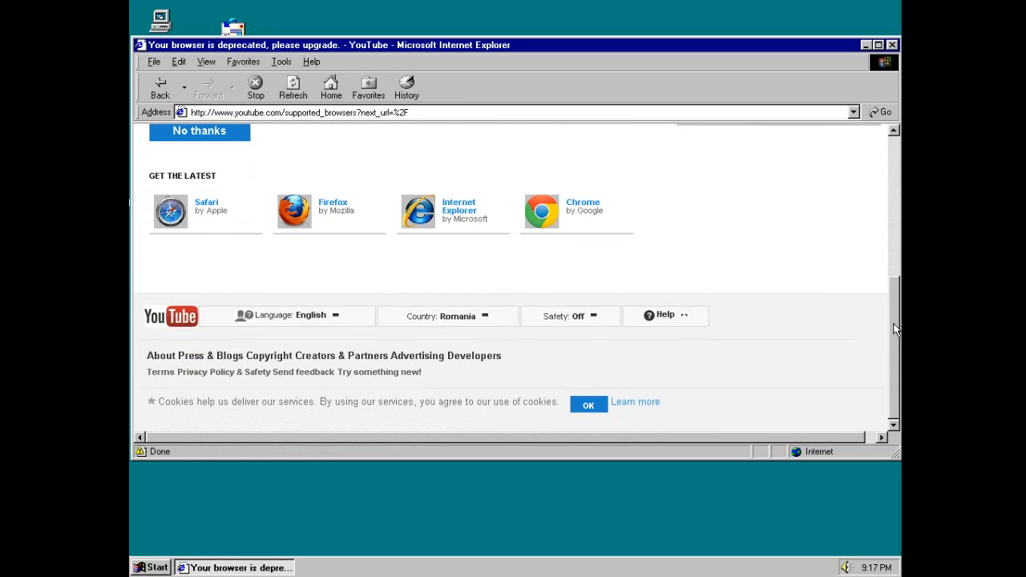
pyautogui.scroll(3)
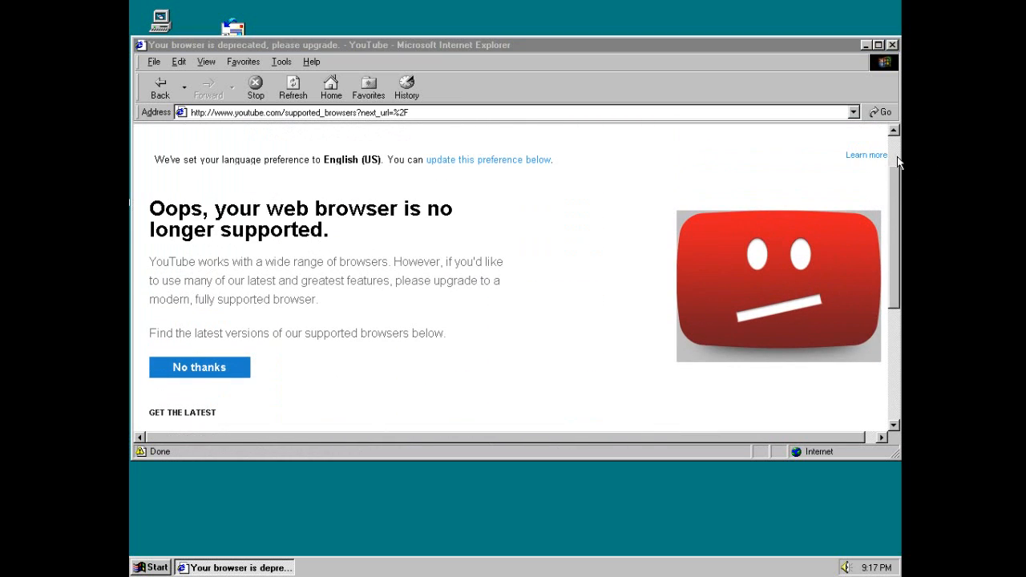
pyautogui.scroll(3)
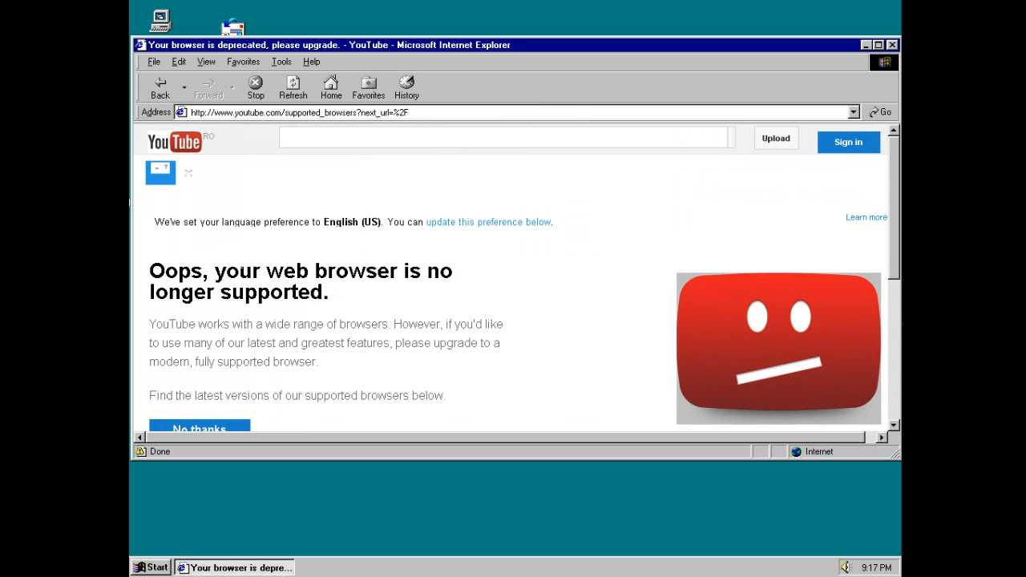
pyautogui.moveTo(269, 217)
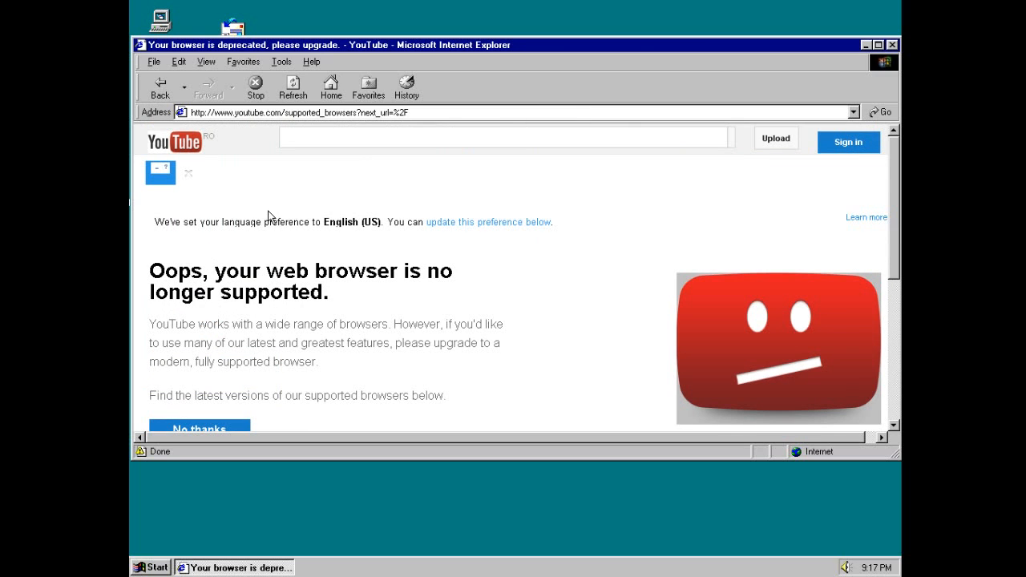
pyautogui.moveTo(894, 196)
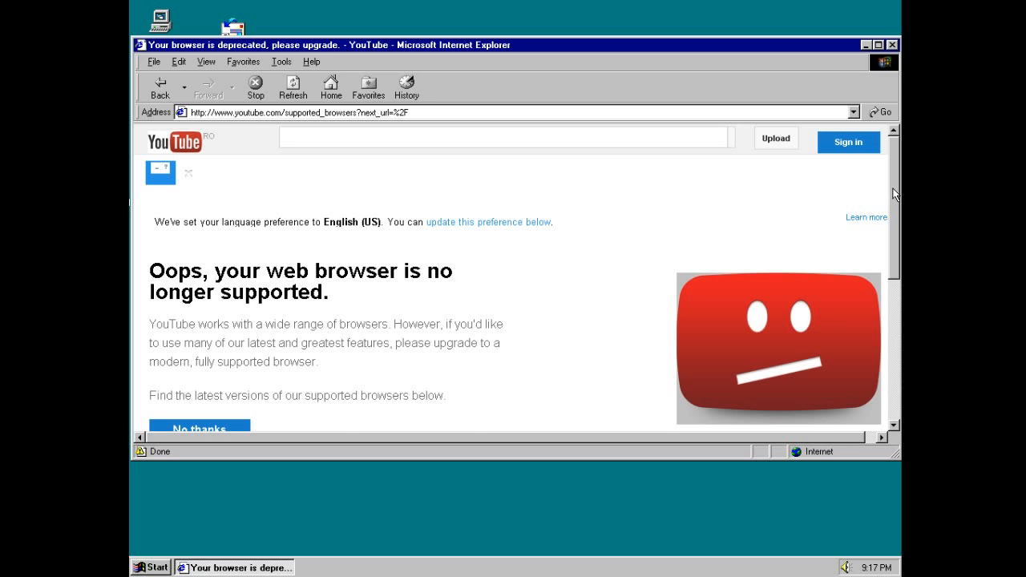
pyautogui.scroll(-3)
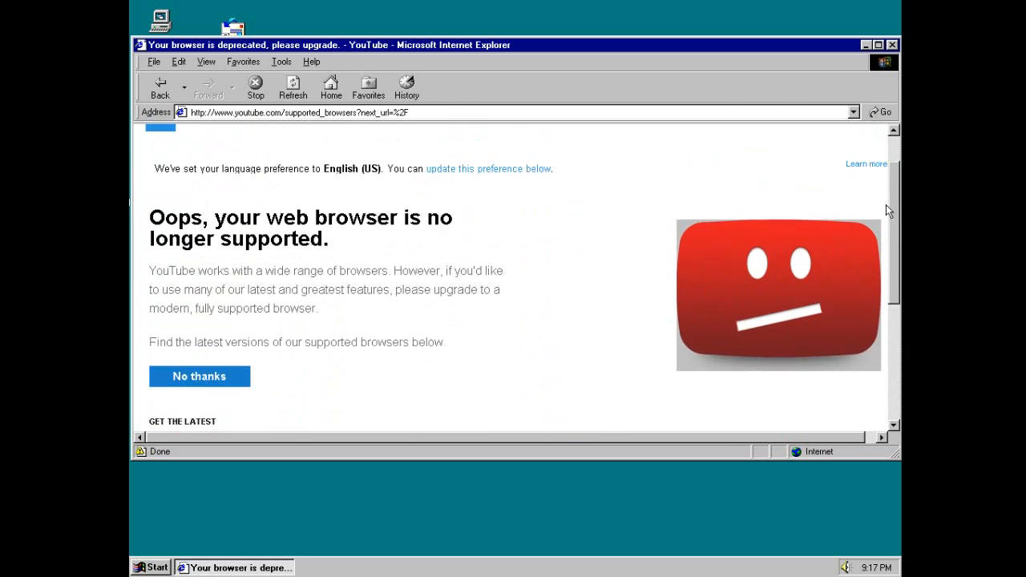
pyautogui.scroll(3)
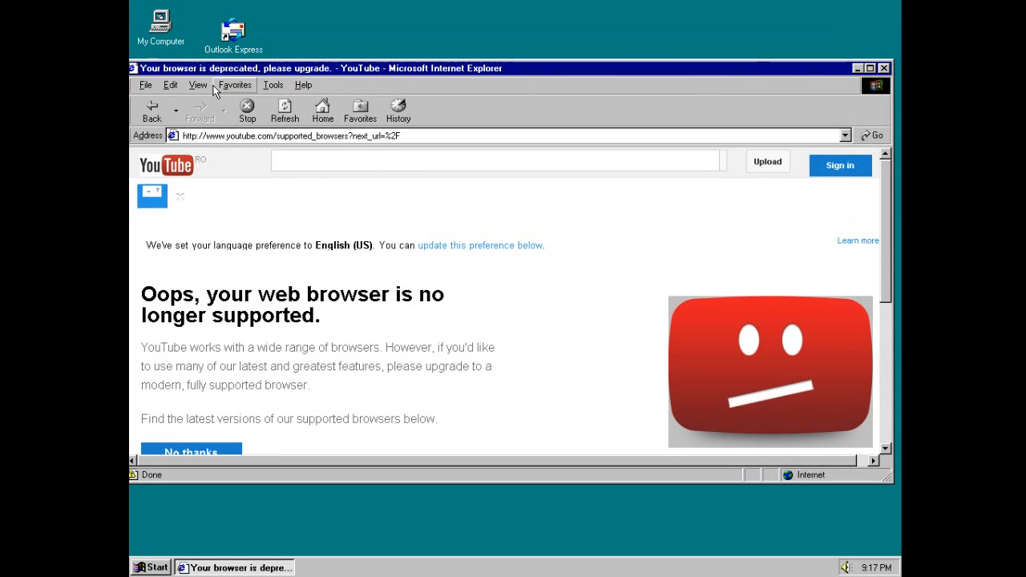
pyautogui.moveTo(170, 85)
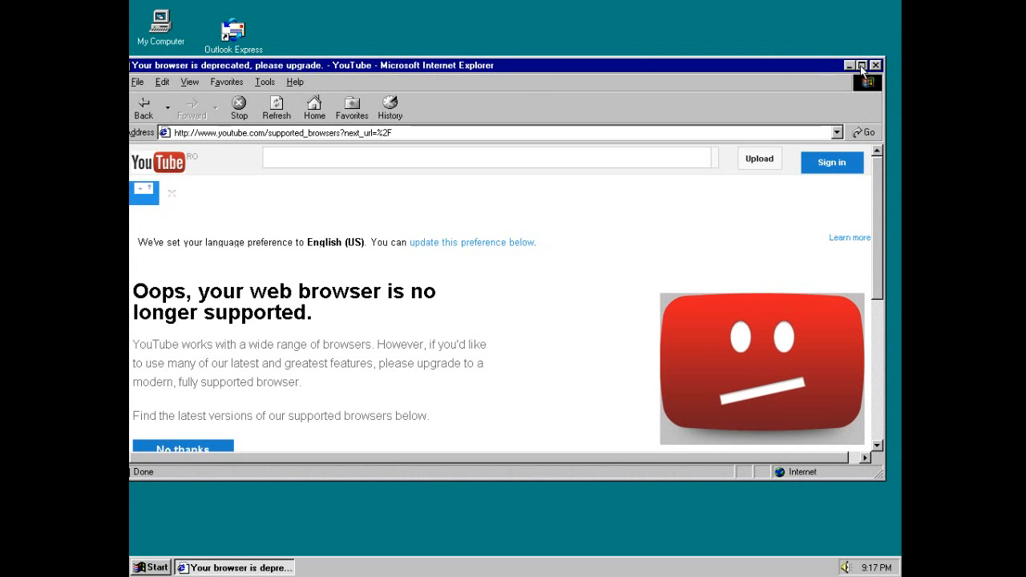
# - Close the Internet Explorer window, leaving the Windows 95 desktop
pyautogui.click(875, 65)
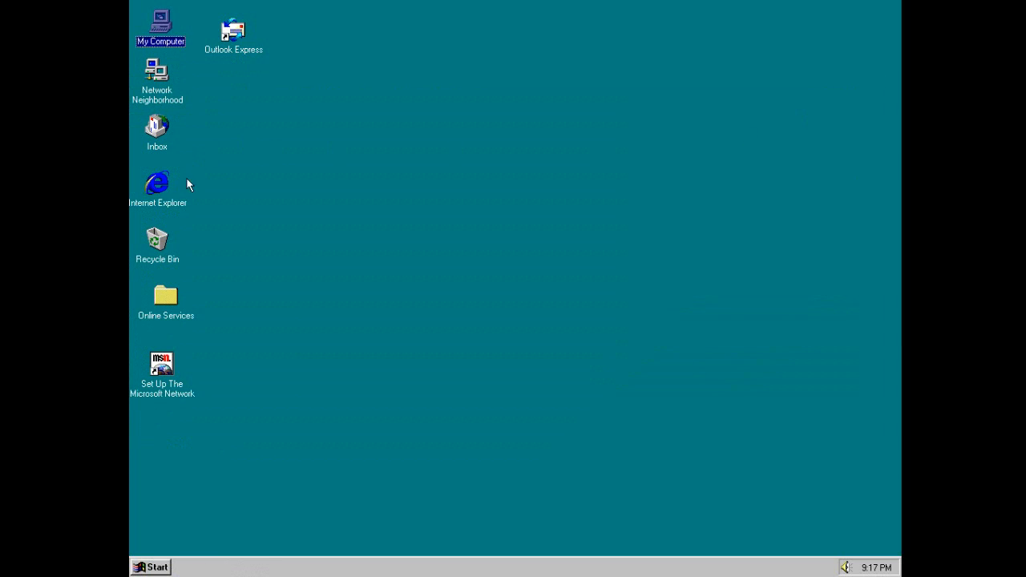
pyautogui.moveTo(234, 196)
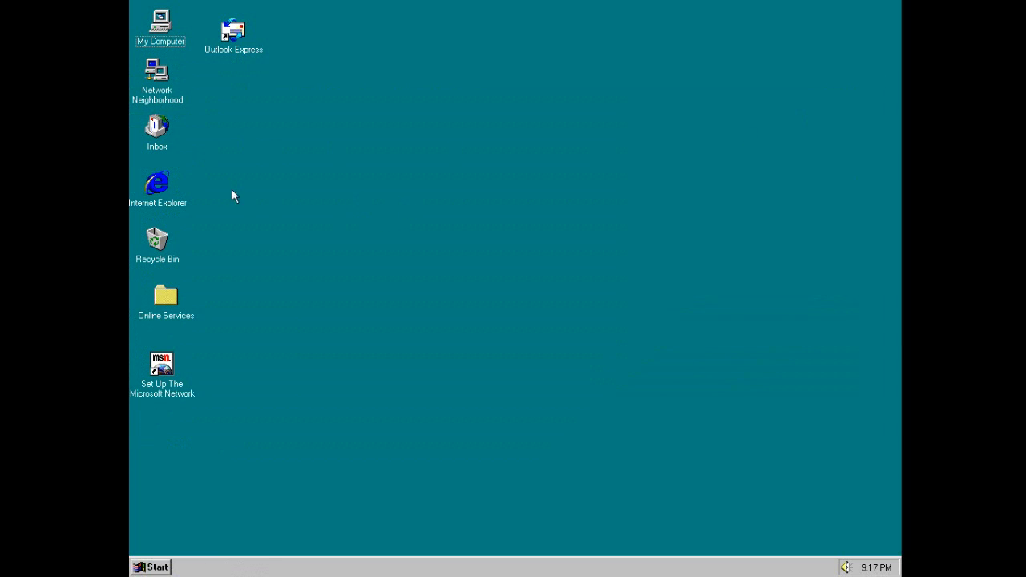
pyautogui.moveTo(218, 193)
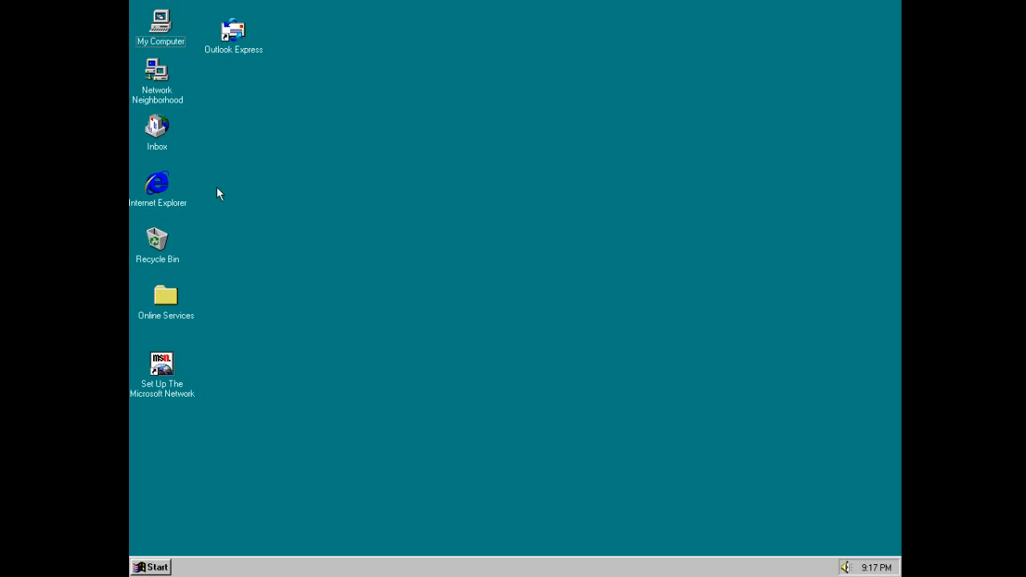
pyautogui.moveTo(264, 71)
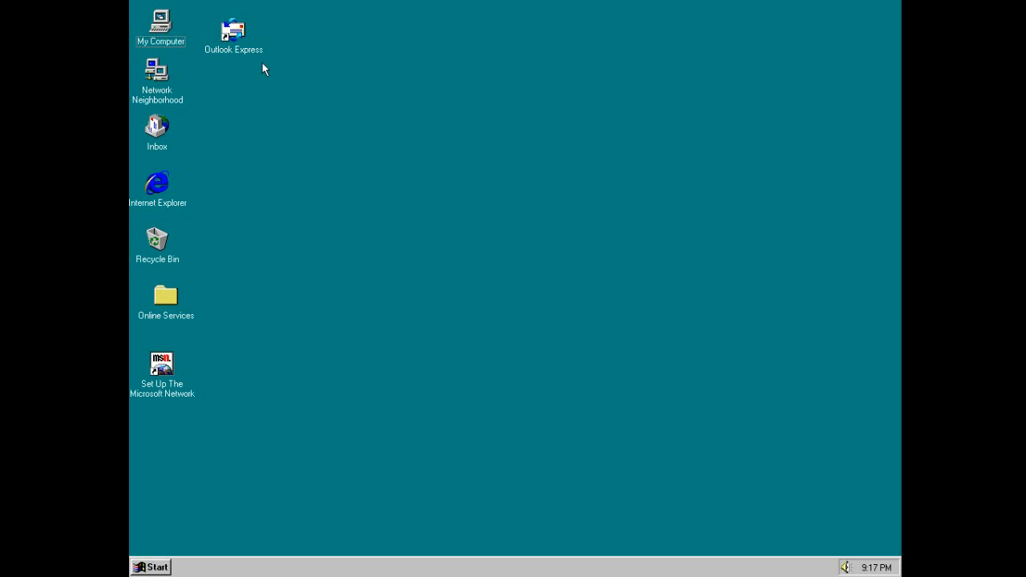
pyautogui.moveTo(558, 163)
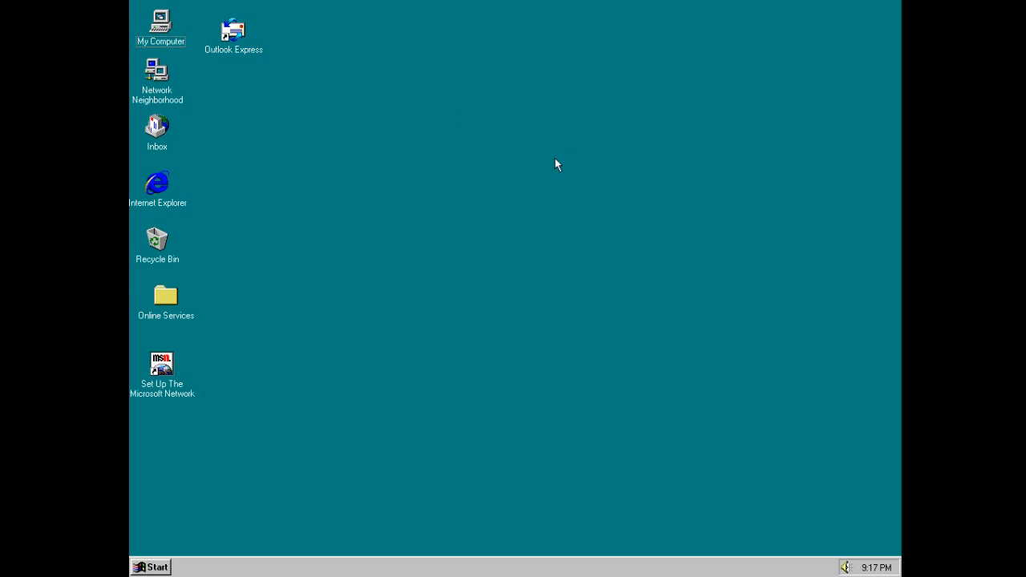
pyautogui.moveTo(227, 6)
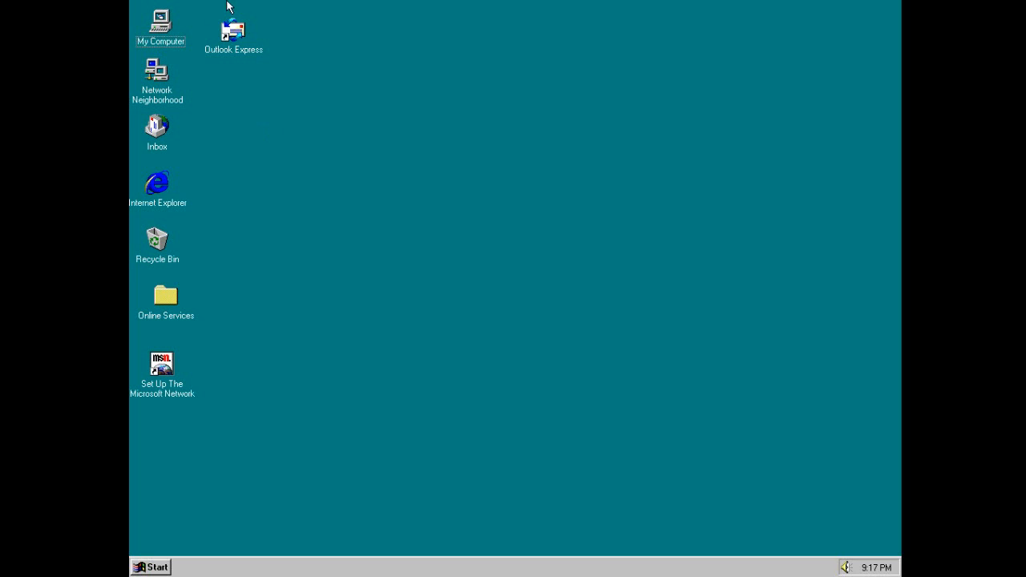
pyautogui.moveTo(210, 86)
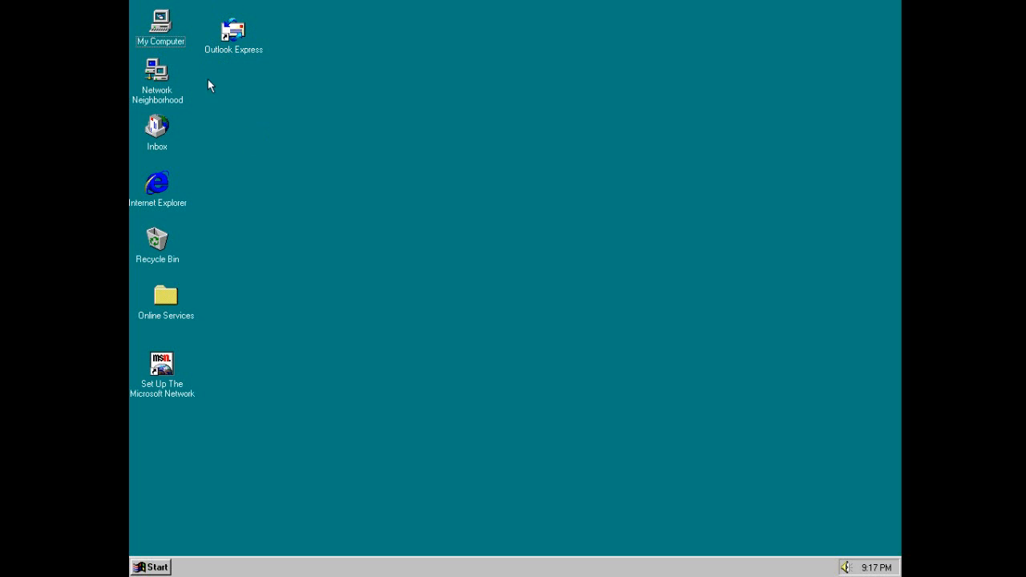
pyautogui.moveTo(161, 24)
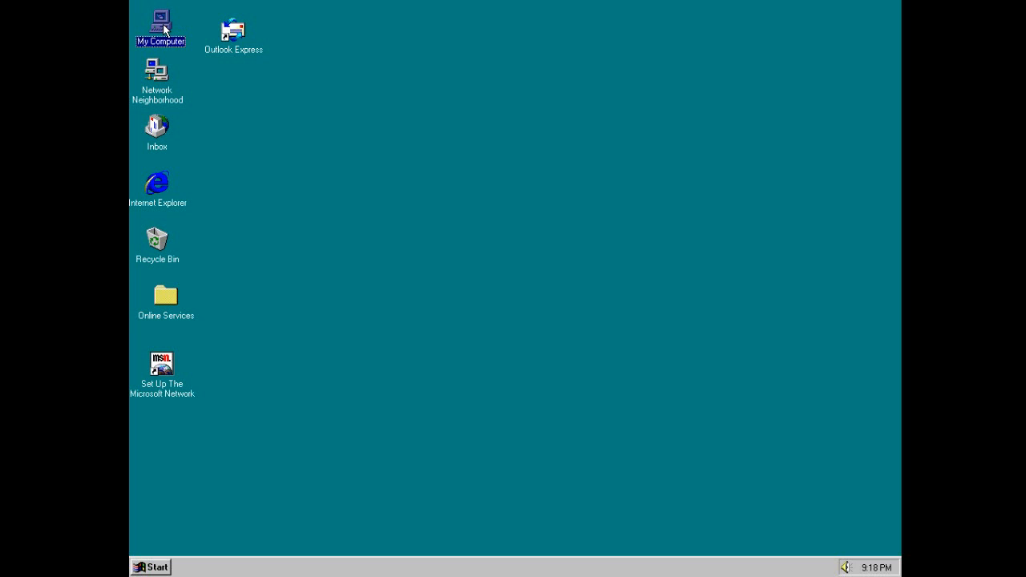
# - Open My Computer, move the drives window around the desktop and close it via File > Close
pyautogui.doubleClick(160, 24)
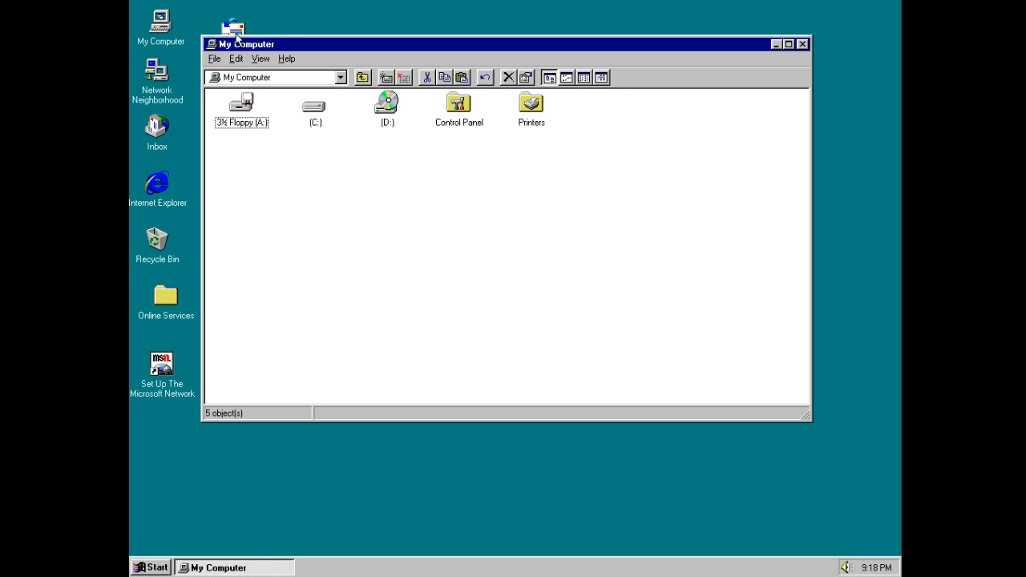
pyautogui.moveTo(247, 44); pyautogui.dragTo(348, 115)
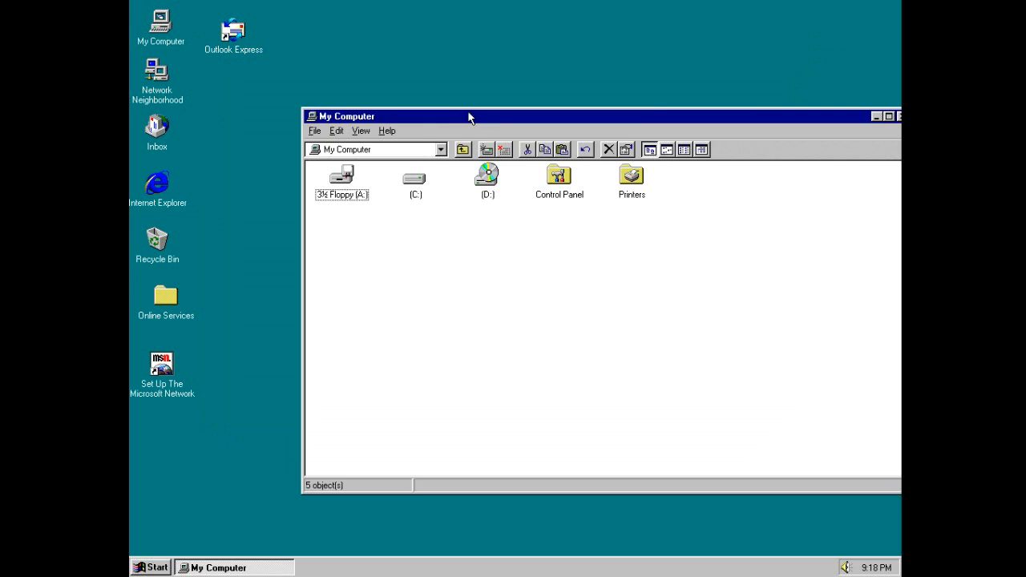
pyautogui.moveTo(468, 115); pyautogui.dragTo(433, 98)
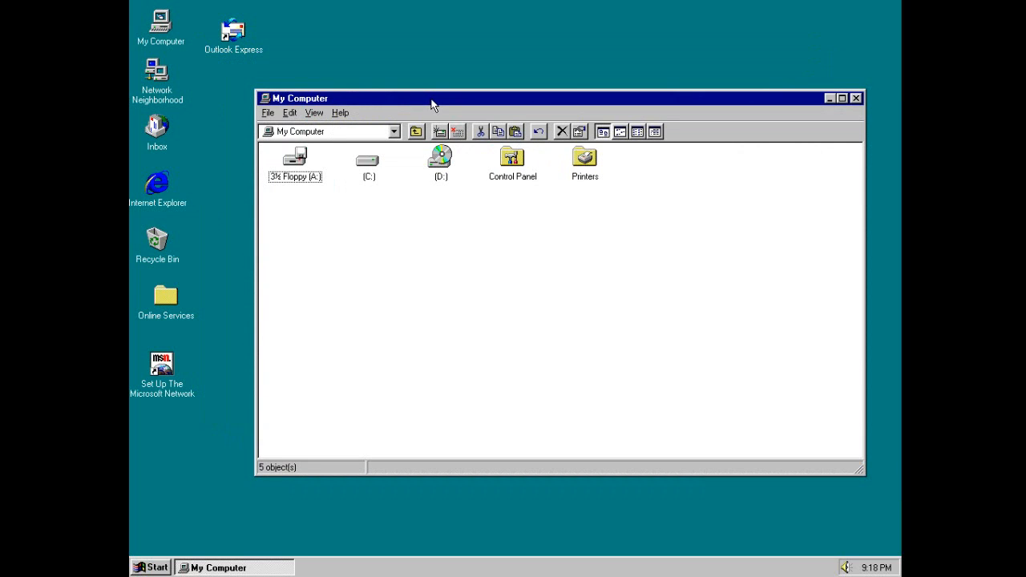
pyautogui.moveTo(260, 202)
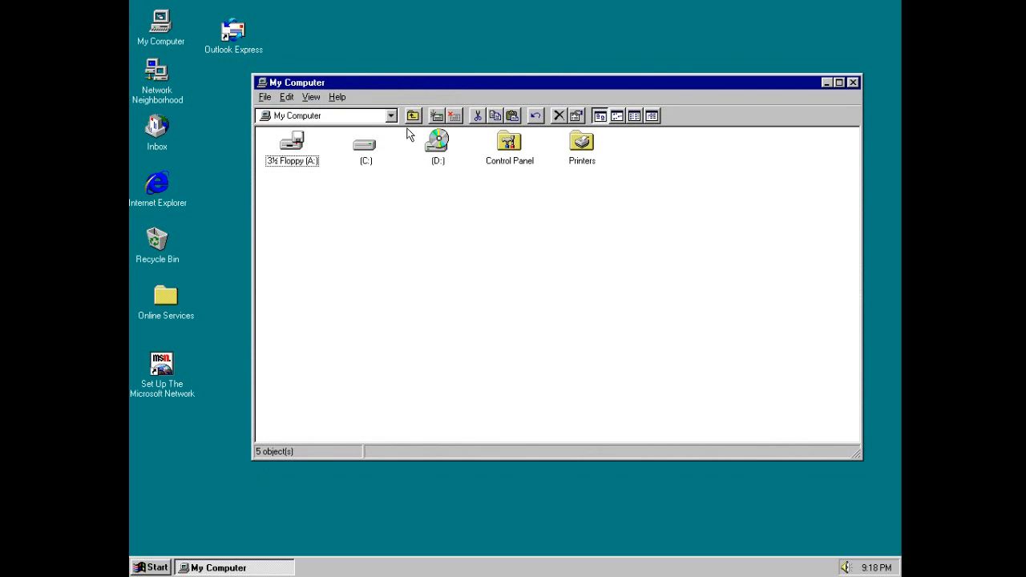
pyautogui.moveTo(433, 90)
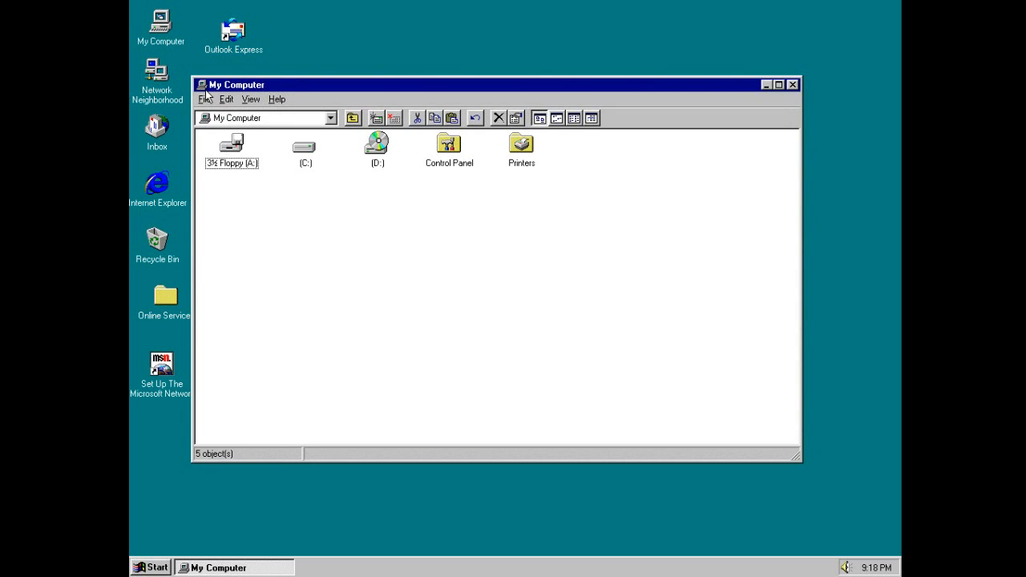
pyautogui.click(206, 100)
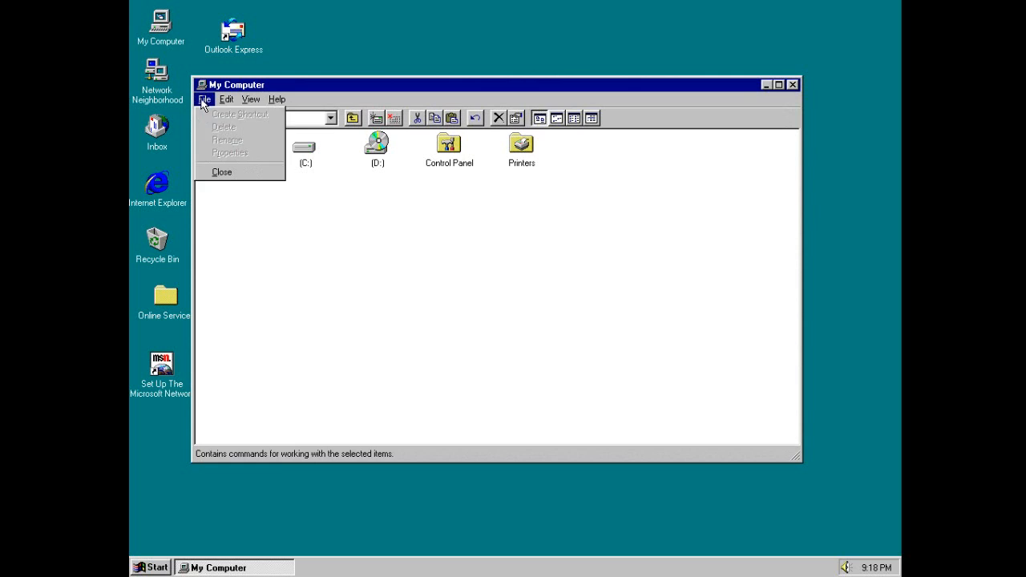
pyautogui.click(222, 172)
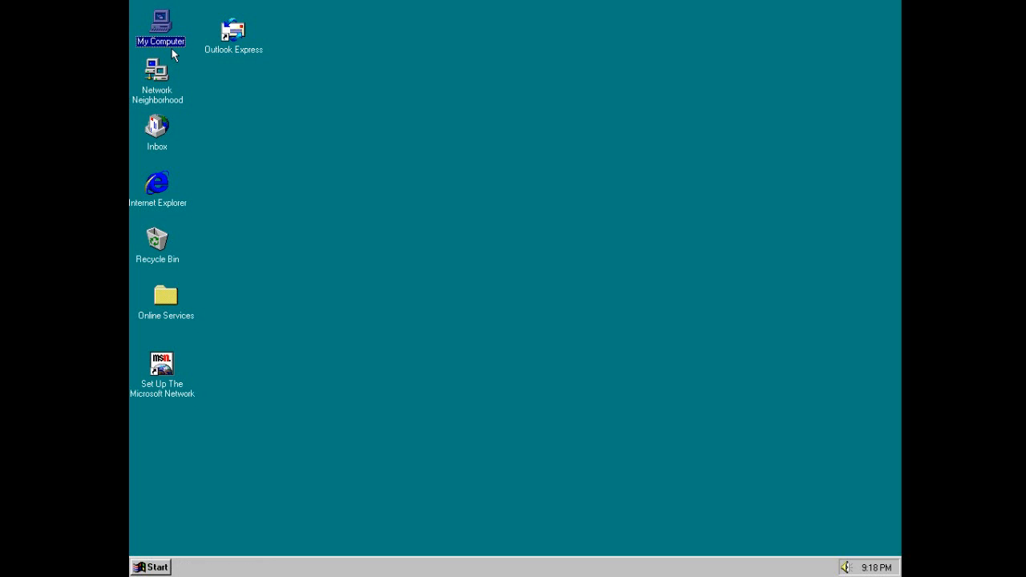
# - Reopen My Computer, minimize it, restore it from the taskbar, maximize and restore it
pyautogui.doubleClick(161, 29)
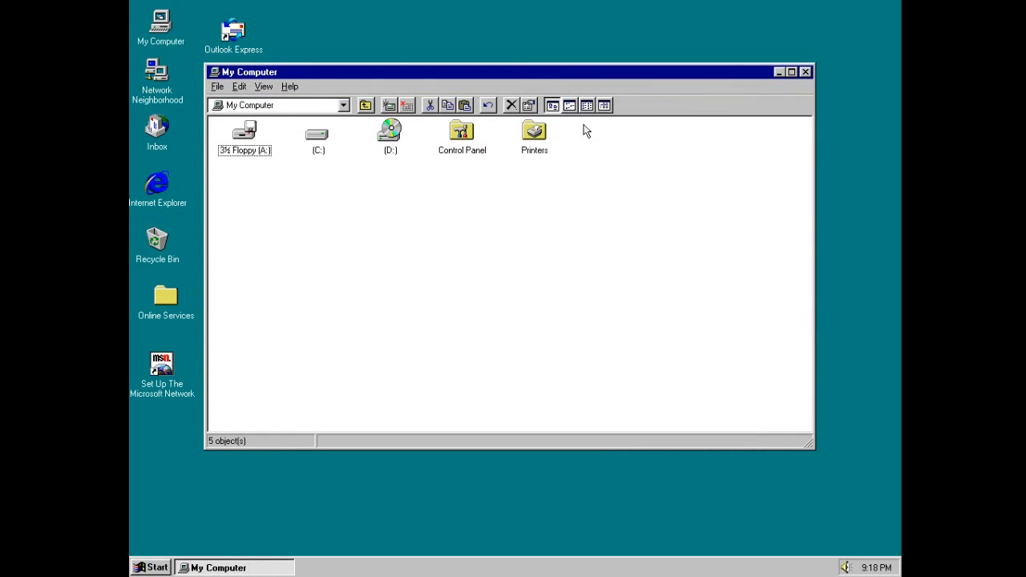
pyautogui.moveTo(815, 80)
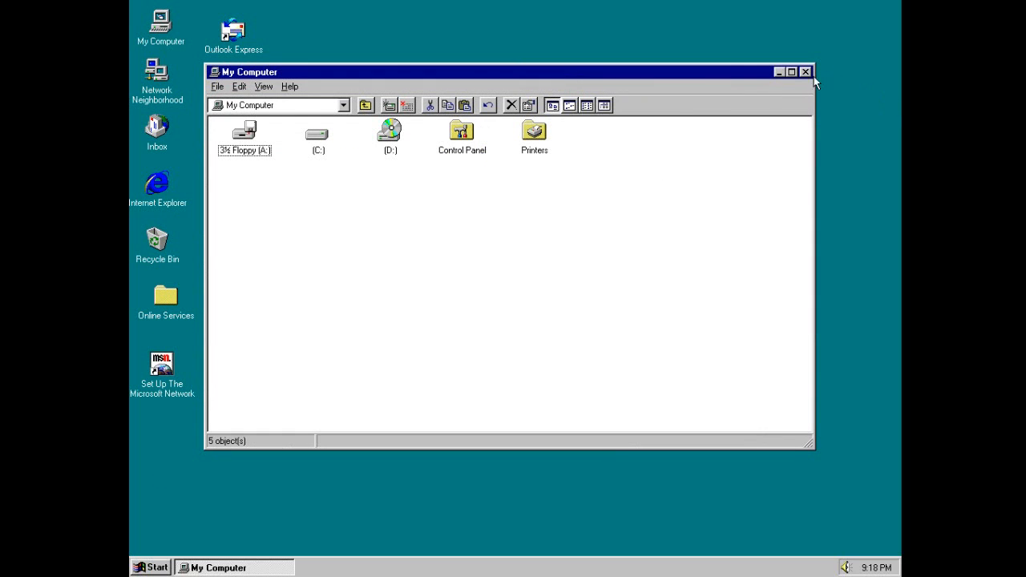
pyautogui.moveTo(744, 67)
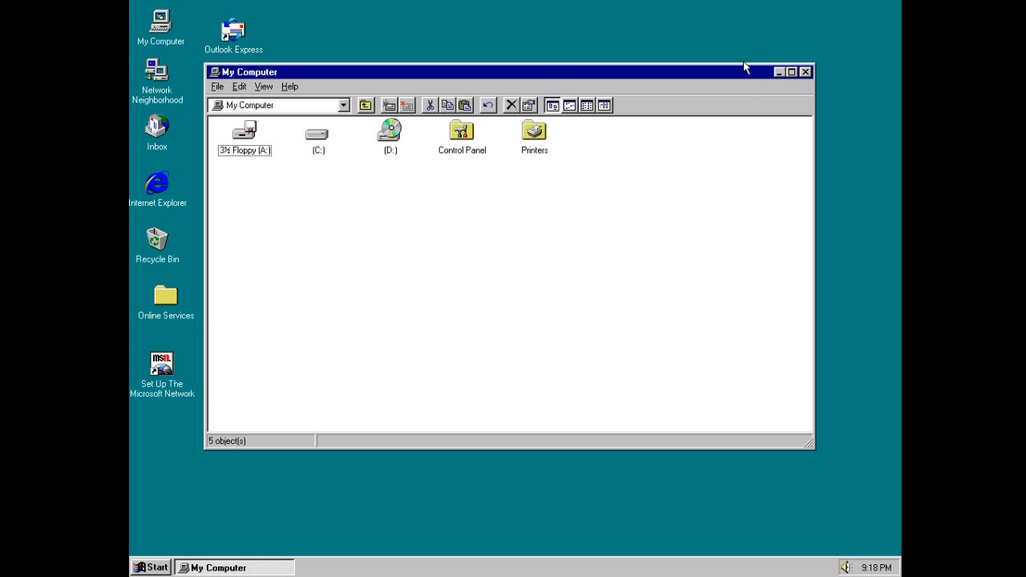
pyautogui.moveTo(505, 71); pyautogui.dragTo(505, 110)
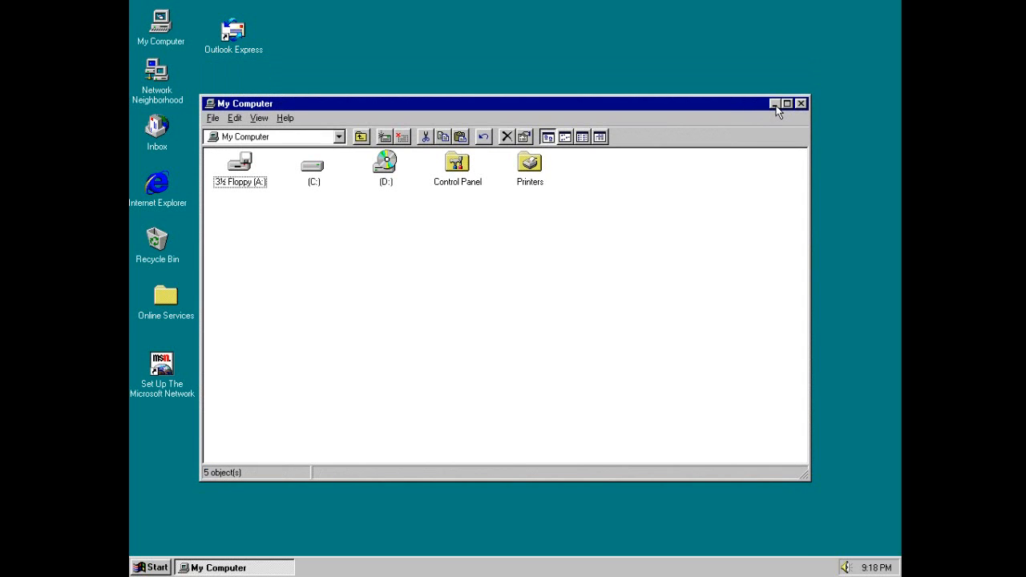
pyautogui.click(774, 102)
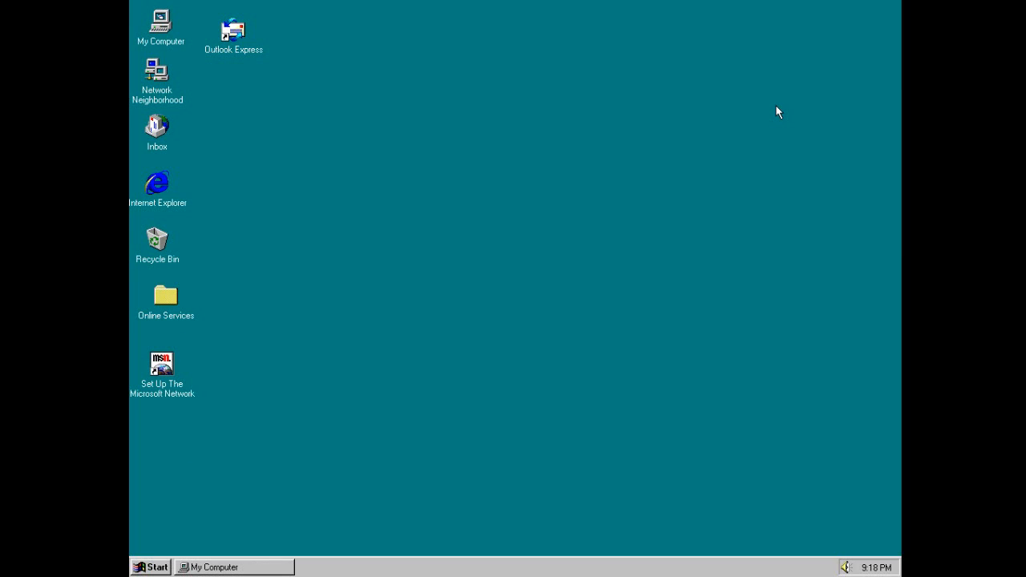
pyautogui.moveTo(359, 574)
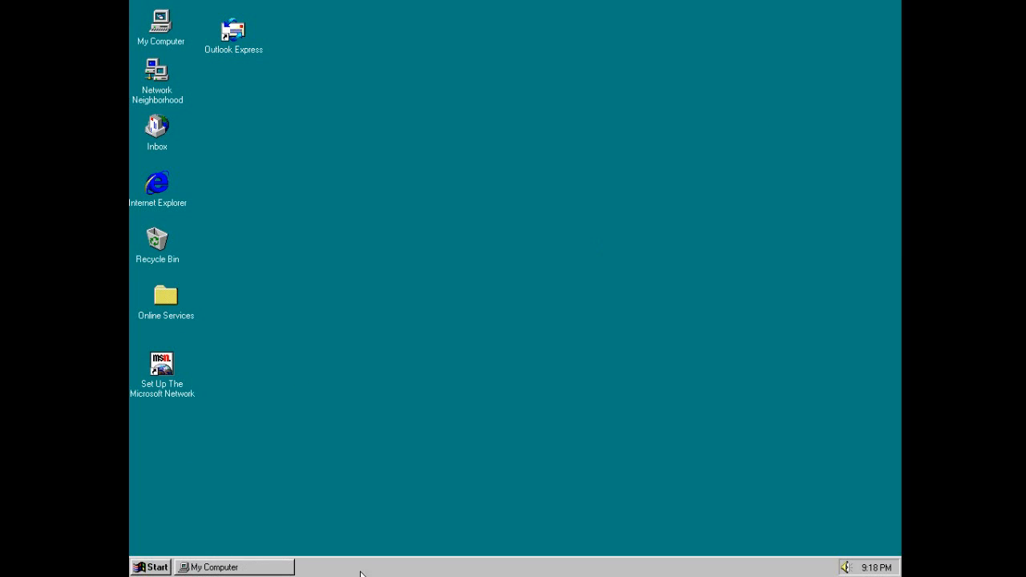
pyautogui.moveTo(282, 561)
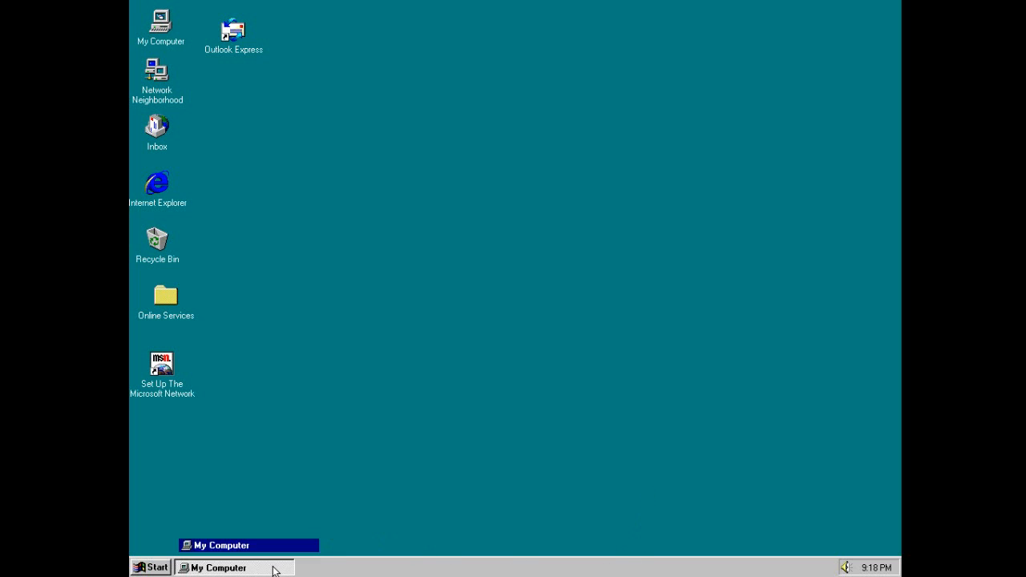
pyautogui.click(233, 567)
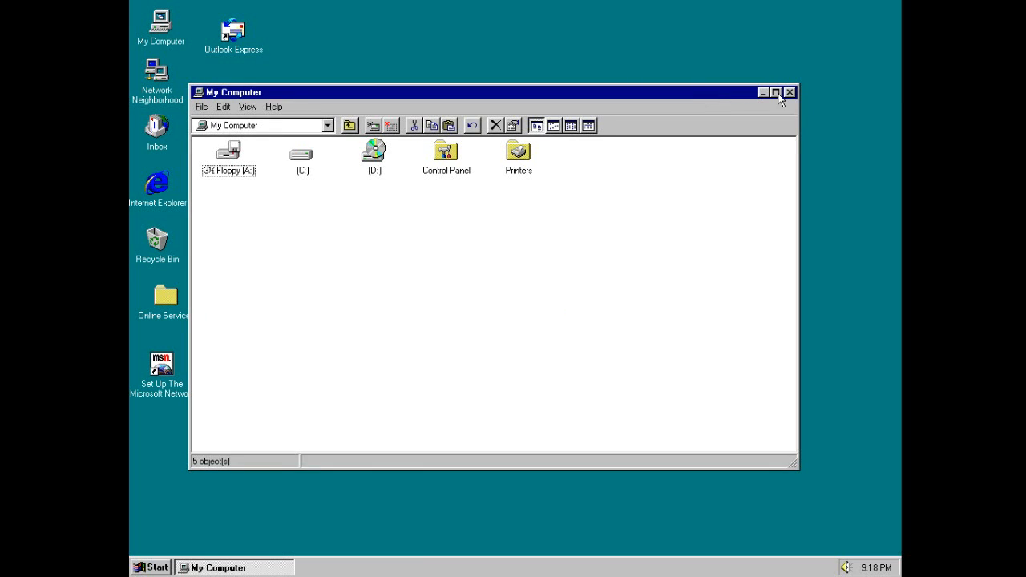
pyautogui.click(774, 91)
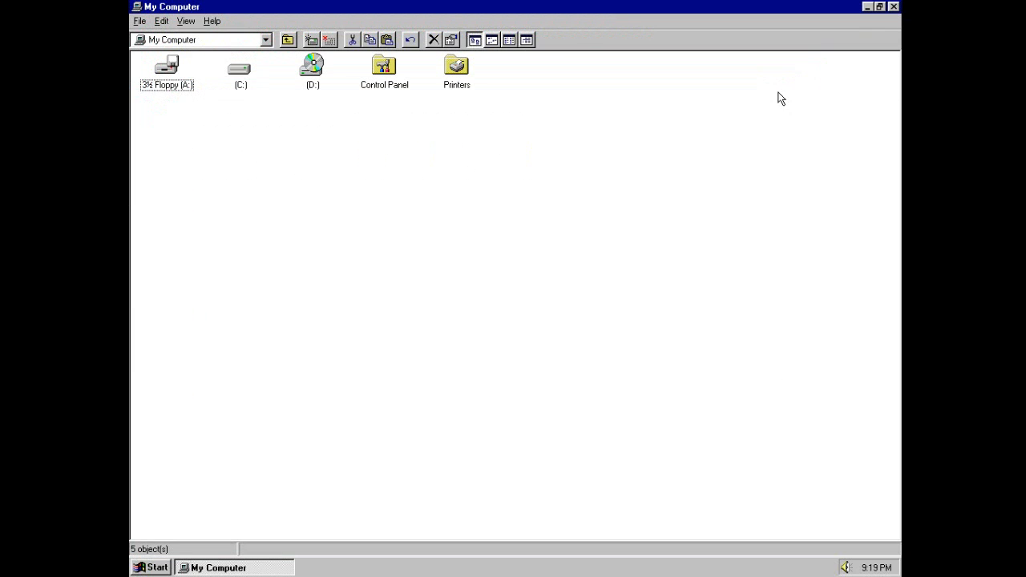
pyautogui.moveTo(593, 131)
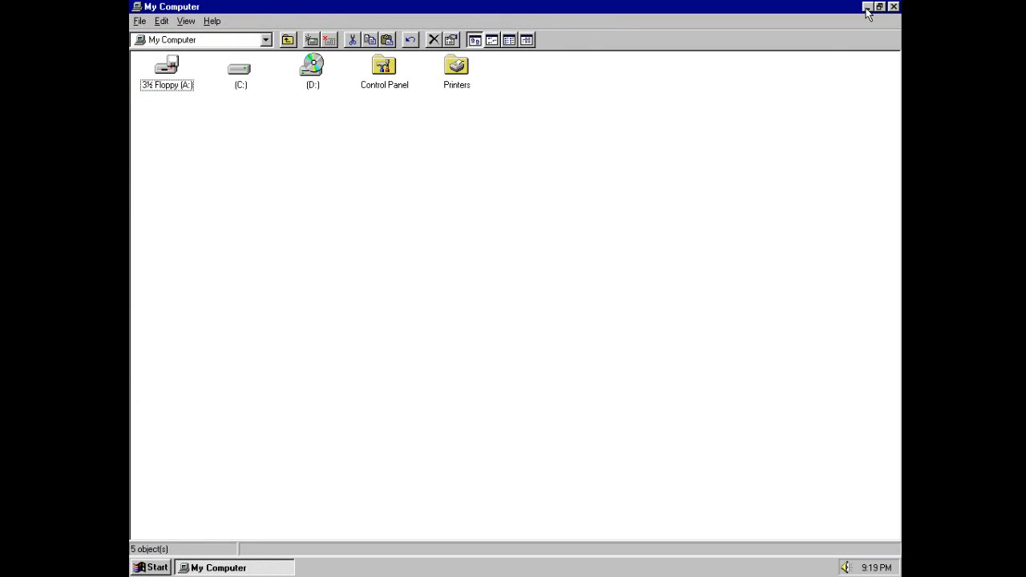
pyautogui.click(867, 6)
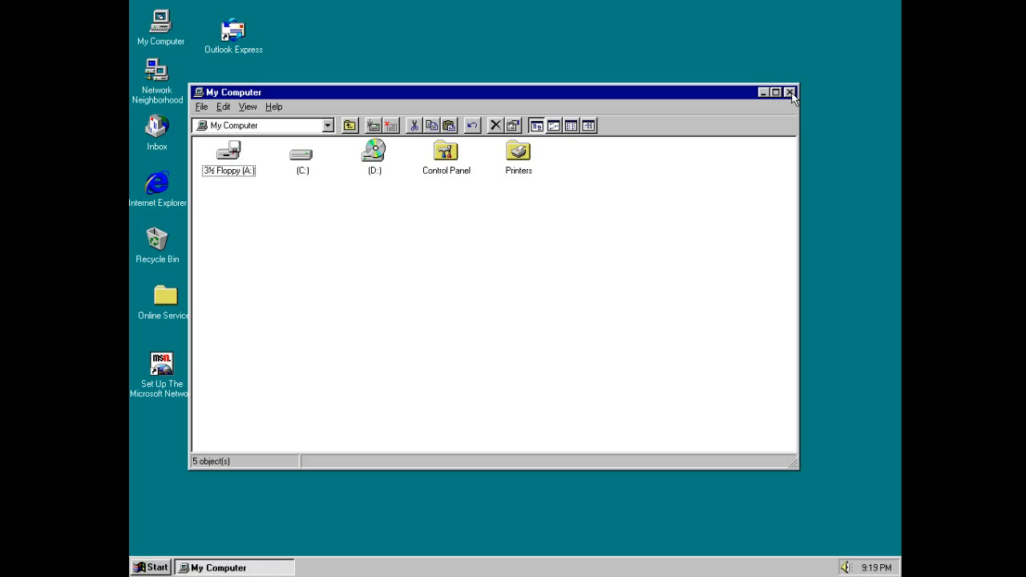
# - Close My Computer with the X button, reopen it and close it again via File > Close
pyautogui.click(790, 92)
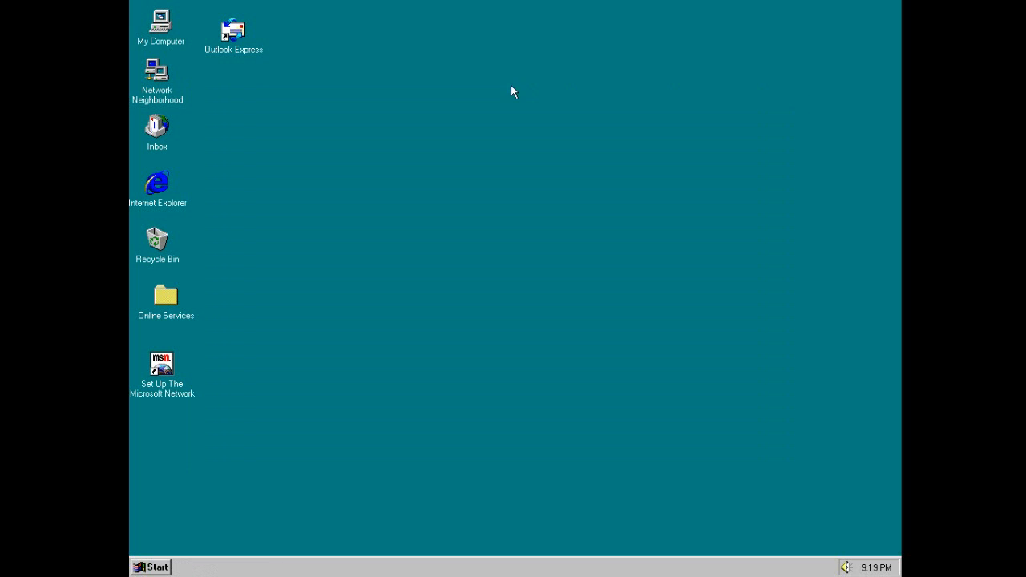
pyautogui.doubleClick(160, 22)
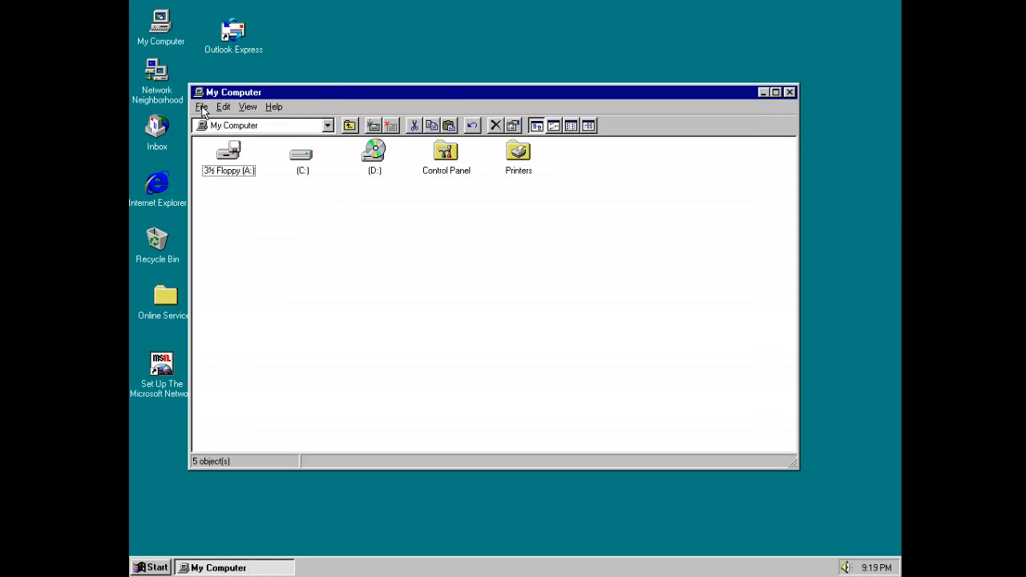
pyautogui.click(202, 105)
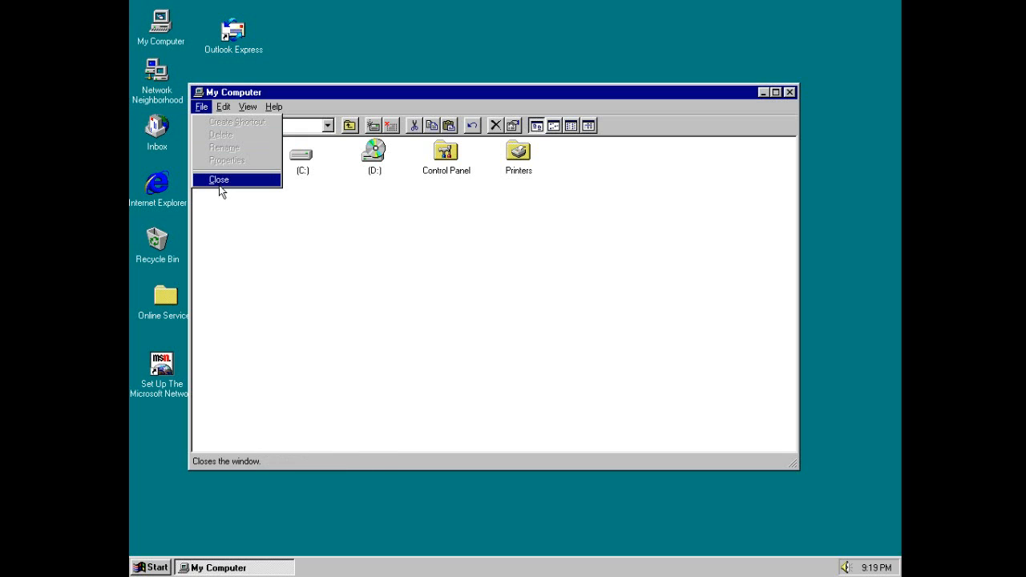
pyautogui.click(218, 179)
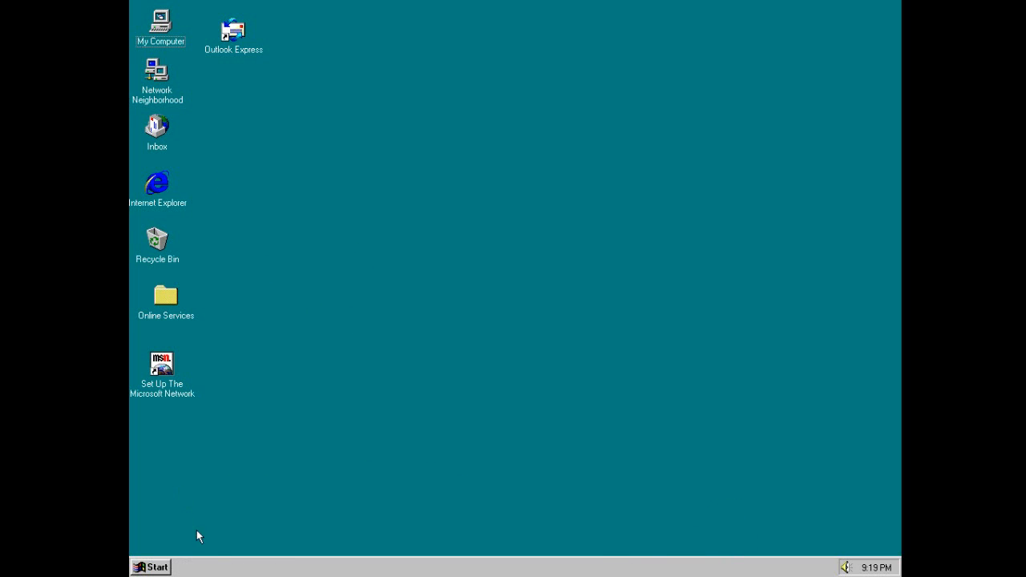
pyautogui.moveTo(768, 558)
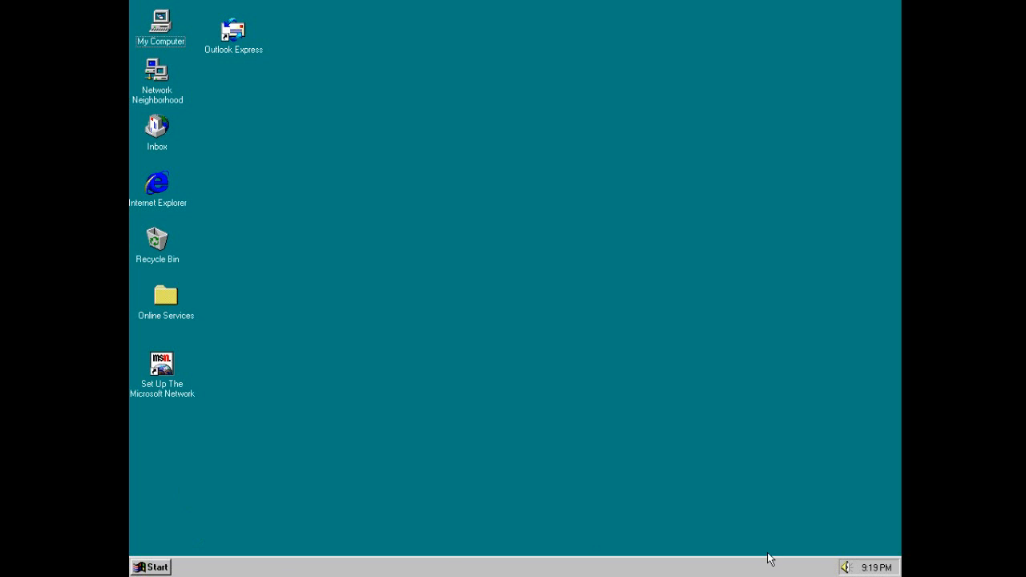
pyautogui.moveTo(177, 567)
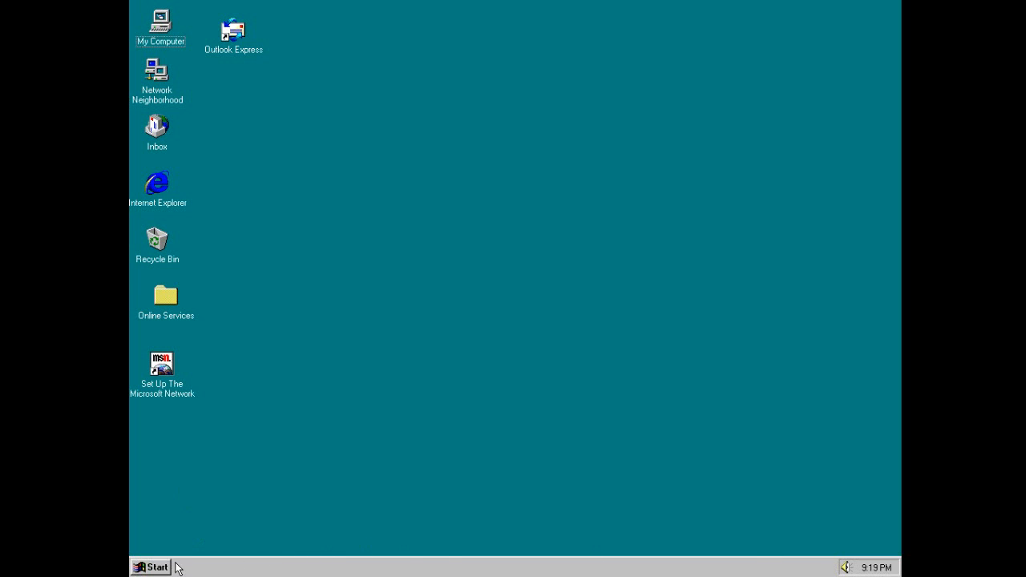
pyautogui.moveTo(163, 568)
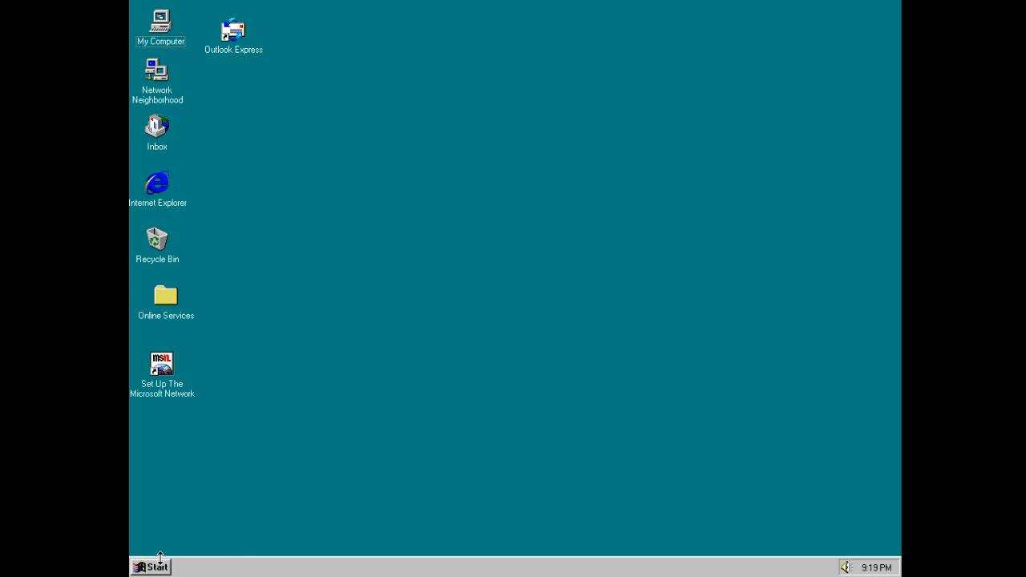
pyautogui.moveTo(211, 535)
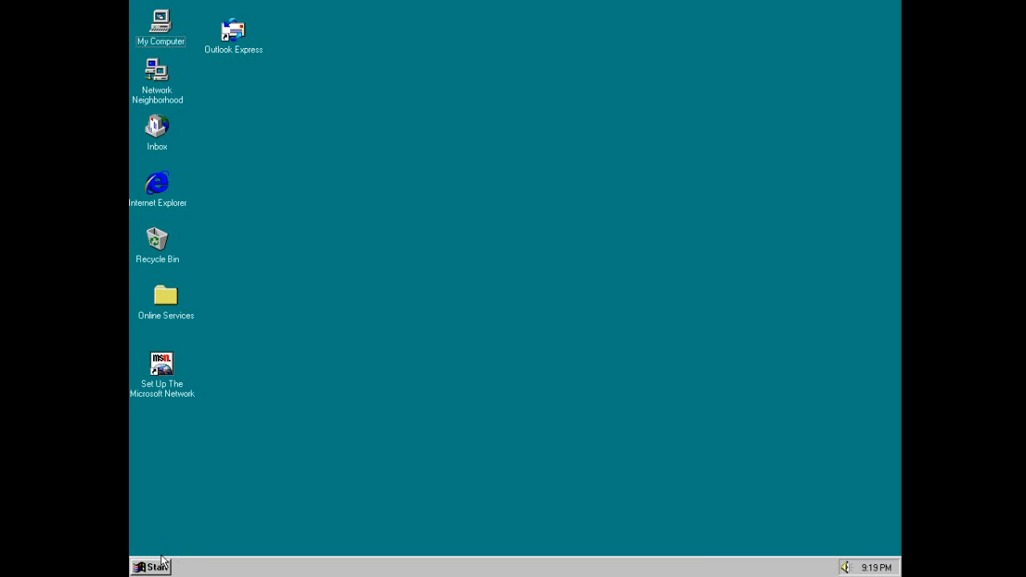
pyautogui.moveTo(163, 567)
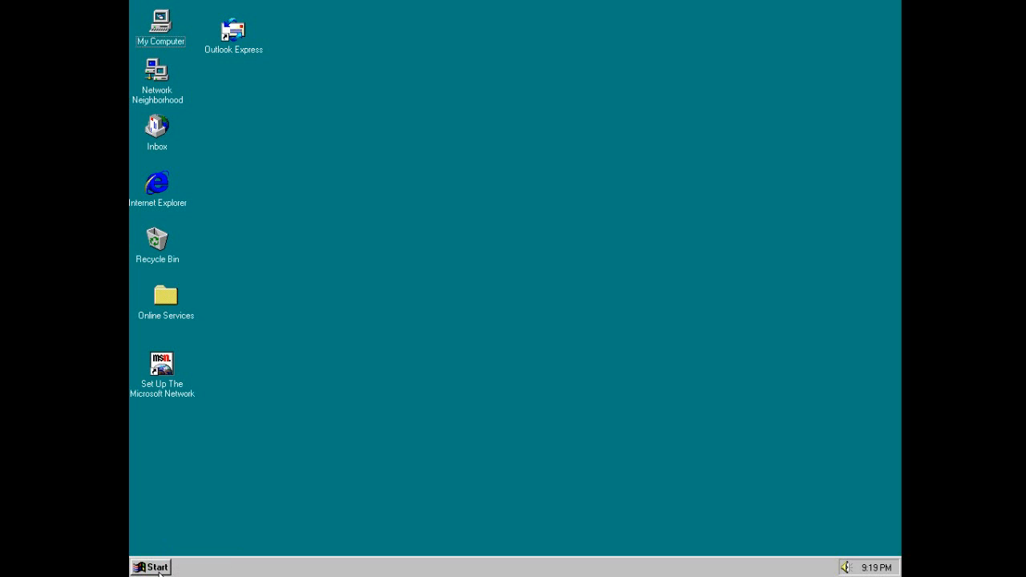
pyautogui.moveTo(513, 532)
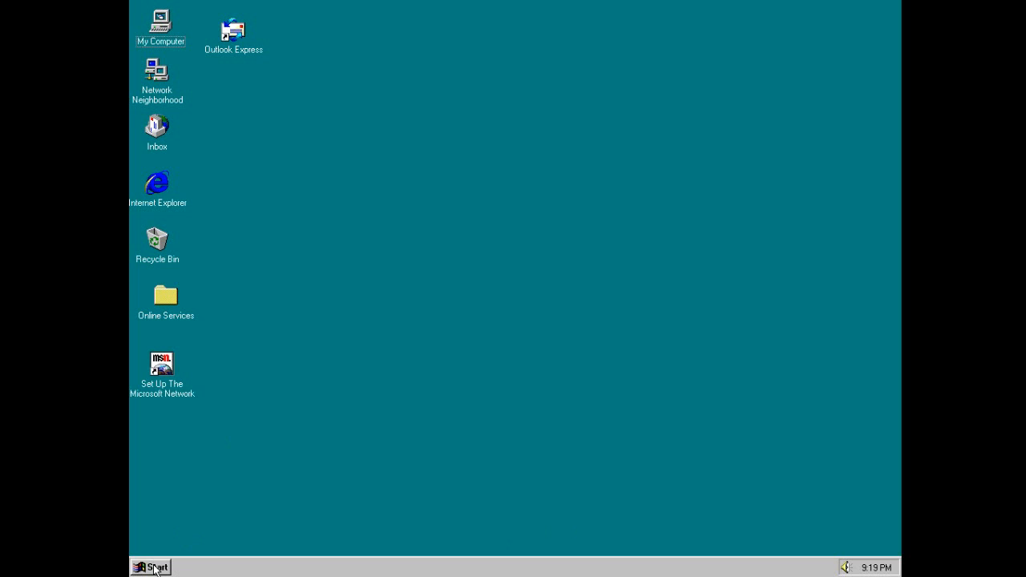
# - Browse the Start menu entries and choose Run… to open the Run dialog
pyautogui.click(151, 567)
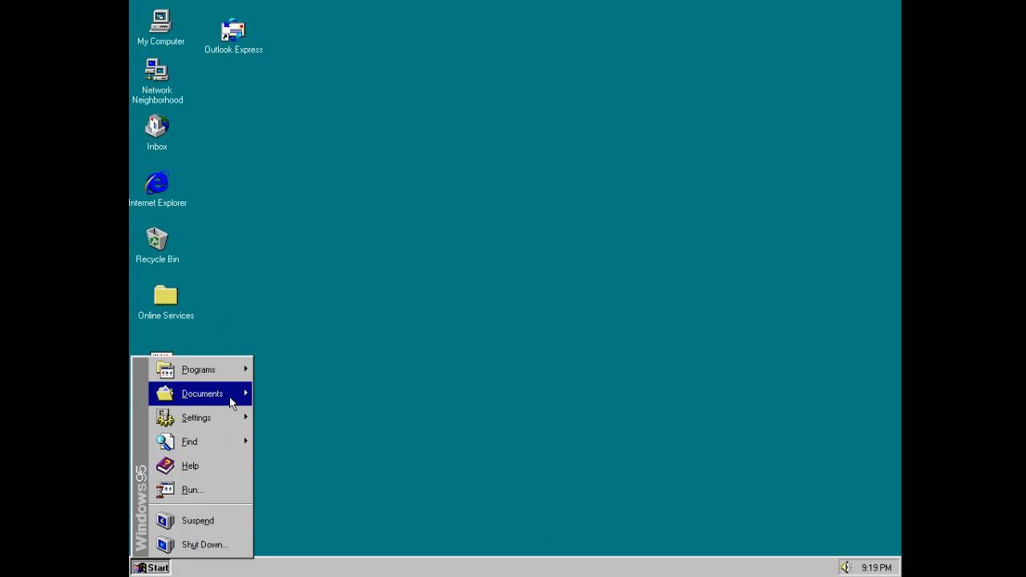
pyautogui.click(199, 369)
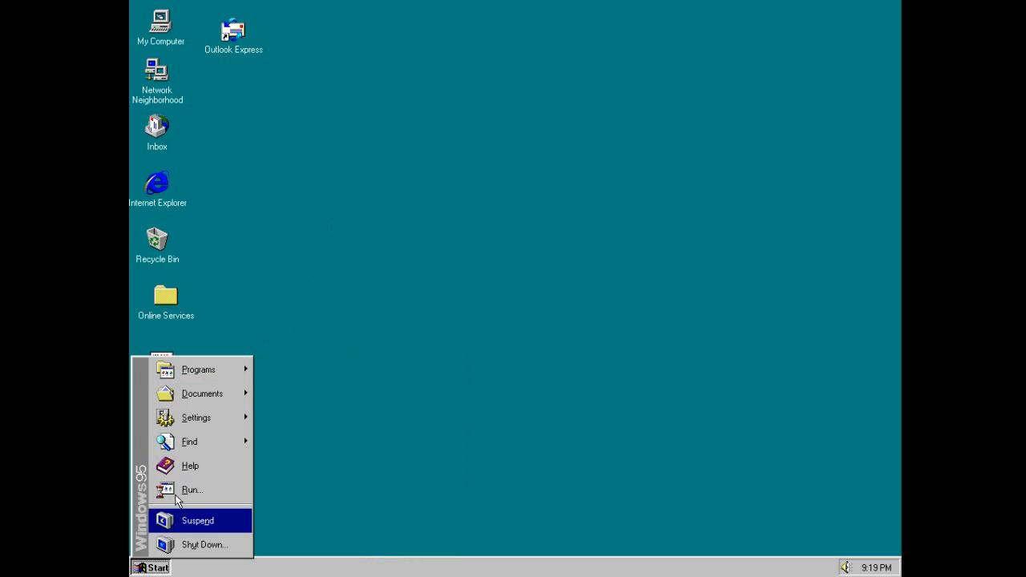
pyautogui.moveTo(192, 491)
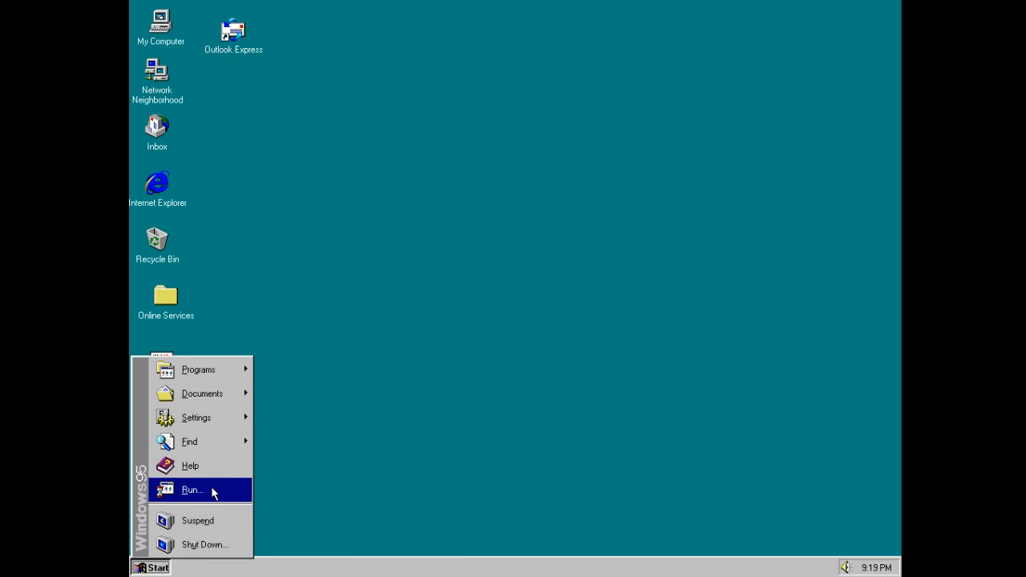
pyautogui.moveTo(205, 545)
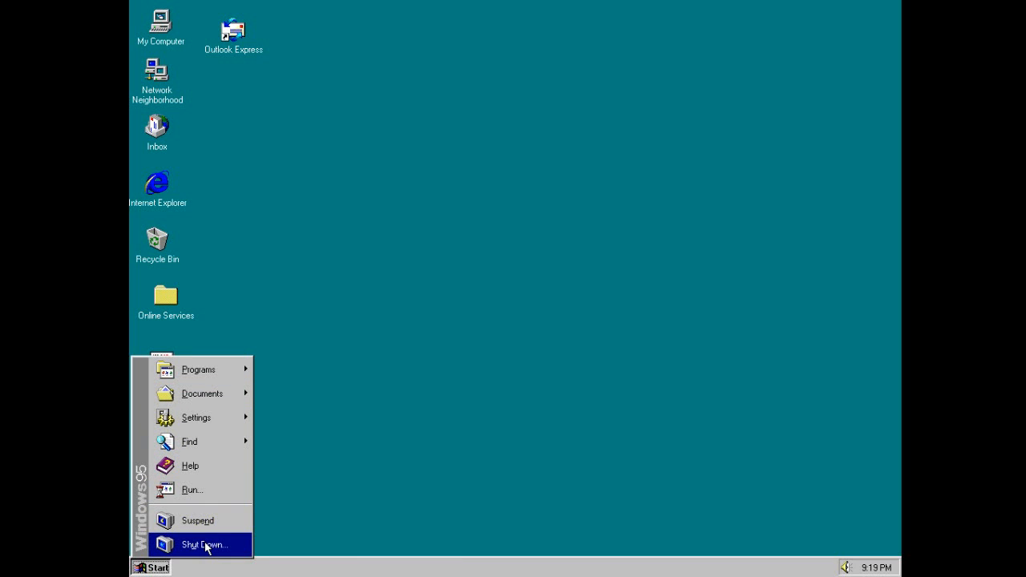
pyautogui.moveTo(207, 465)
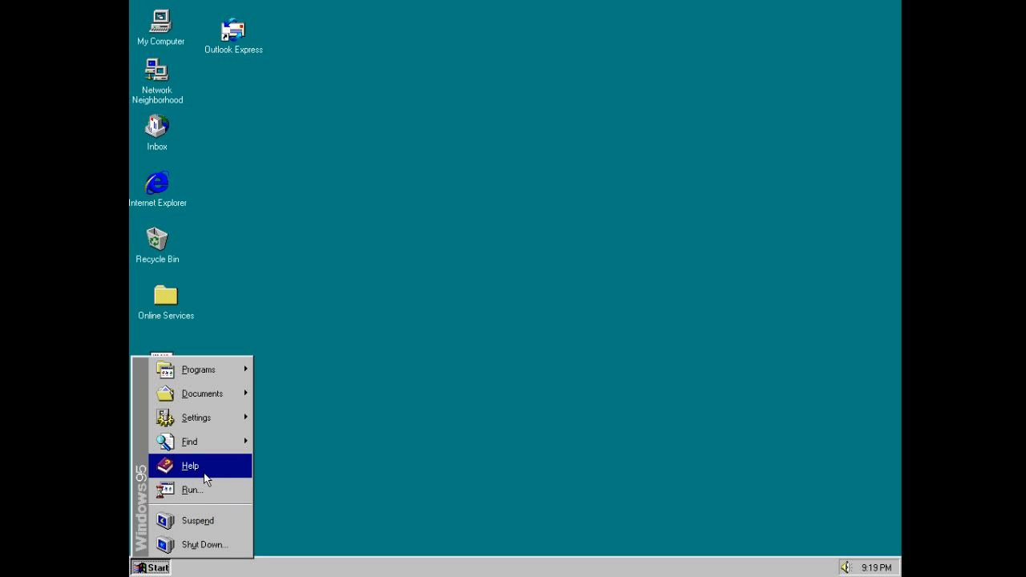
pyautogui.click(193, 490)
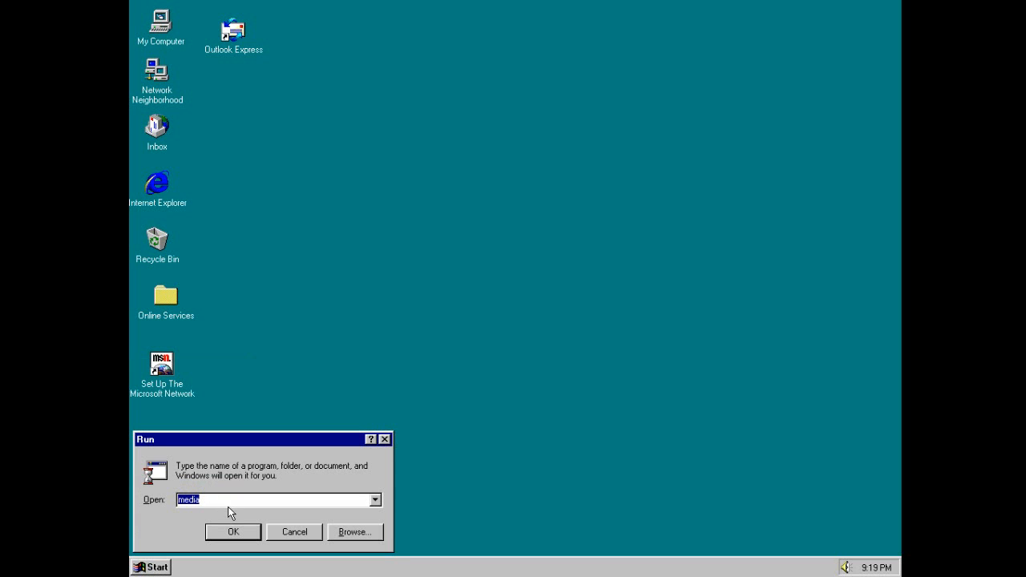
# - Run cd.. commands to step up to C:\, then close the MS-DOS Prompt window
pyautogui.write('cd')
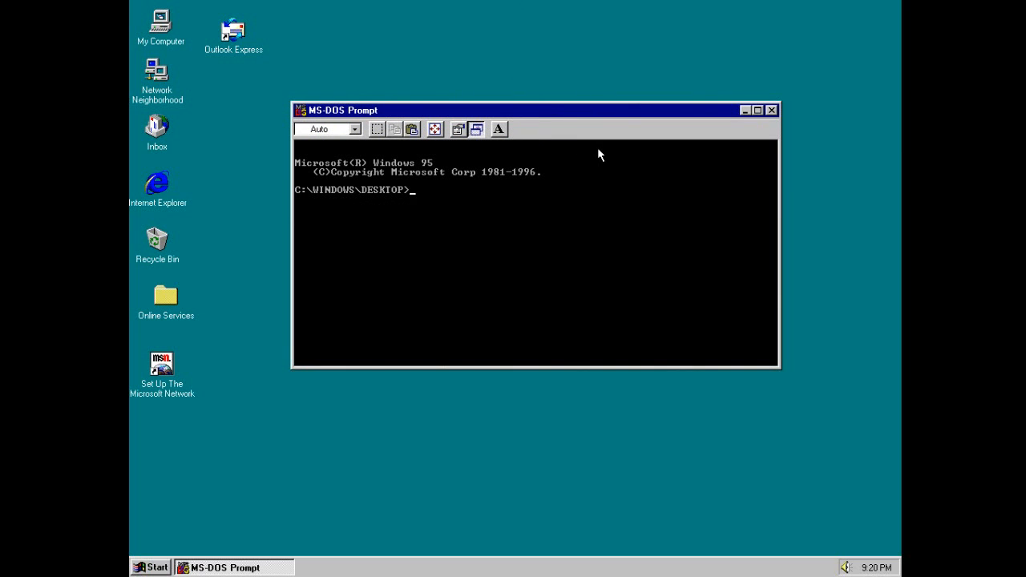
pyautogui.moveTo(603, 145)
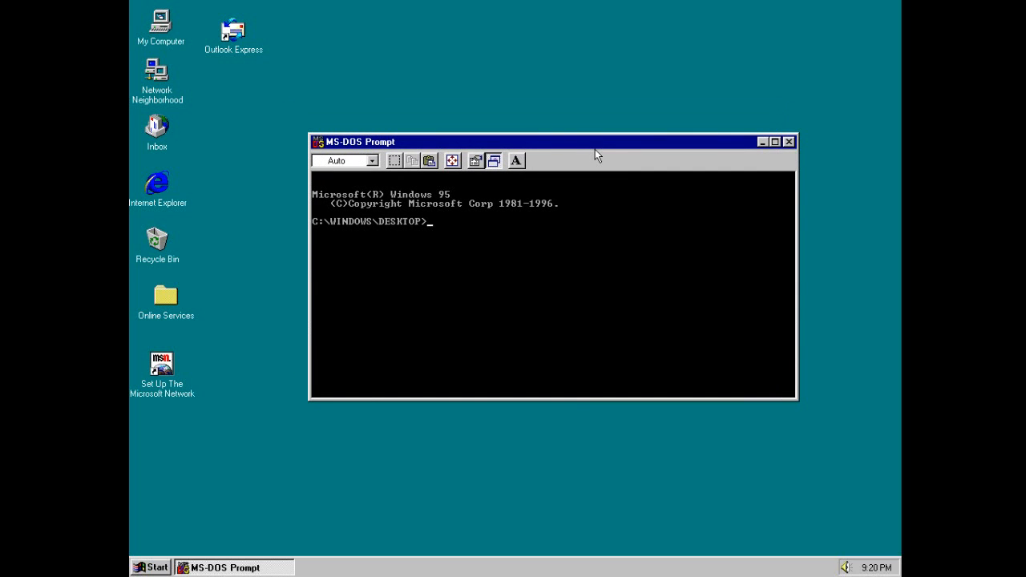
pyautogui.moveTo(459, 142)
pyautogui.write('cd')
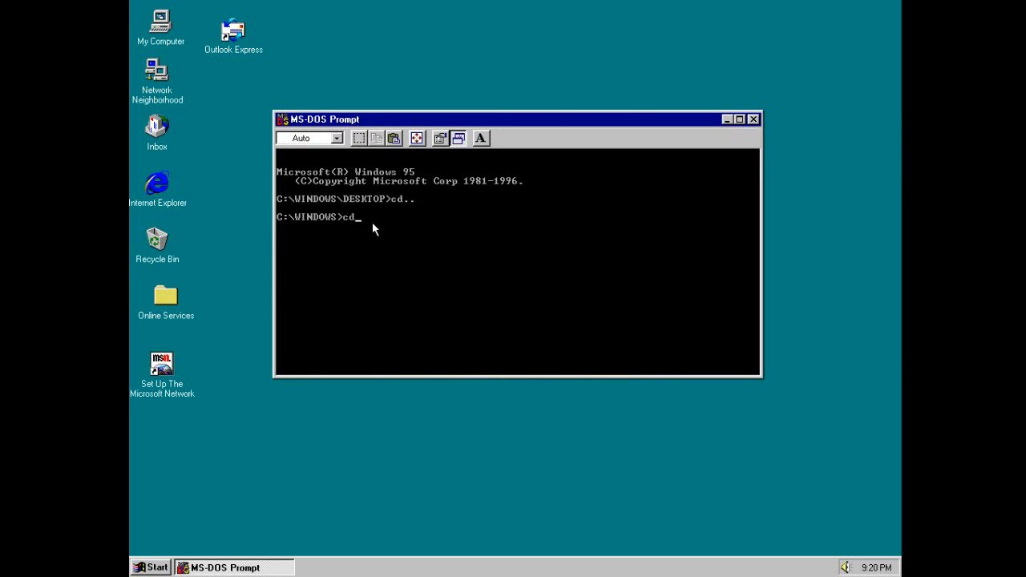
pyautogui.write('..')
pyautogui.press('Return')
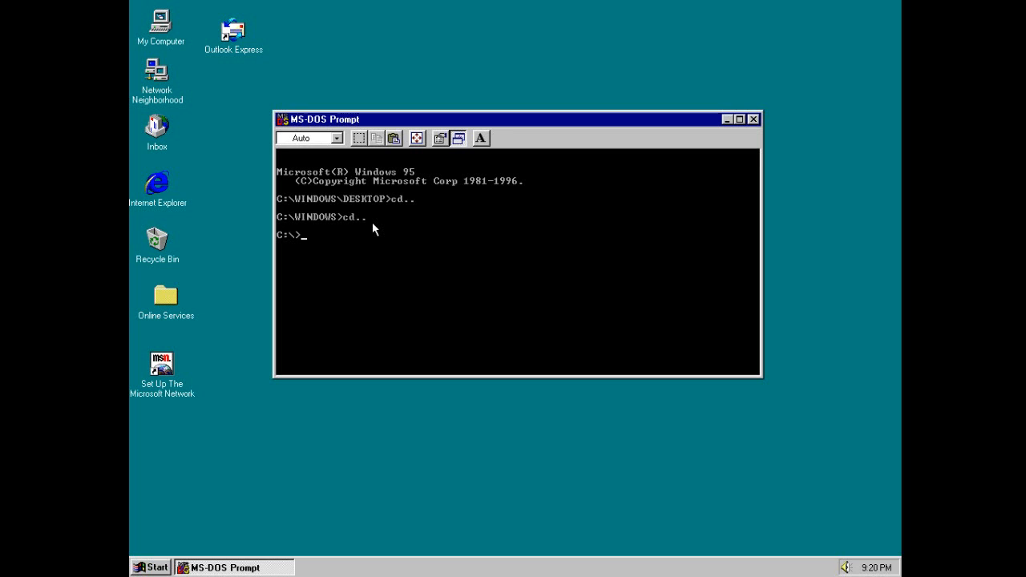
pyautogui.moveTo(417, 112)
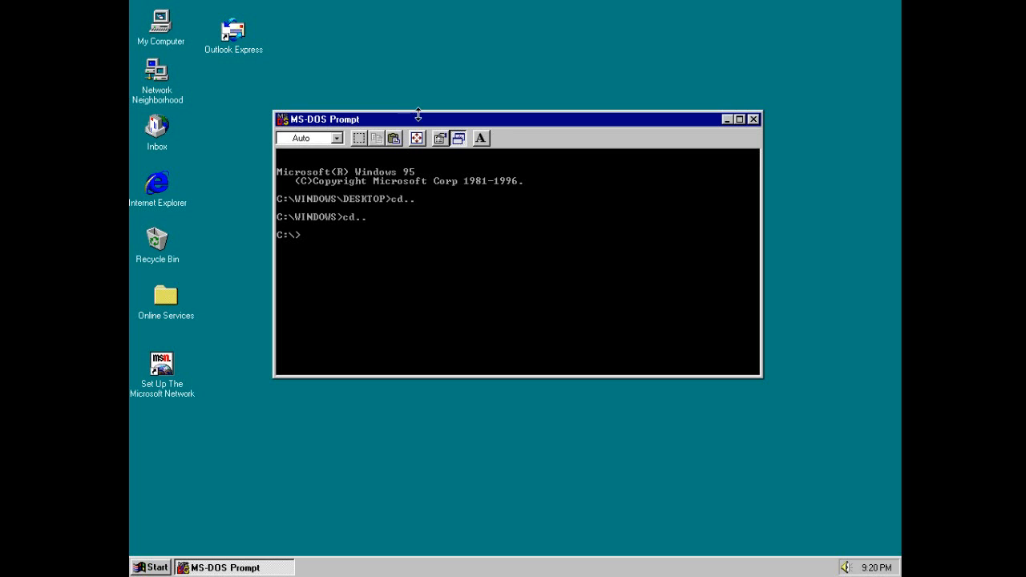
pyautogui.moveTo(417, 118); pyautogui.dragTo(416, 108)
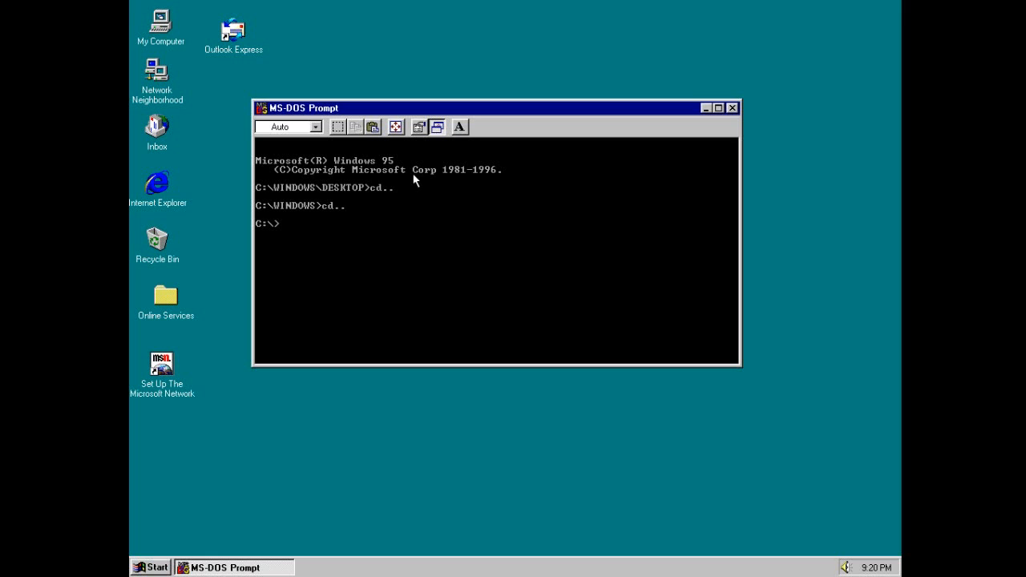
pyautogui.moveTo(388, 170)
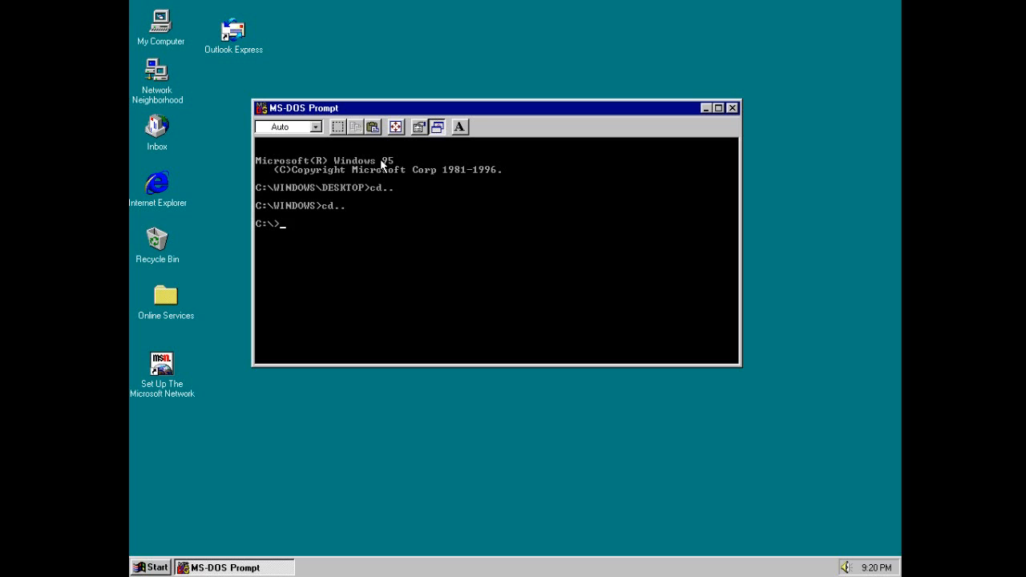
pyautogui.moveTo(321, 218)
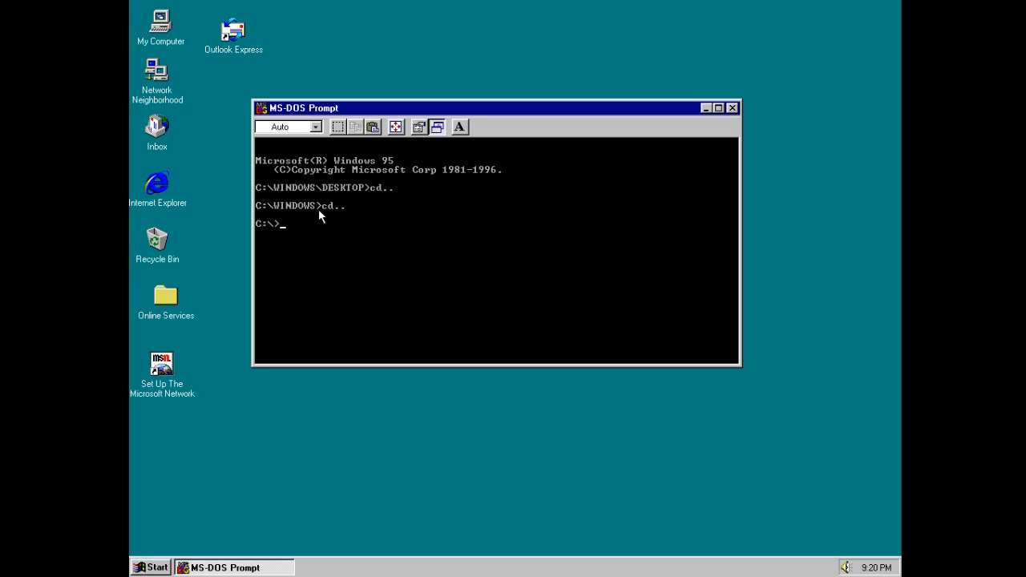
pyautogui.moveTo(340, 241)
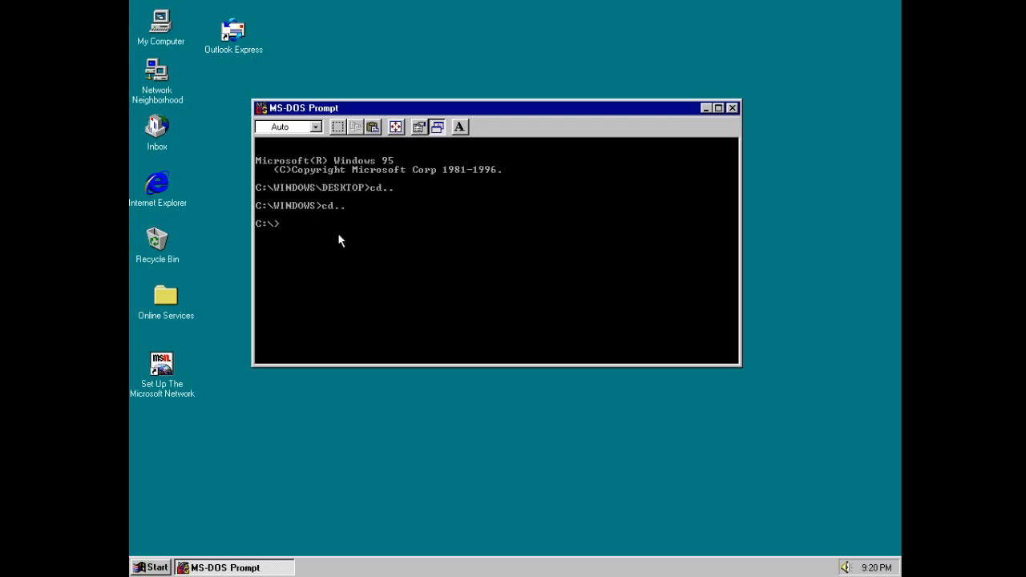
pyautogui.click(731, 108)
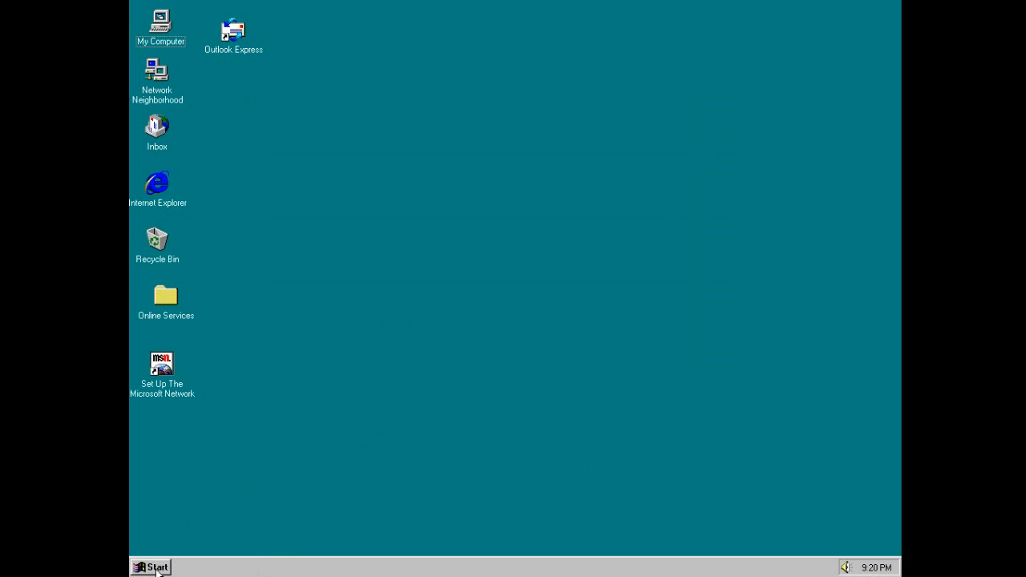
# - Open Windows Help from the Start menu, view the licensing topics and close it
pyautogui.click(151, 568)
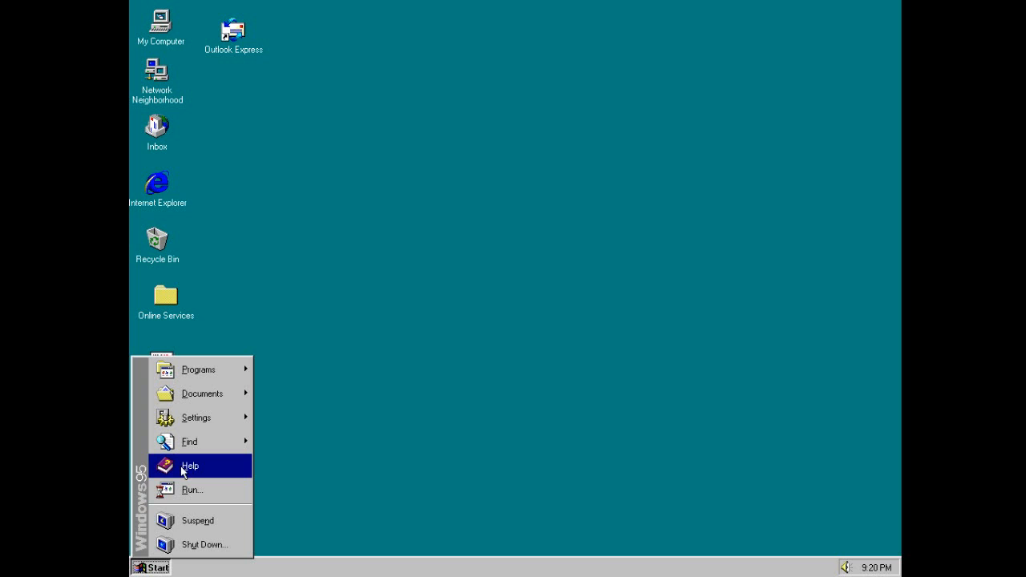
pyautogui.click(221, 324)
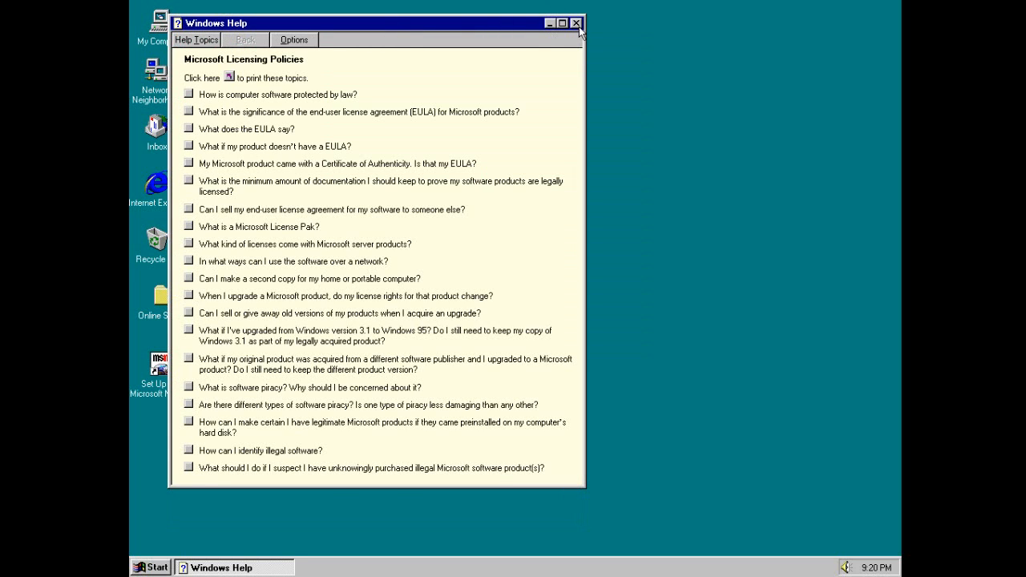
pyautogui.click(151, 567)
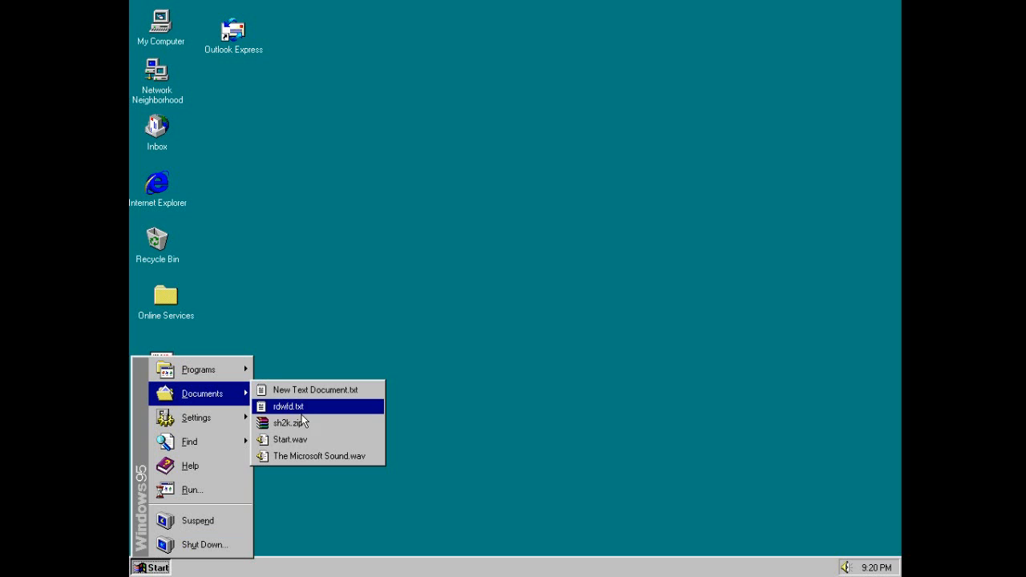
pyautogui.moveTo(318, 455)
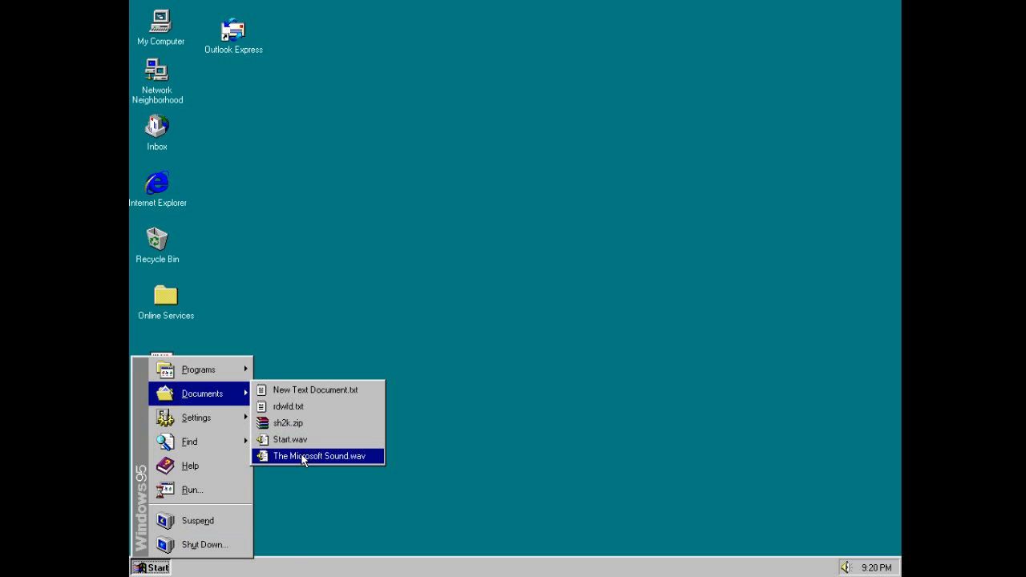
# - Open The Microsoft Sound.wav from recent Documents, play it and pause it
pyautogui.click(318, 456)
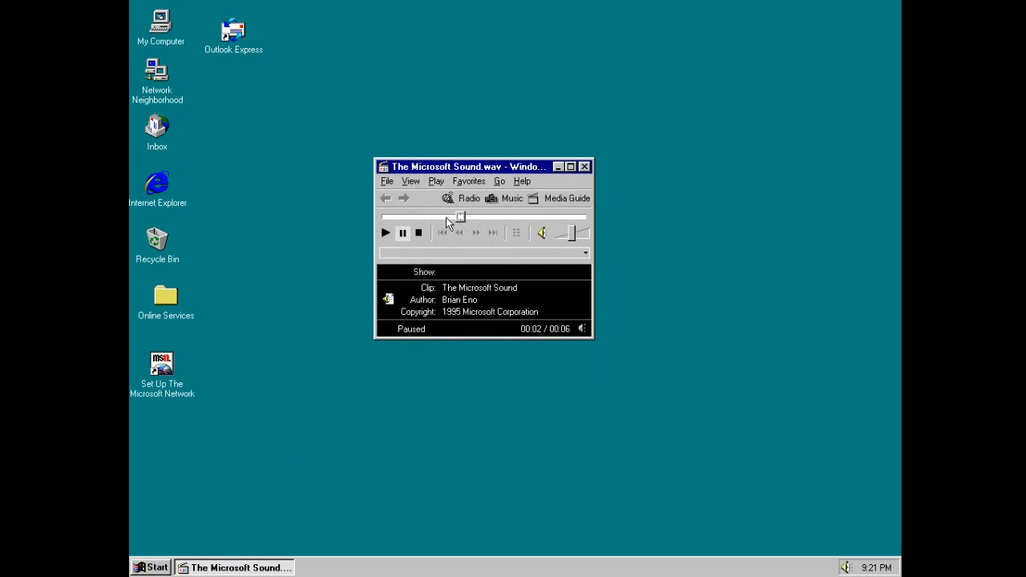
pyautogui.click(385, 232)
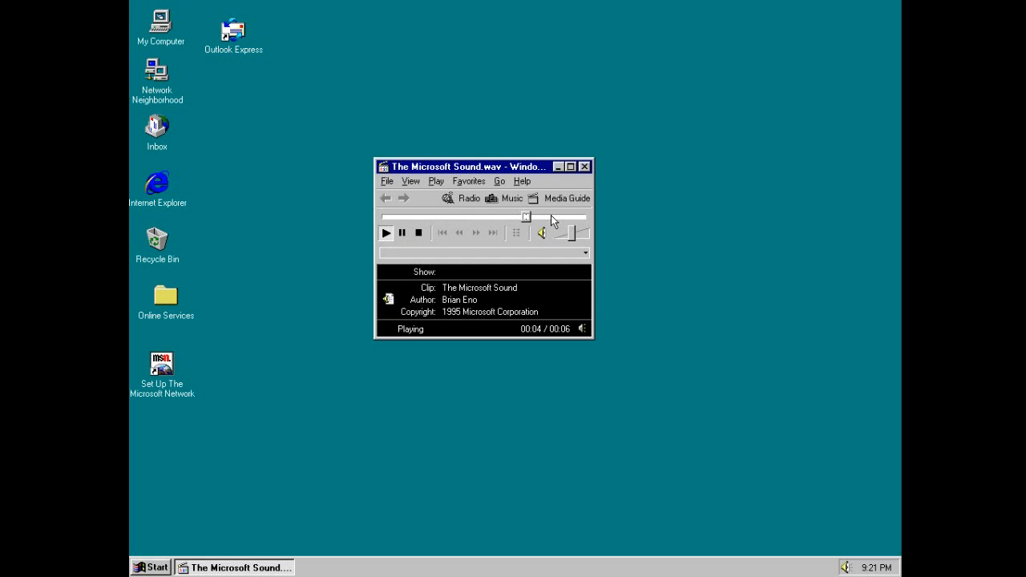
pyautogui.click(403, 232)
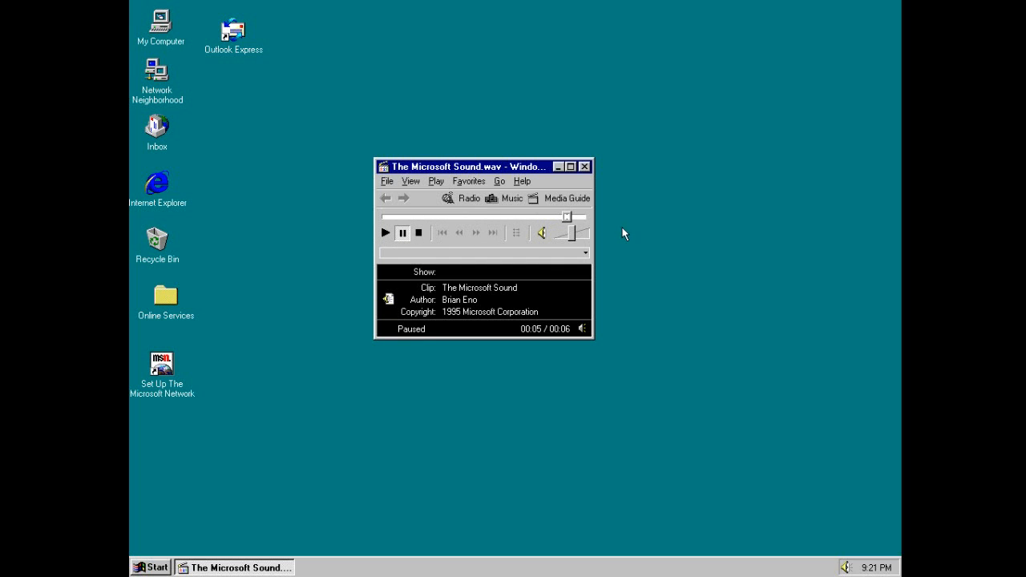
# - Move the Media Player window higher and enlarge it to show its logo area
pyautogui.moveTo(463, 167); pyautogui.dragTo(531, 119)
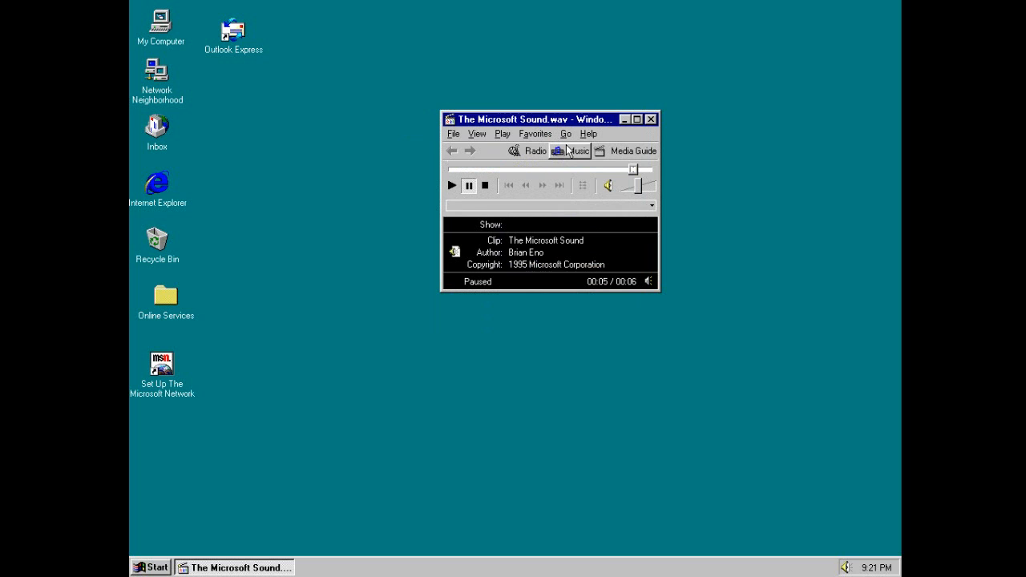
pyautogui.moveTo(533, 119); pyautogui.dragTo(443, 125)
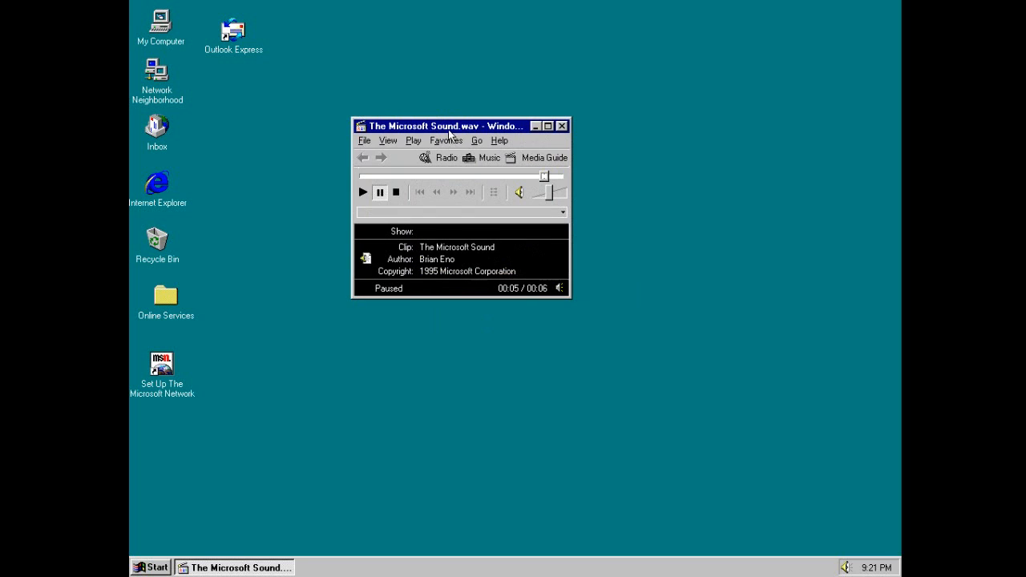
pyautogui.moveTo(441, 125); pyautogui.dragTo(558, 82)
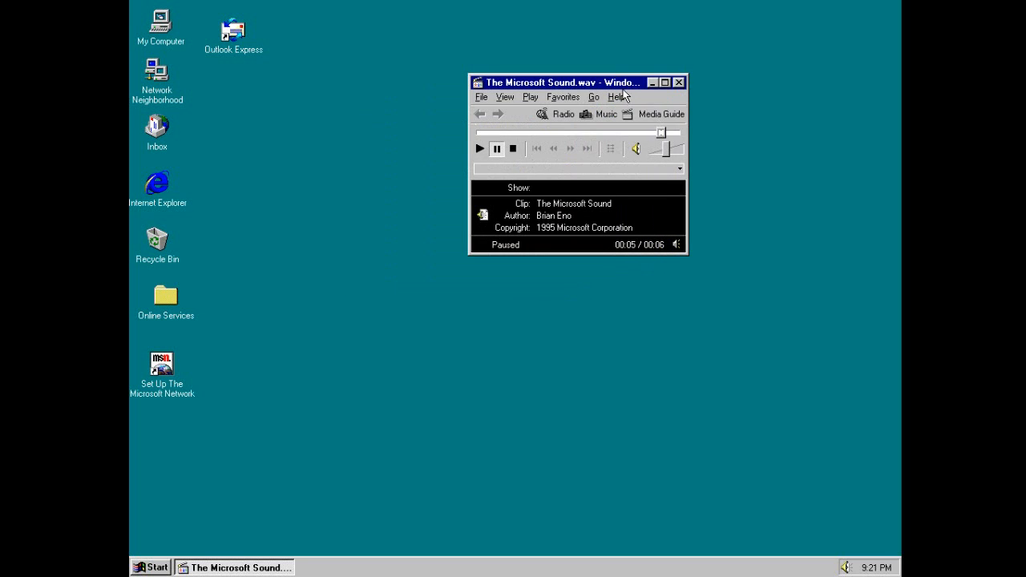
pyautogui.moveTo(686, 252); pyautogui.dragTo(784, 384)
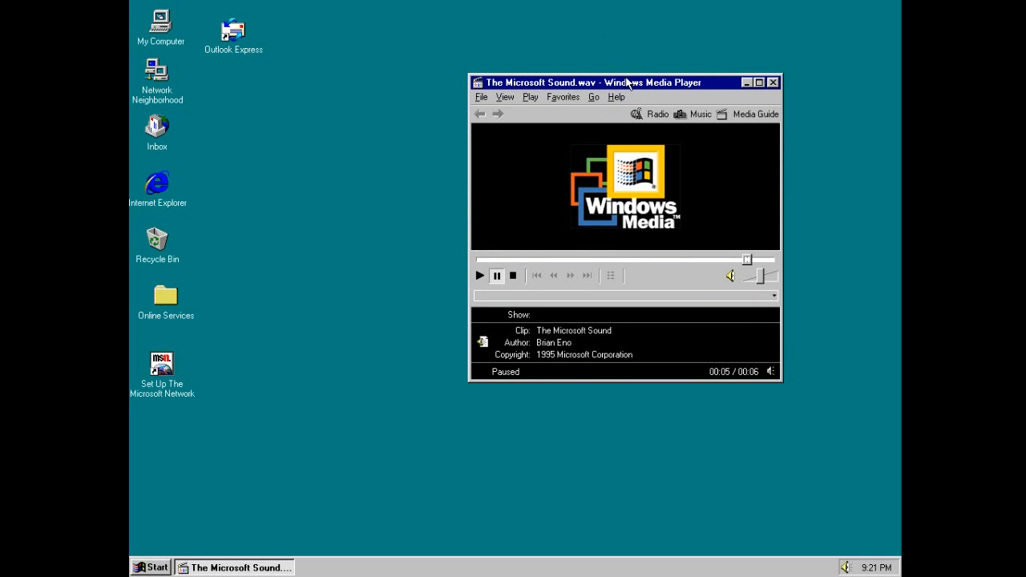
pyautogui.moveTo(676, 90)
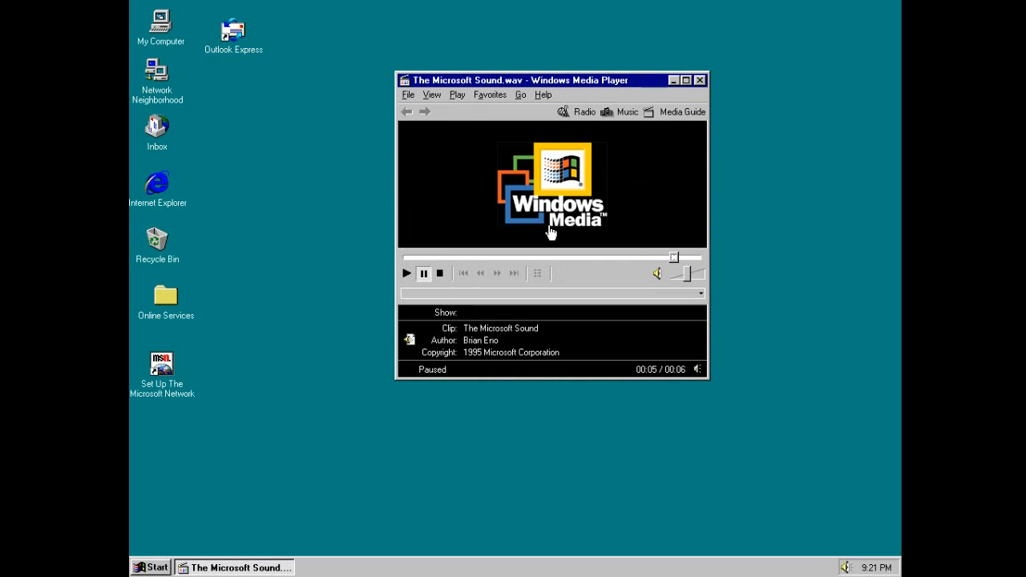
# - View About Windows Media Player showing version 6.4.07.1112 and dismiss it
pyautogui.click(542, 94)
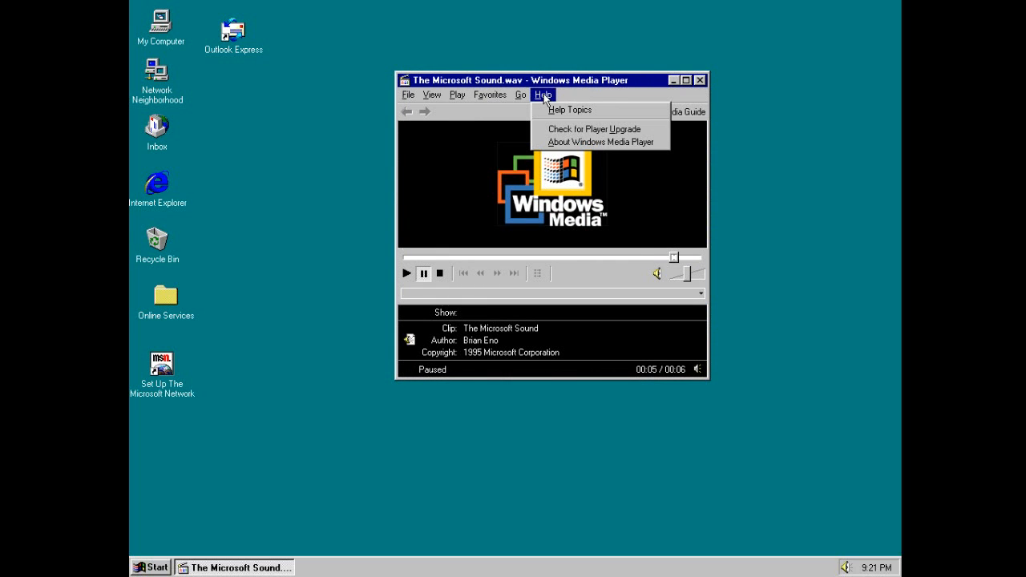
pyautogui.click(600, 141)
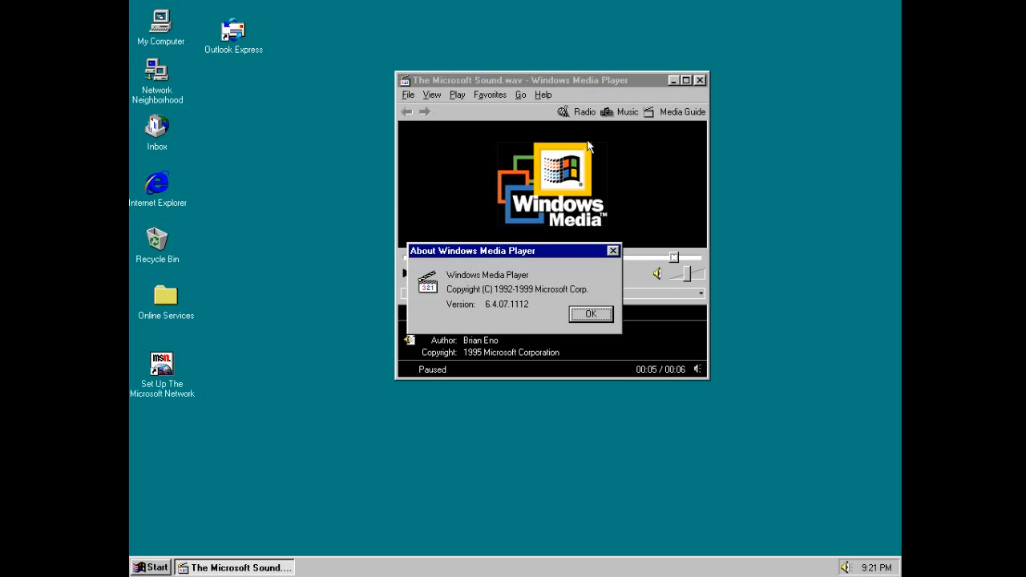
pyautogui.moveTo(475, 311)
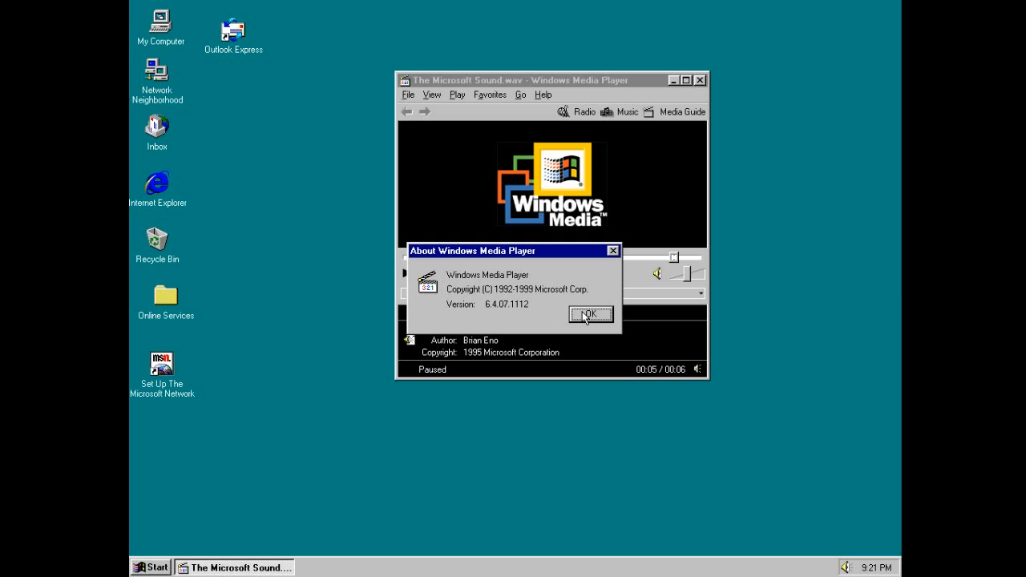
pyautogui.click(590, 313)
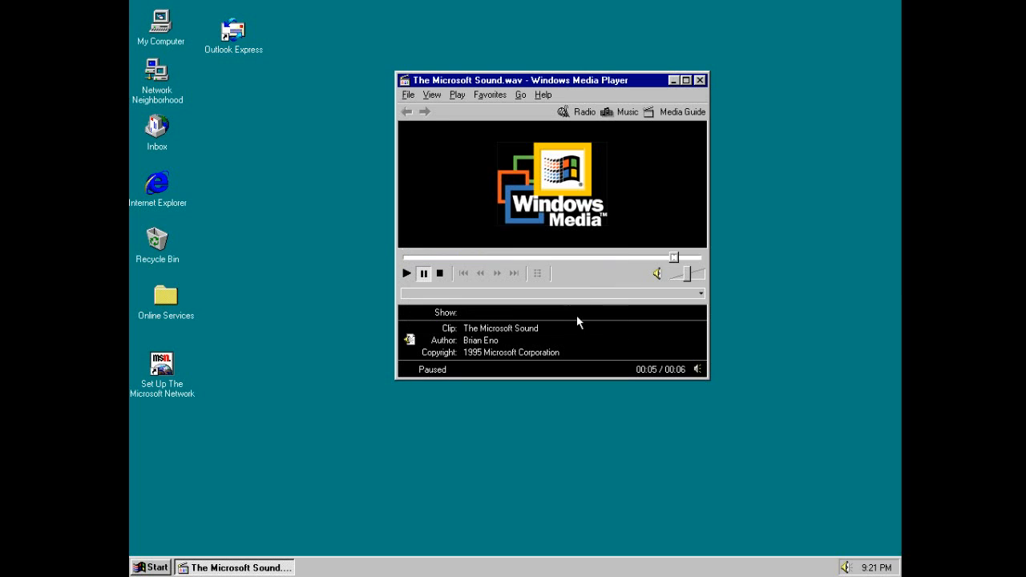
pyautogui.moveTo(699, 80)
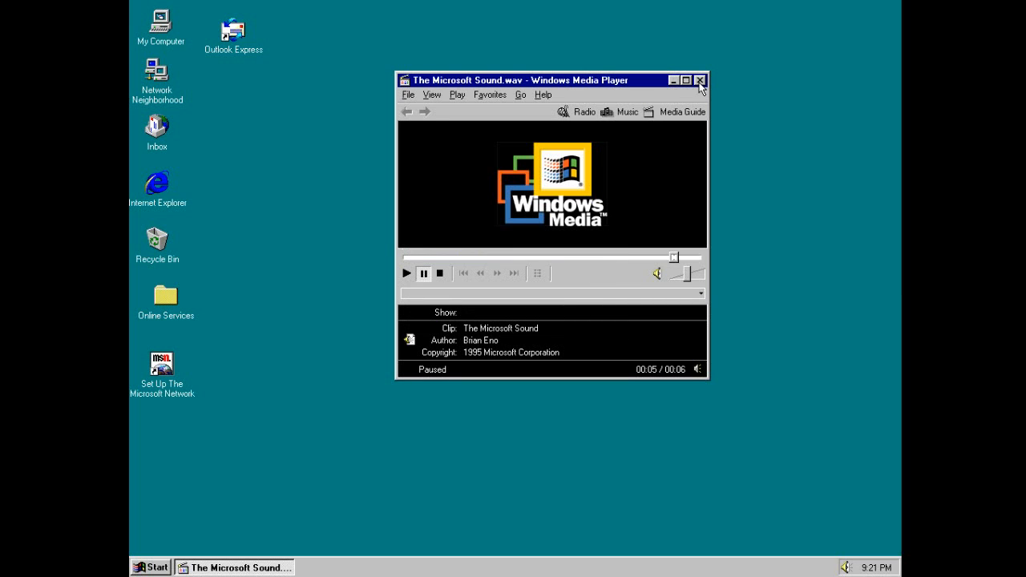
# - Open the Control Panel from Start > Settings
pyautogui.click(151, 568)
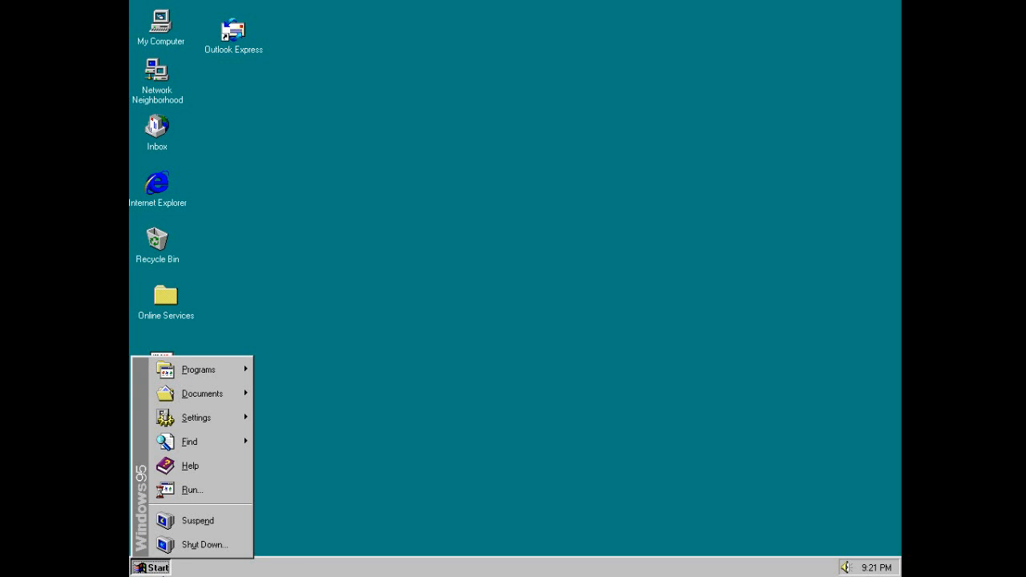
pyautogui.click(196, 417)
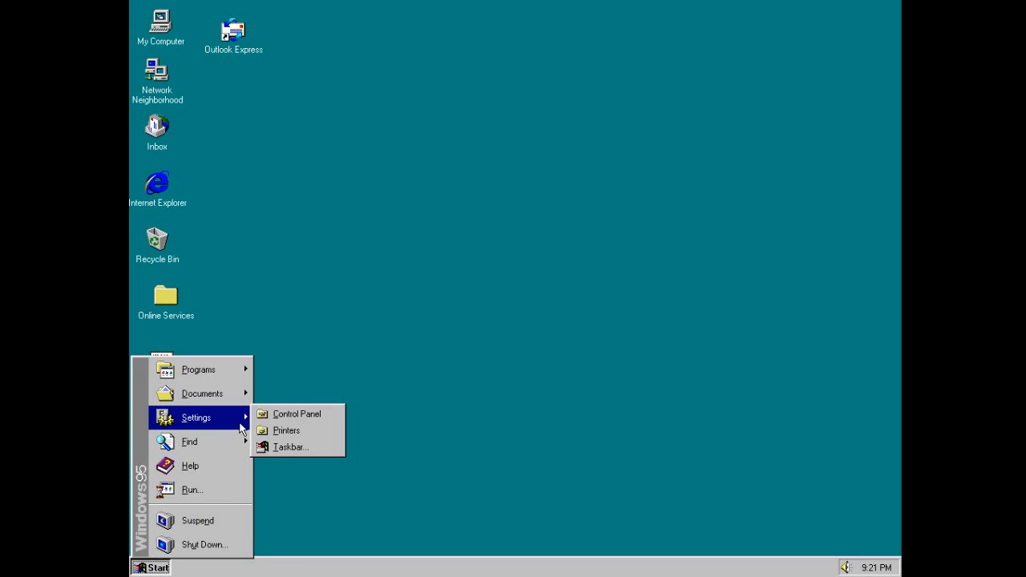
pyautogui.click(296, 413)
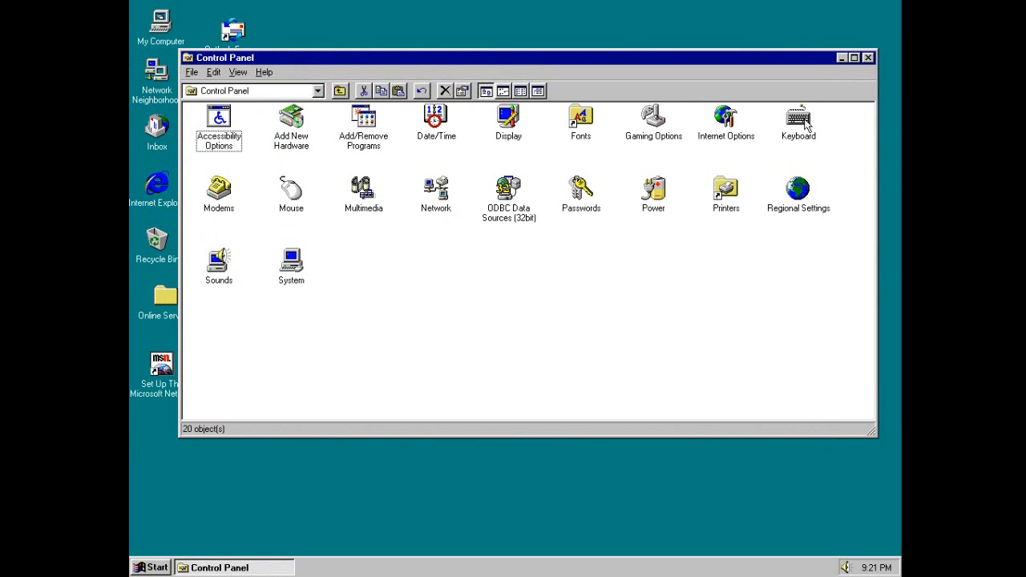
# - Open Internet Options, view its Content settings page and close it with OK
pyautogui.click(725, 121)
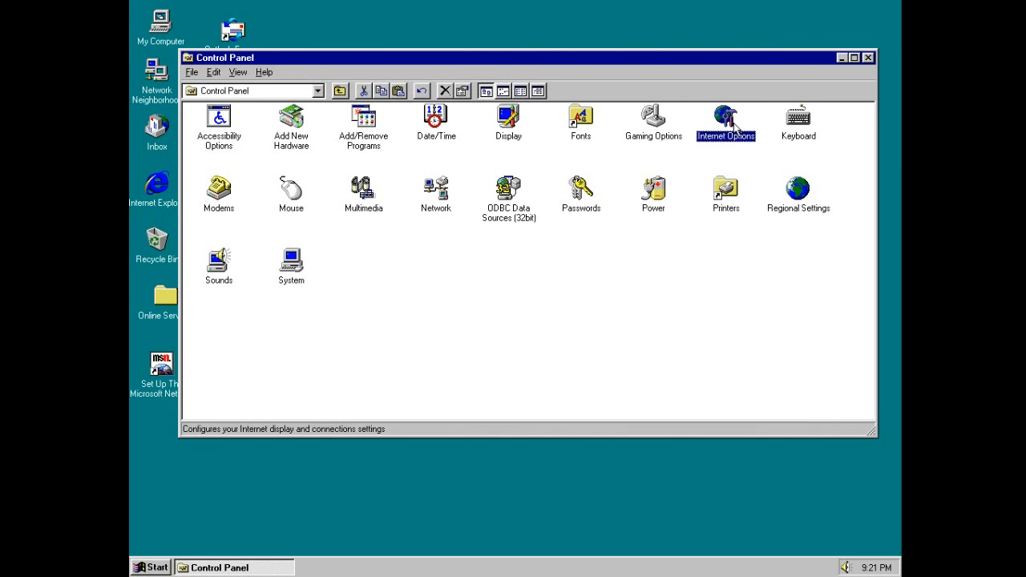
pyautogui.moveTo(768, 183)
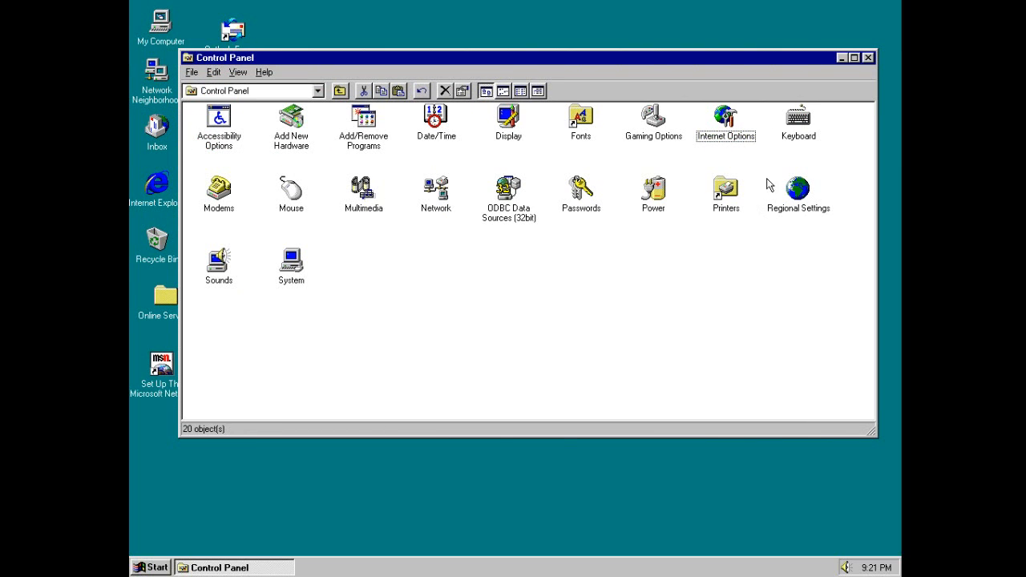
pyautogui.doubleClick(725, 116)
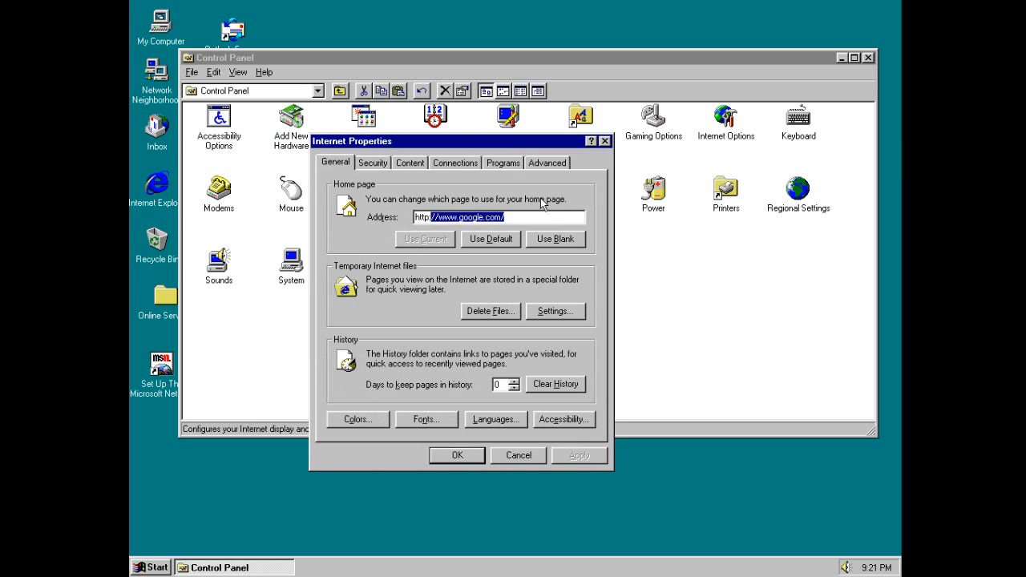
pyautogui.click(411, 163)
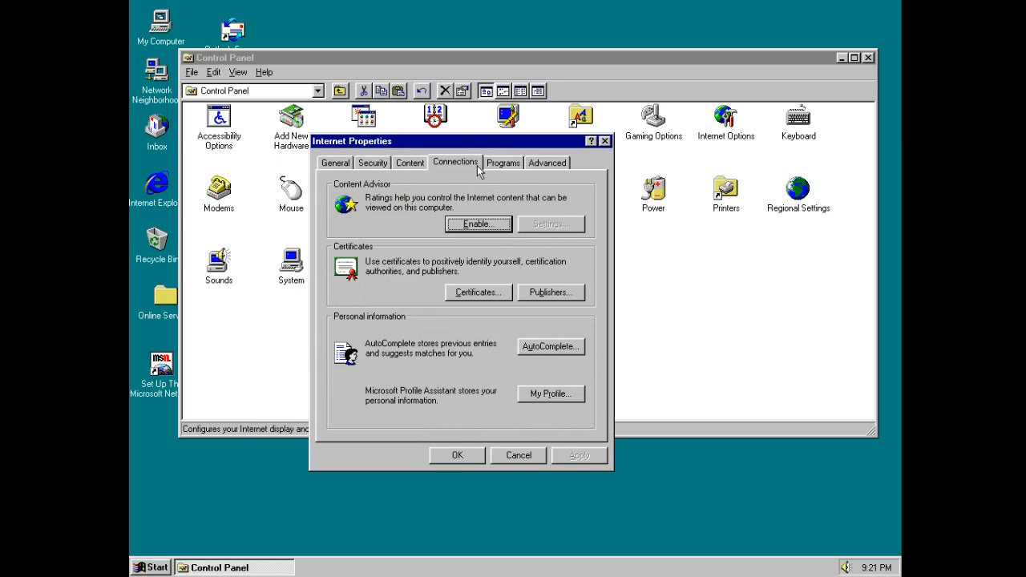
pyautogui.click(518, 455)
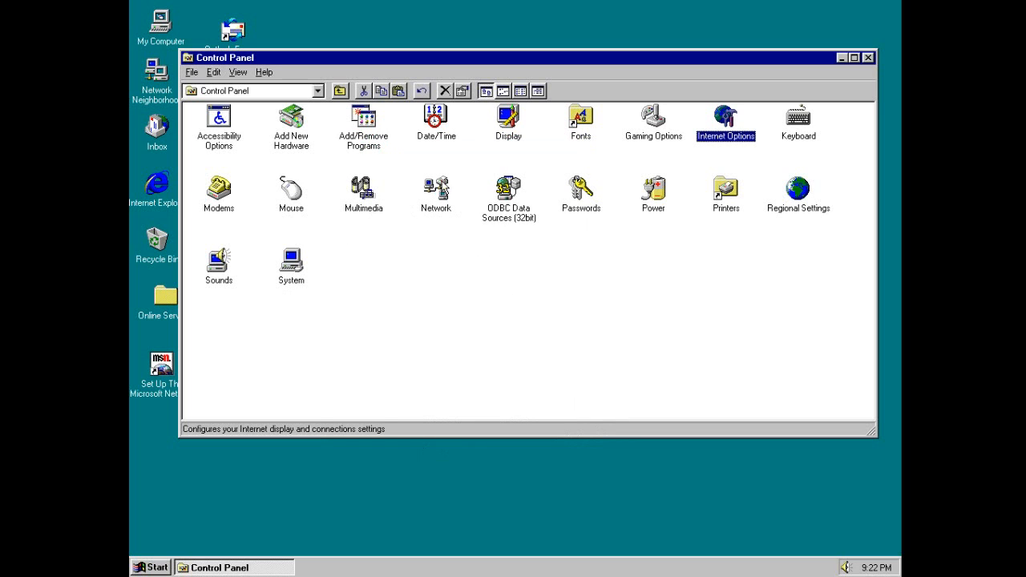
pyautogui.moveTo(399, 175)
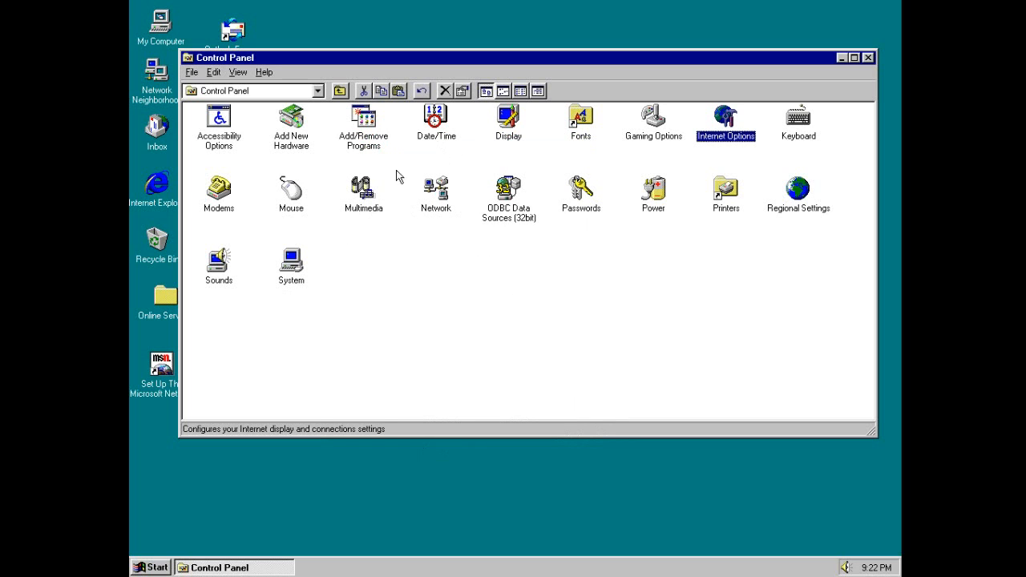
pyautogui.moveTo(298, 269)
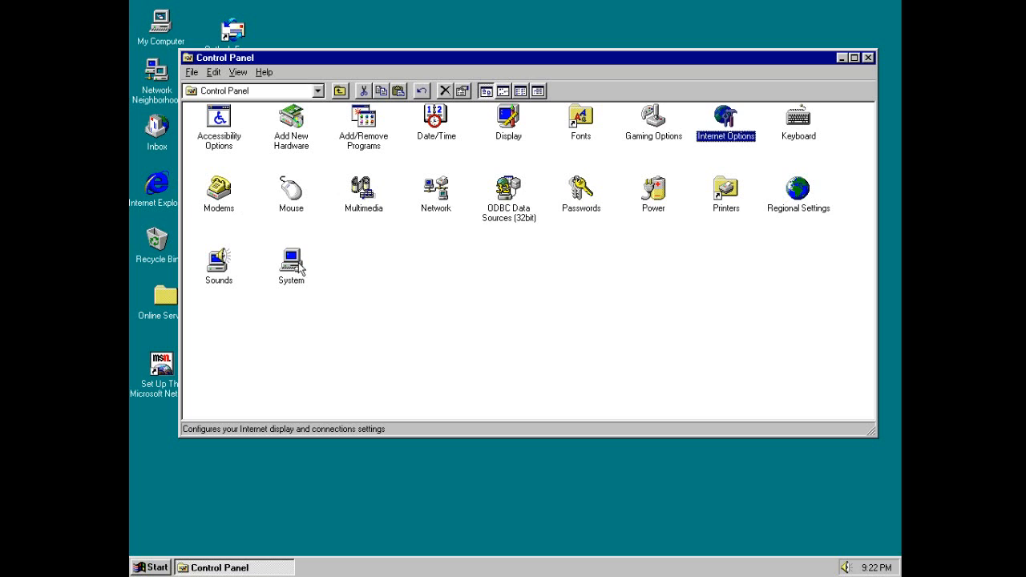
pyautogui.doubleClick(292, 265)
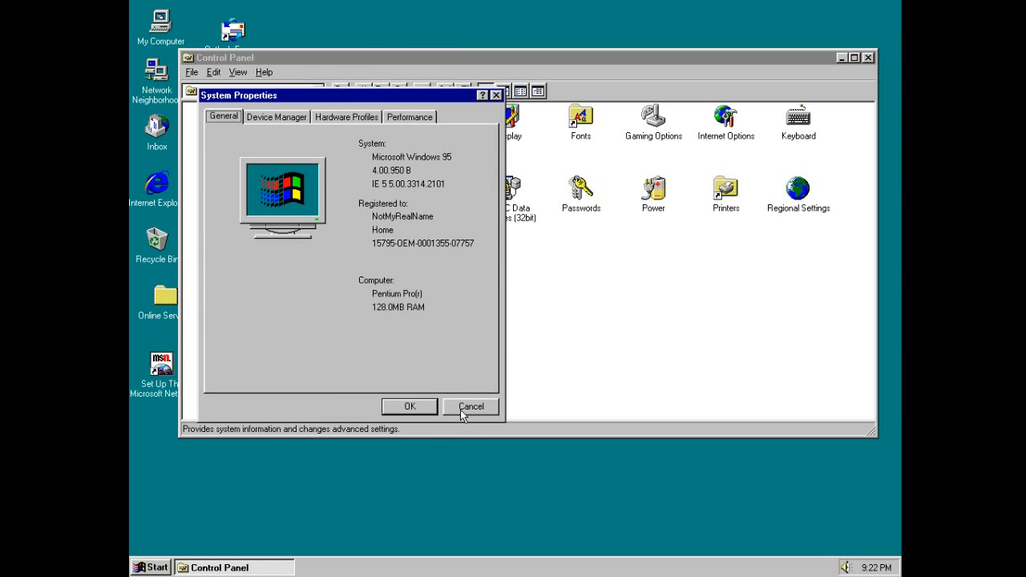
pyautogui.click(472, 407)
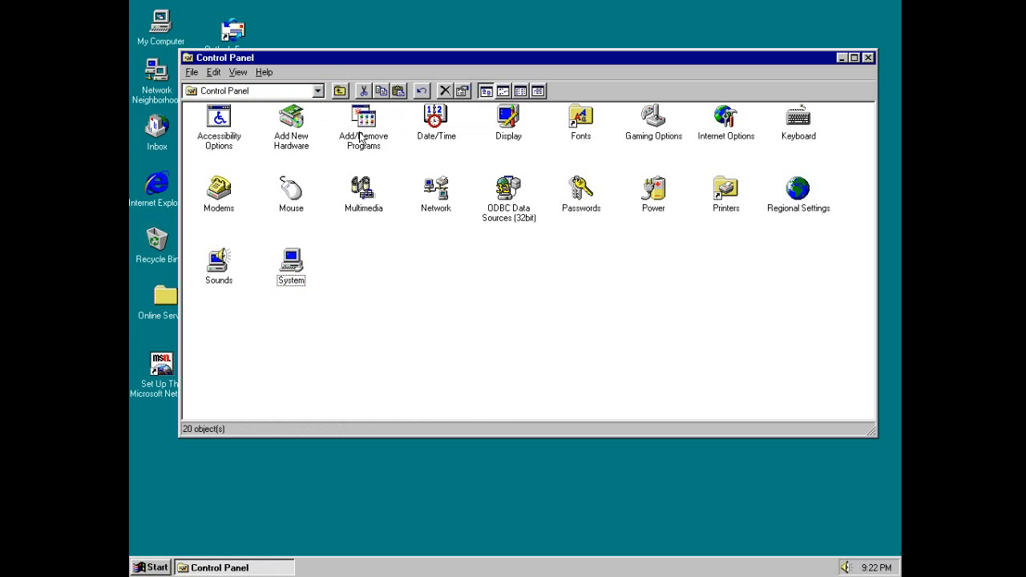
pyautogui.doubleClick(363, 116)
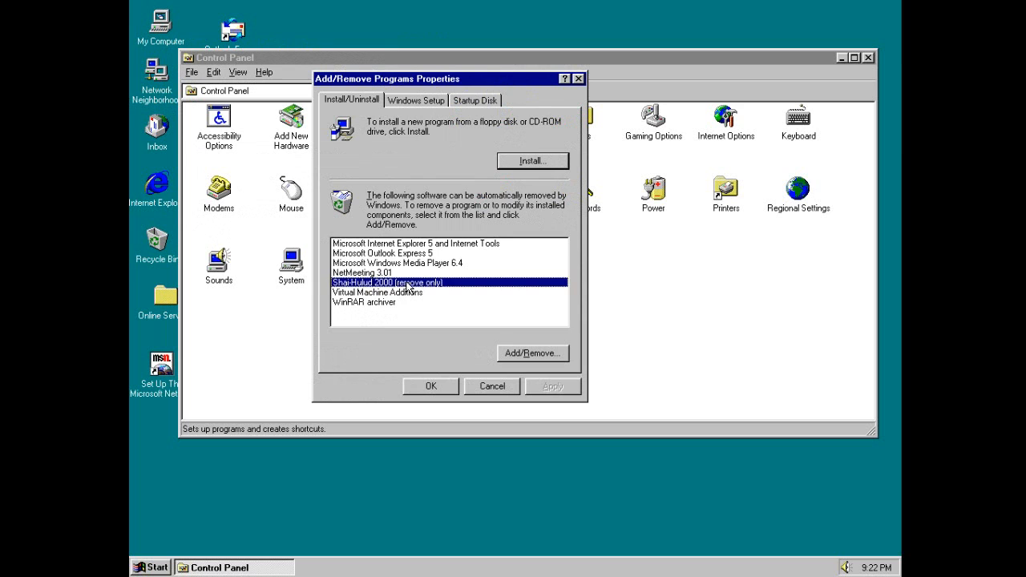
pyautogui.click(415, 99)
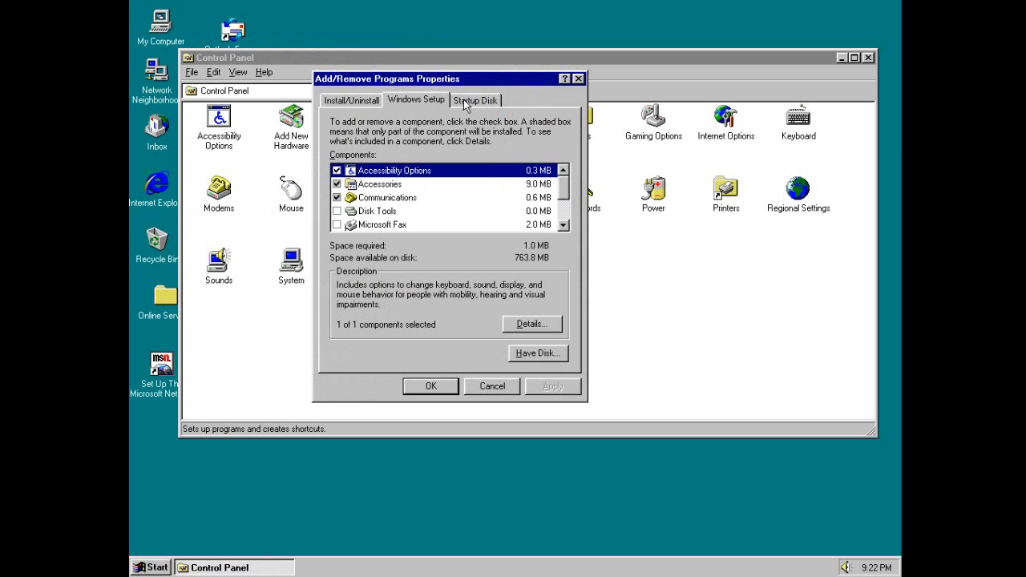
pyautogui.click(475, 100)
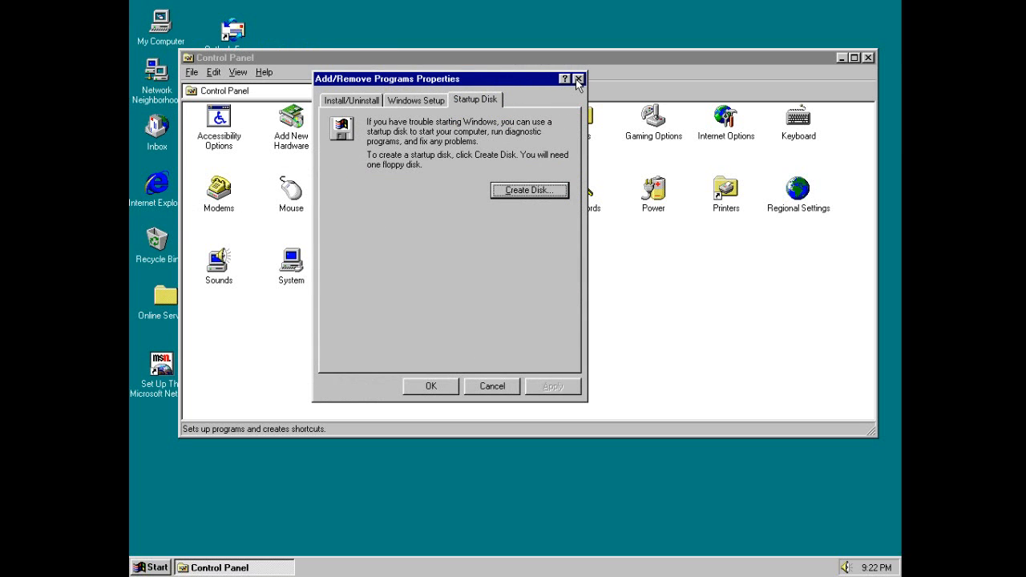
pyautogui.click(579, 78)
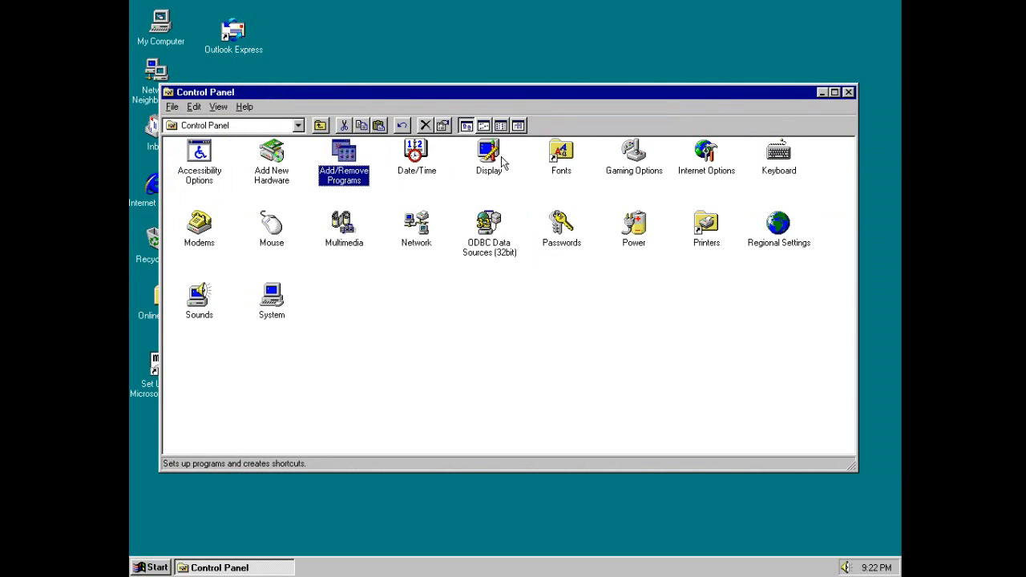
pyautogui.doubleClick(489, 152)
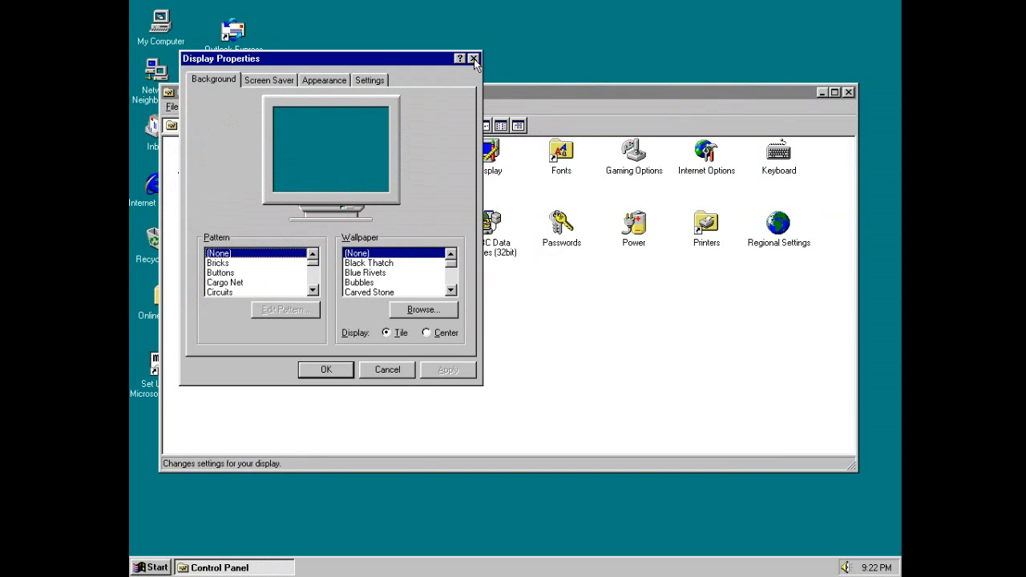
pyautogui.click(369, 80)
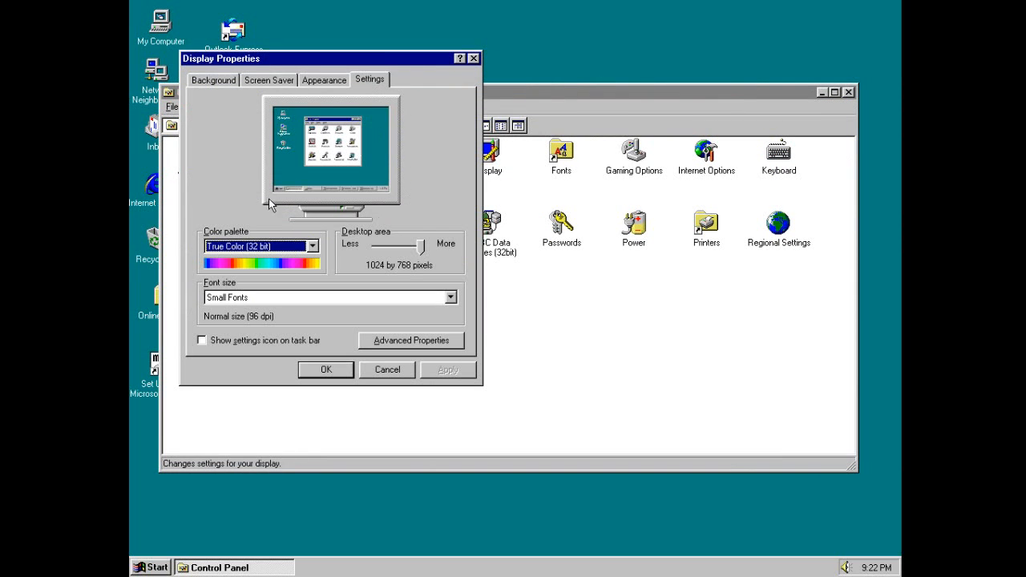
pyautogui.click(269, 80)
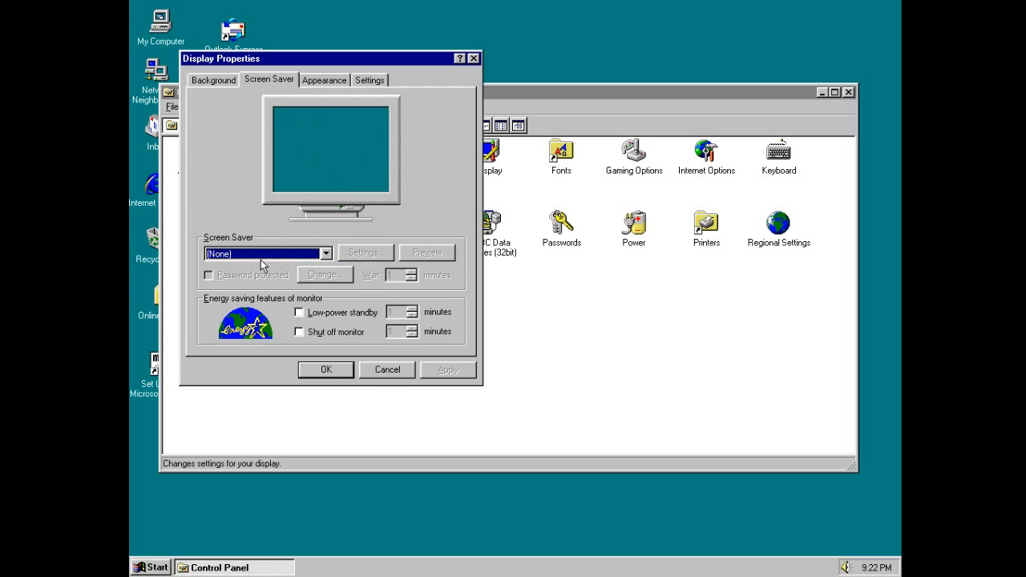
pyautogui.click(326, 253)
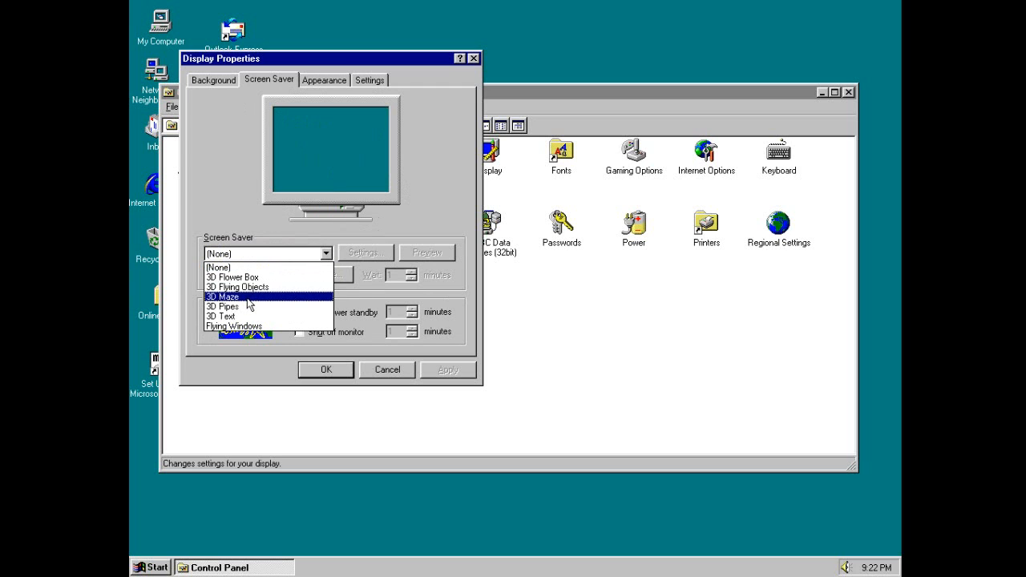
pyautogui.click(222, 296)
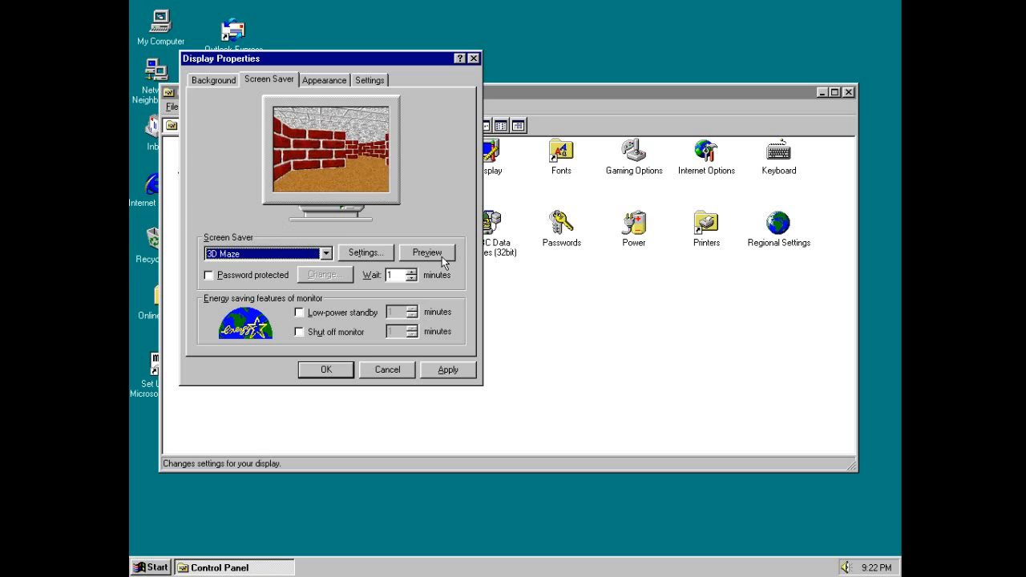
pyautogui.click(426, 253)
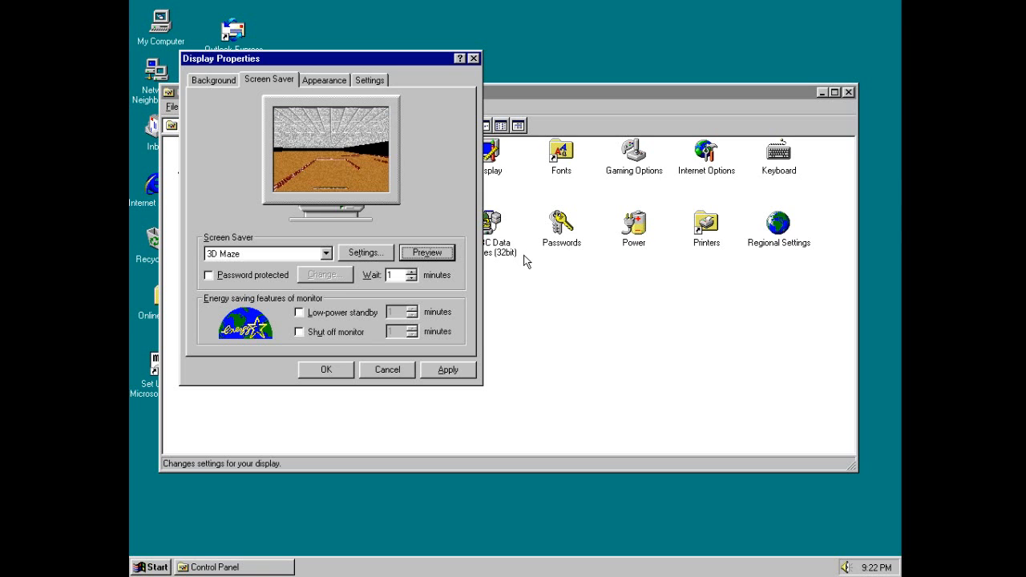
pyautogui.click(427, 254)
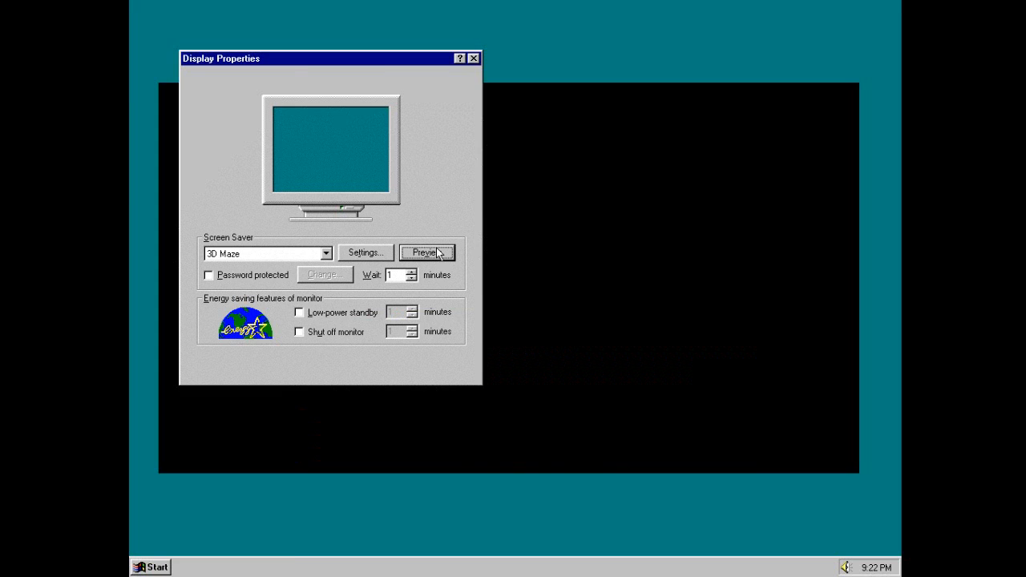
pyautogui.click(426, 253)
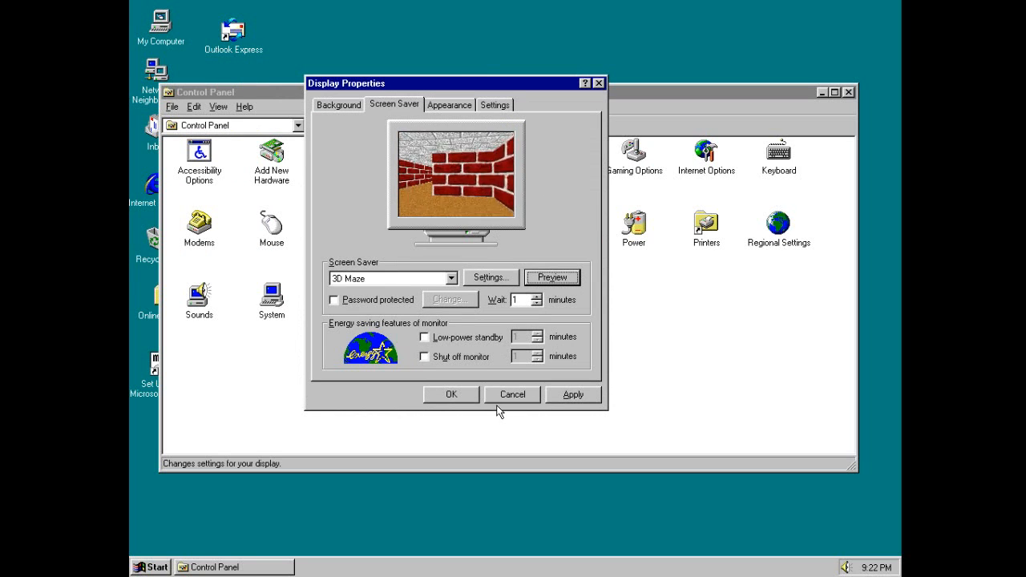
pyautogui.click(512, 394)
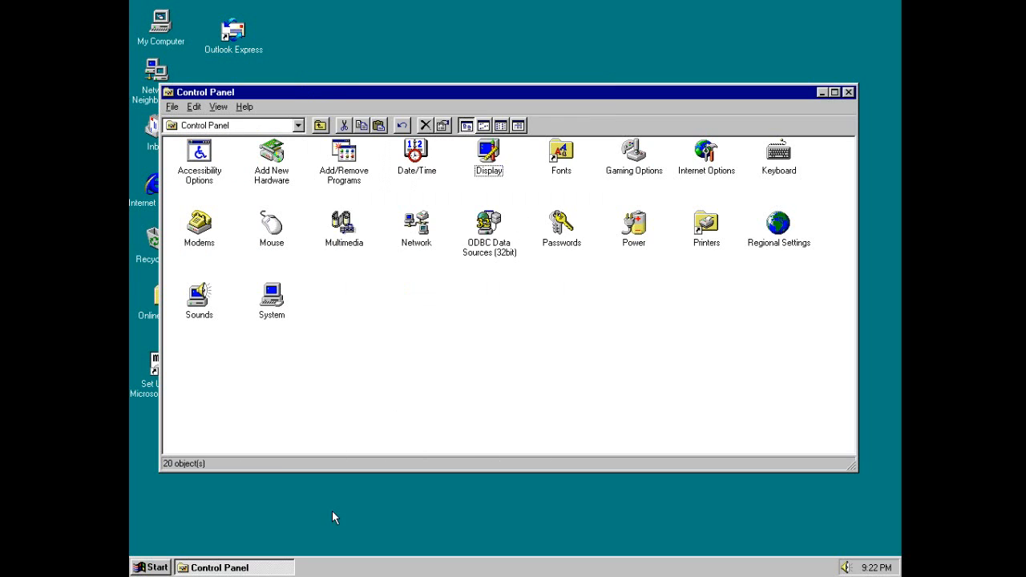
pyautogui.moveTo(821, 98)
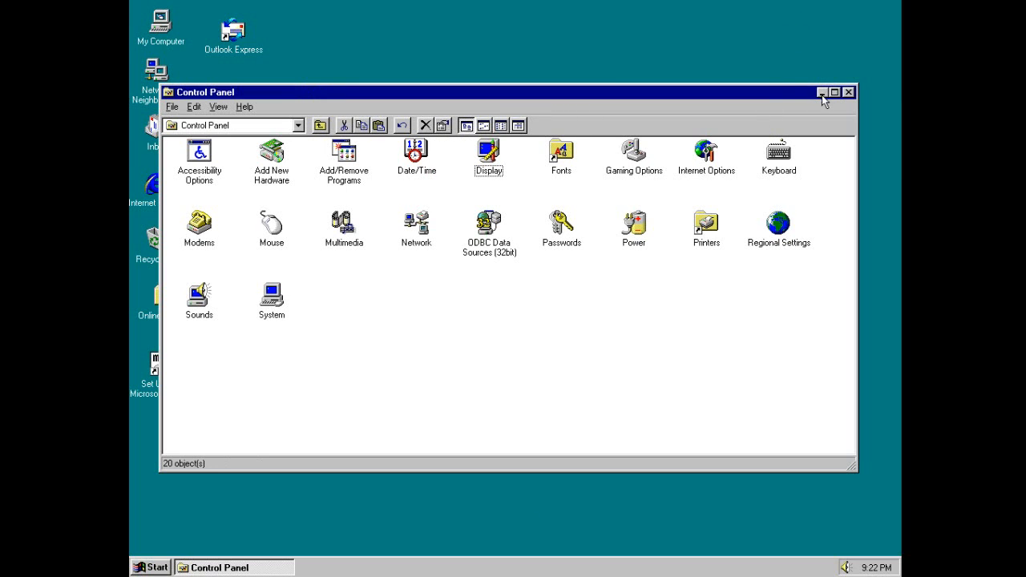
pyautogui.moveTo(848, 97)
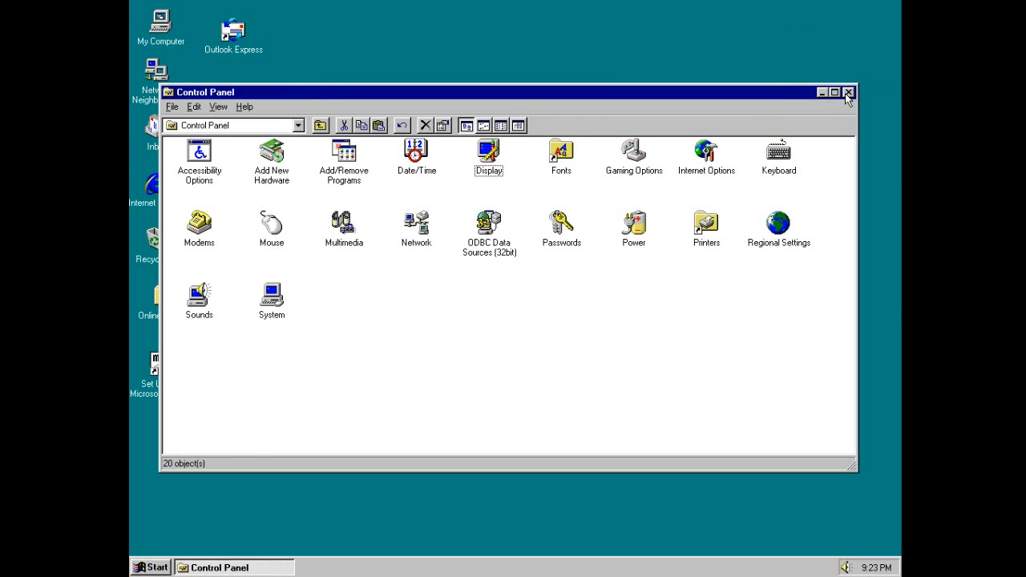
# - Close the Control Panel, then view the taskbar clock's Date/Time Properties and cancel it
pyautogui.click(848, 91)
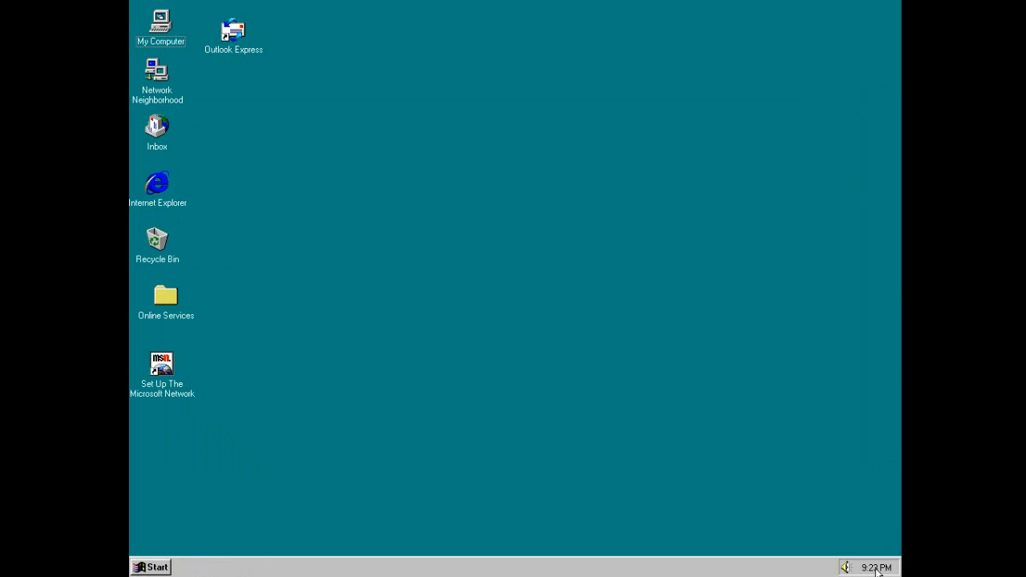
pyautogui.doubleClick(877, 567)
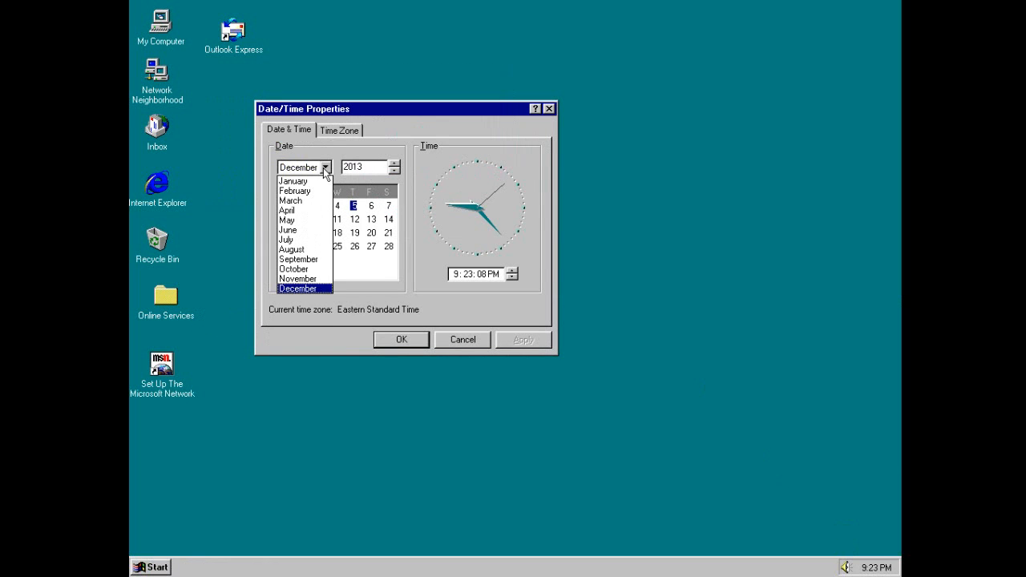
pyautogui.click(298, 289)
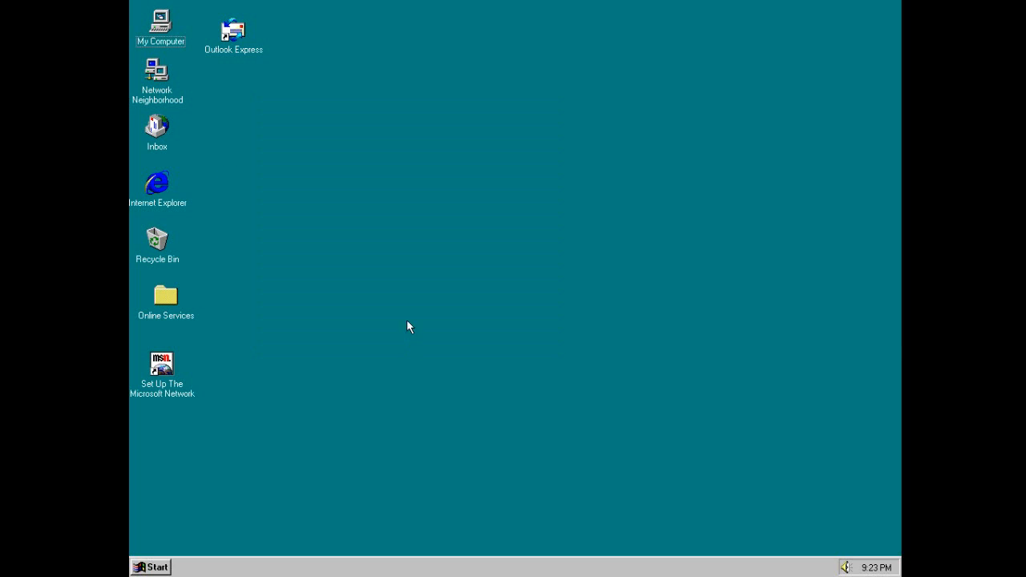
pyautogui.click(234, 32)
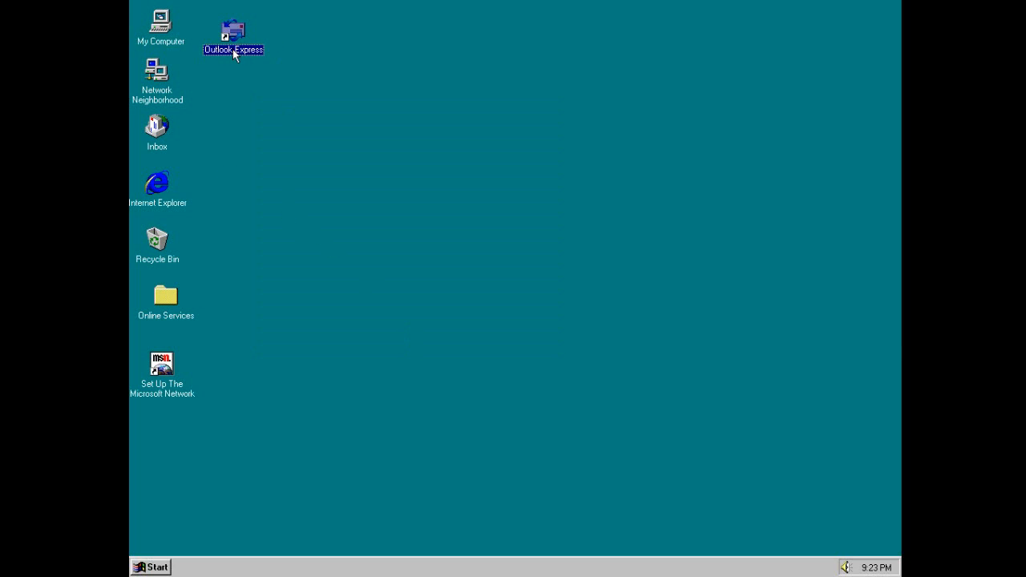
pyautogui.doubleClick(234, 32)
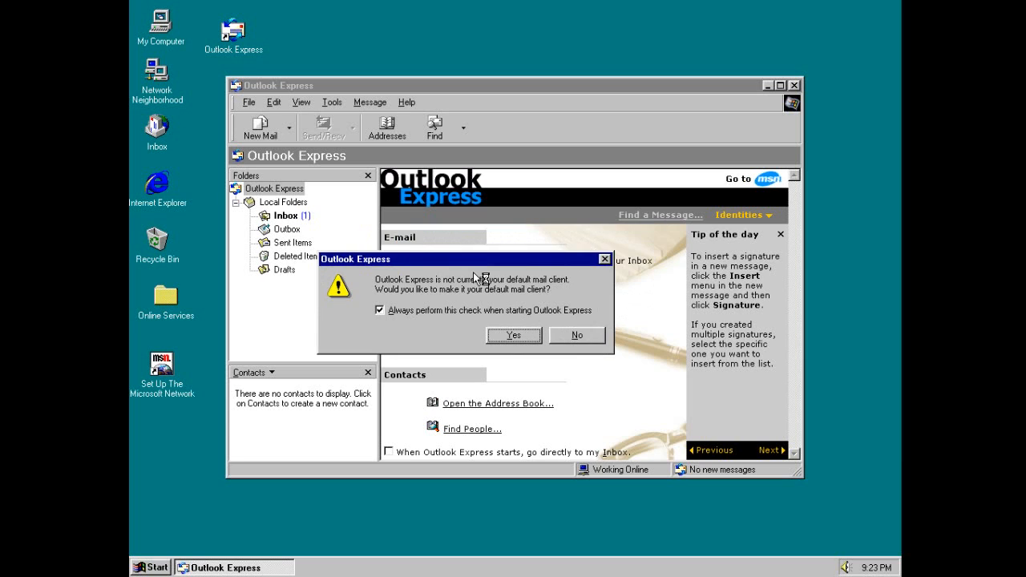
pyautogui.moveTo(564, 340)
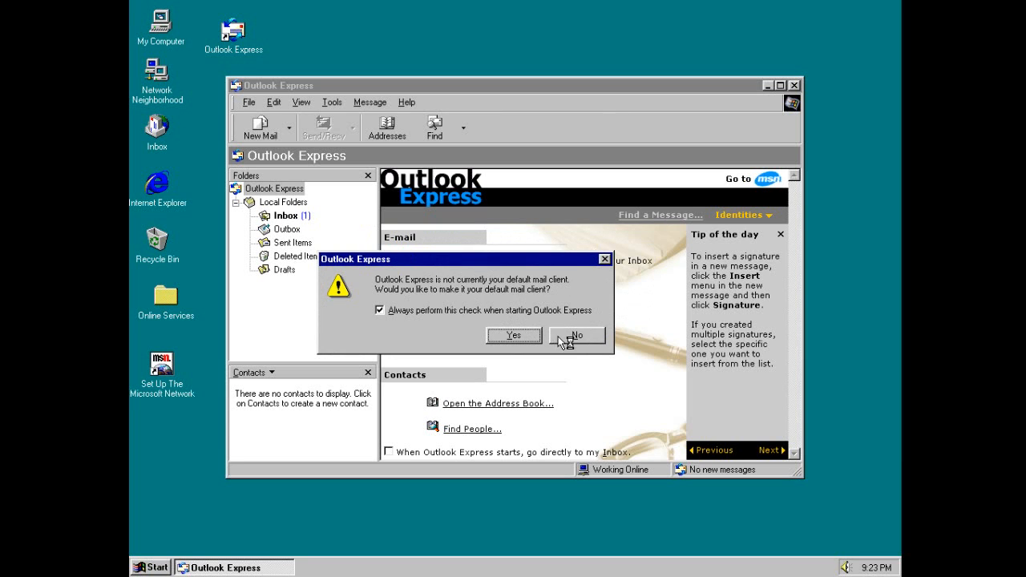
pyautogui.click(577, 335)
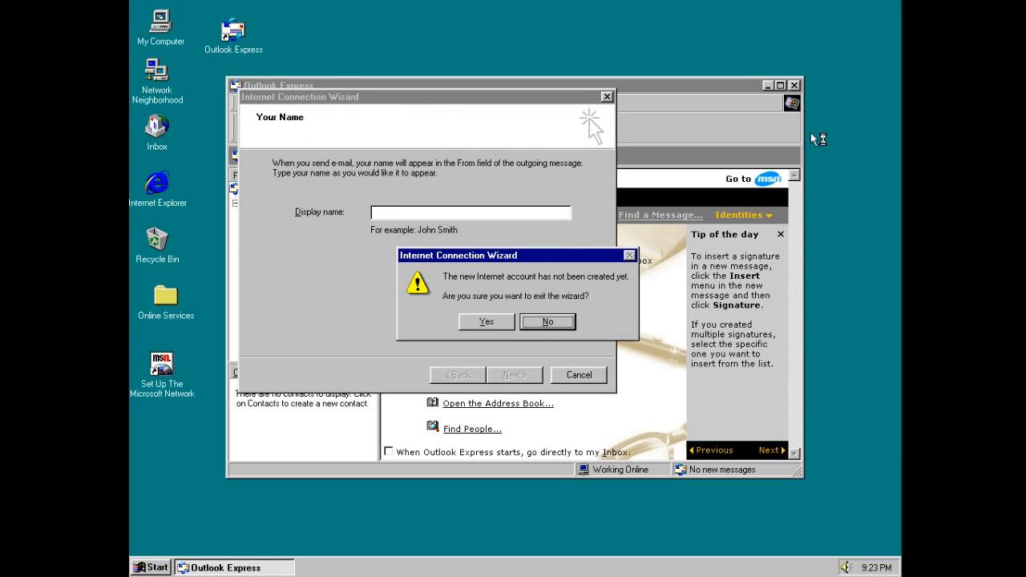
pyautogui.click(485, 320)
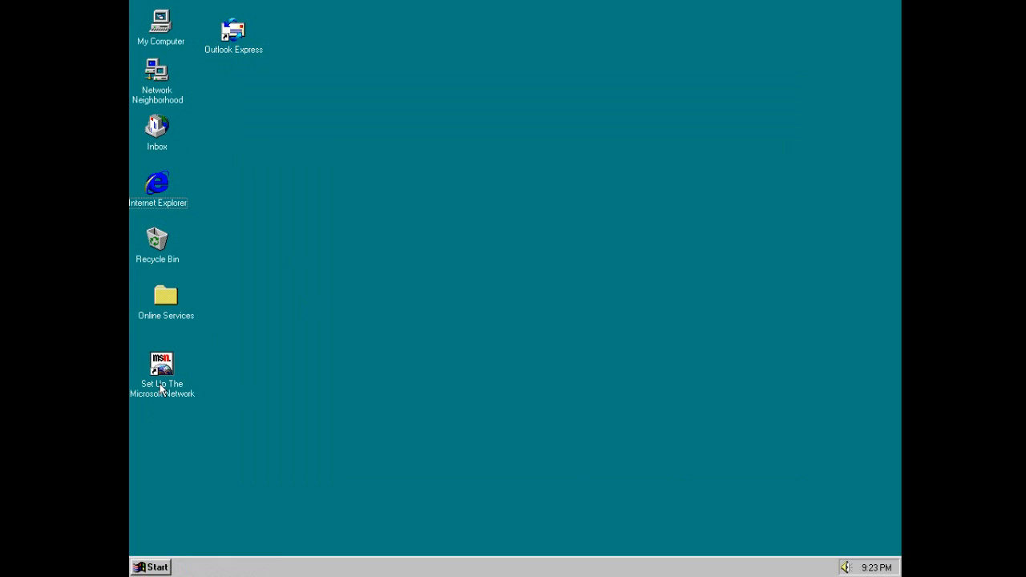
pyautogui.click(160, 369)
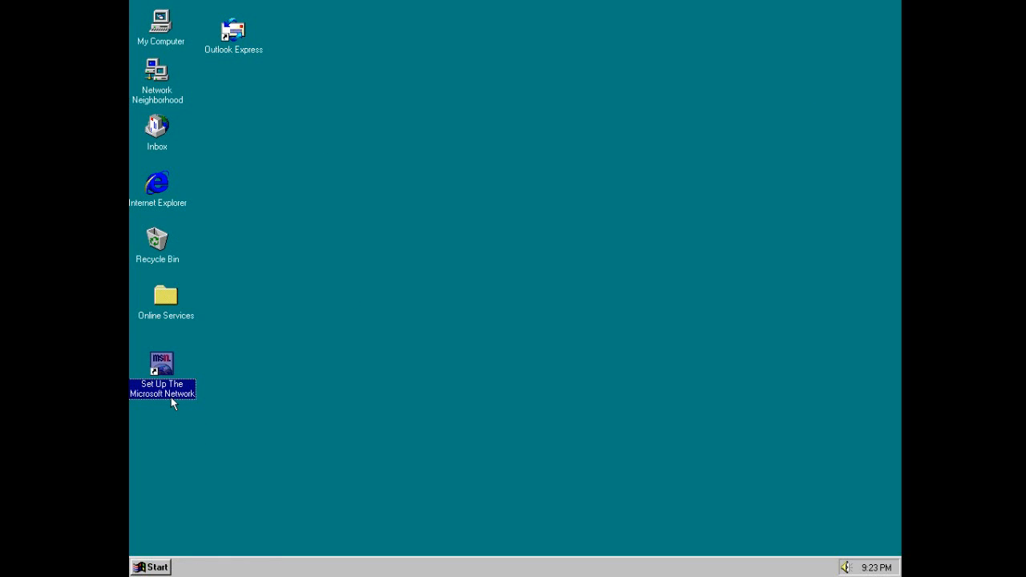
pyautogui.moveTo(223, 385)
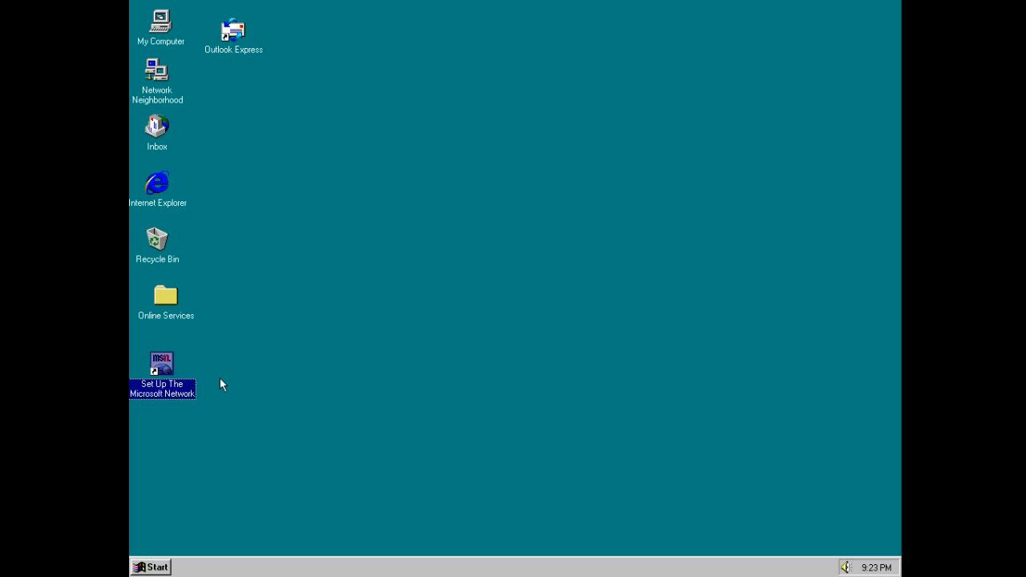
pyautogui.moveTo(209, 130)
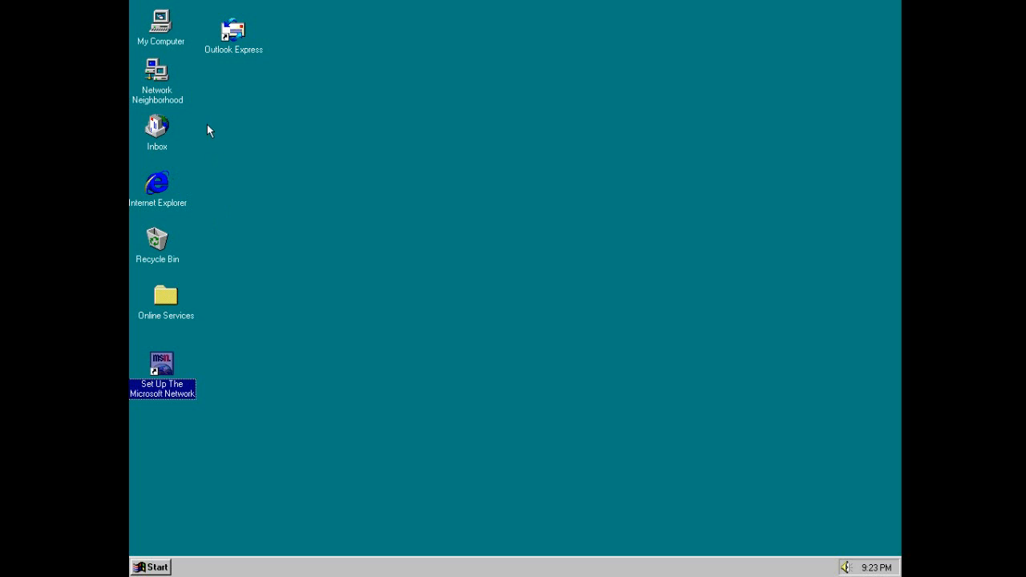
pyautogui.moveTo(168, 40)
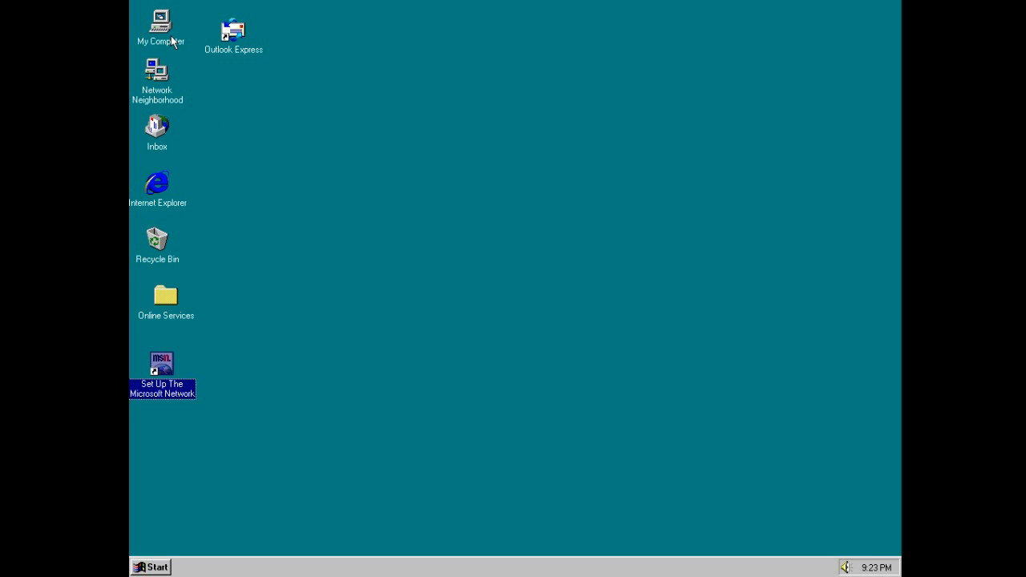
pyautogui.click(264, 137)
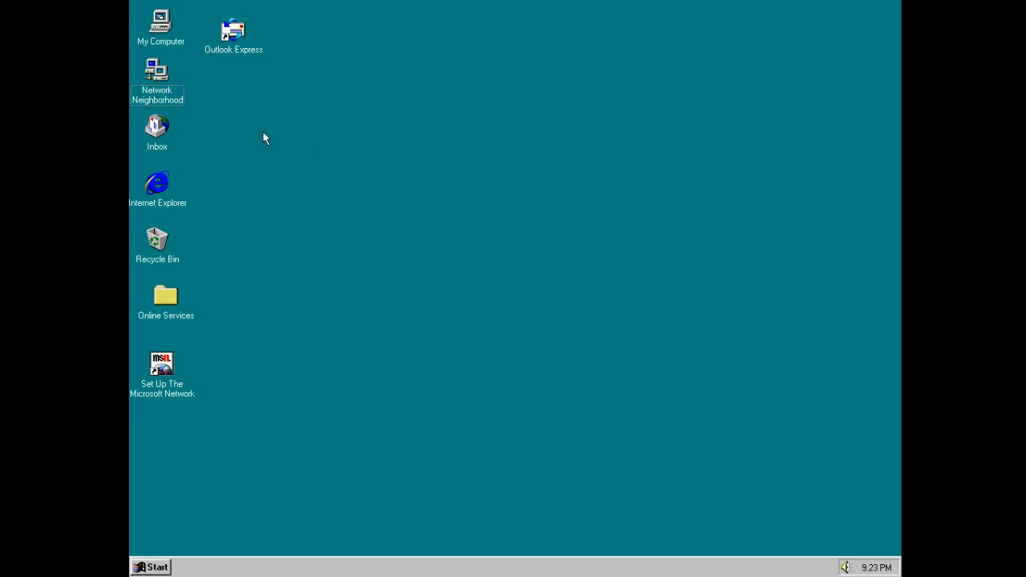
pyautogui.doubleClick(157, 129)
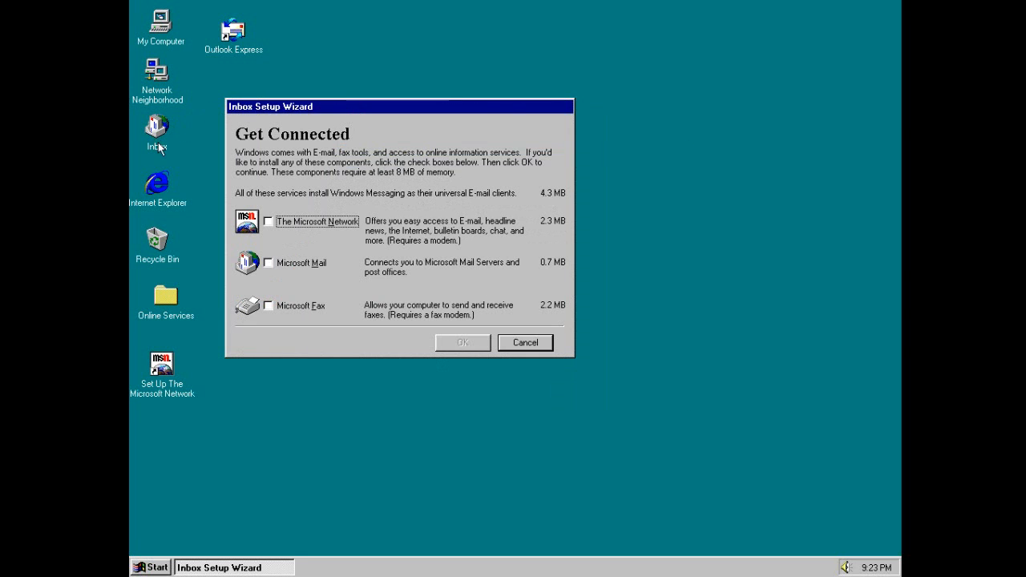
pyautogui.moveTo(369, 164)
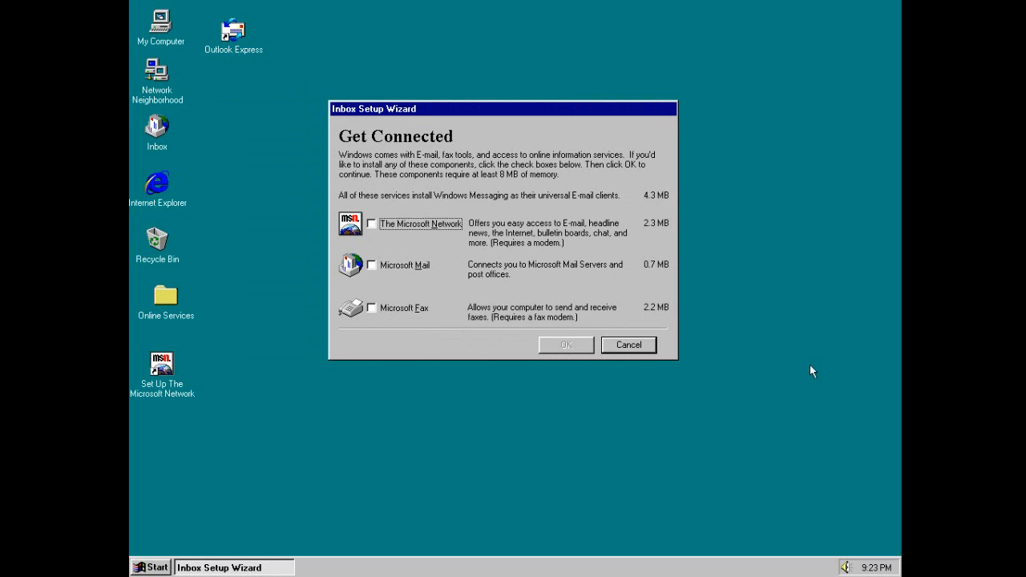
pyautogui.click(628, 344)
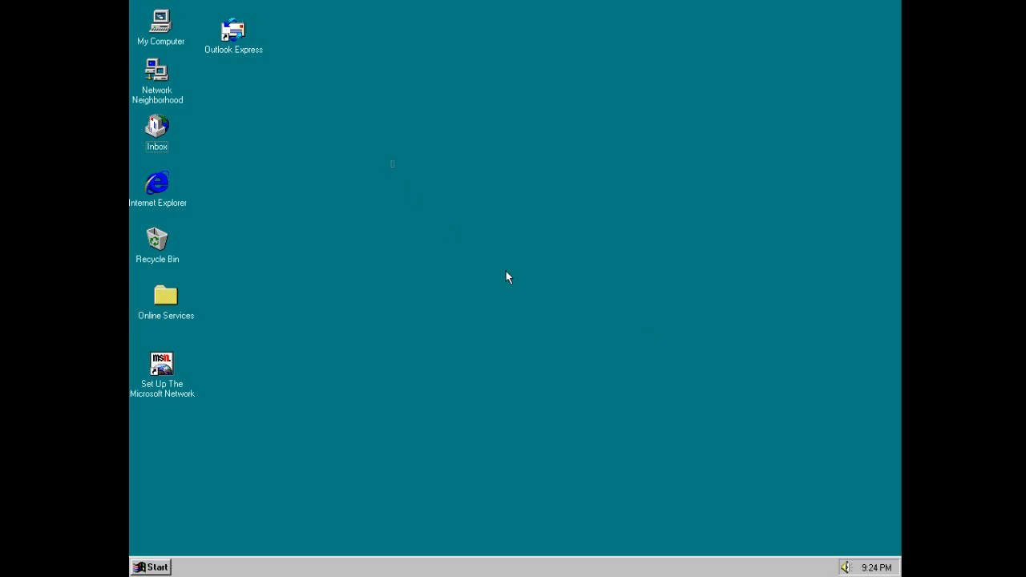
pyautogui.moveTo(746, 178)
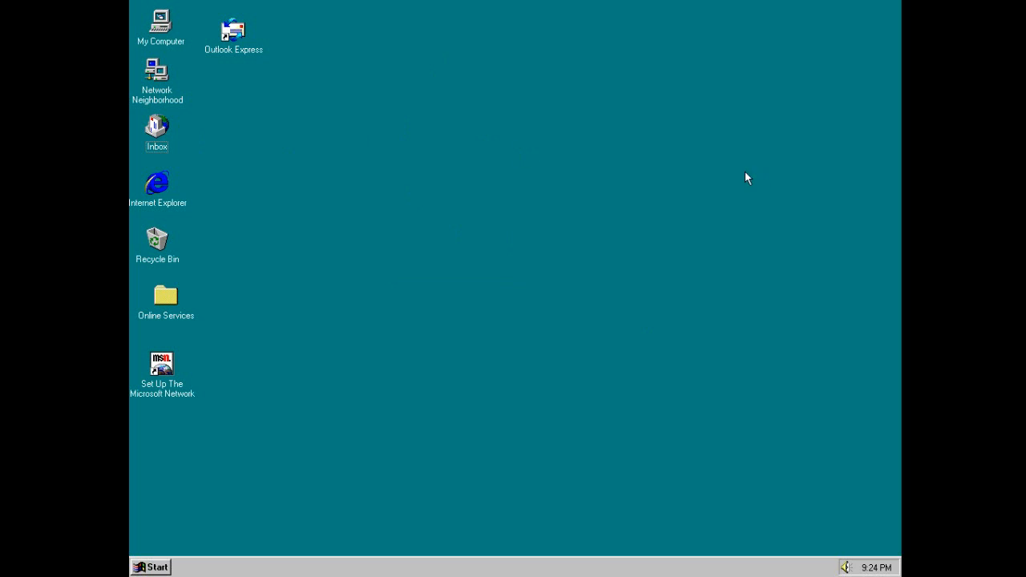
pyautogui.moveTo(737, 285)
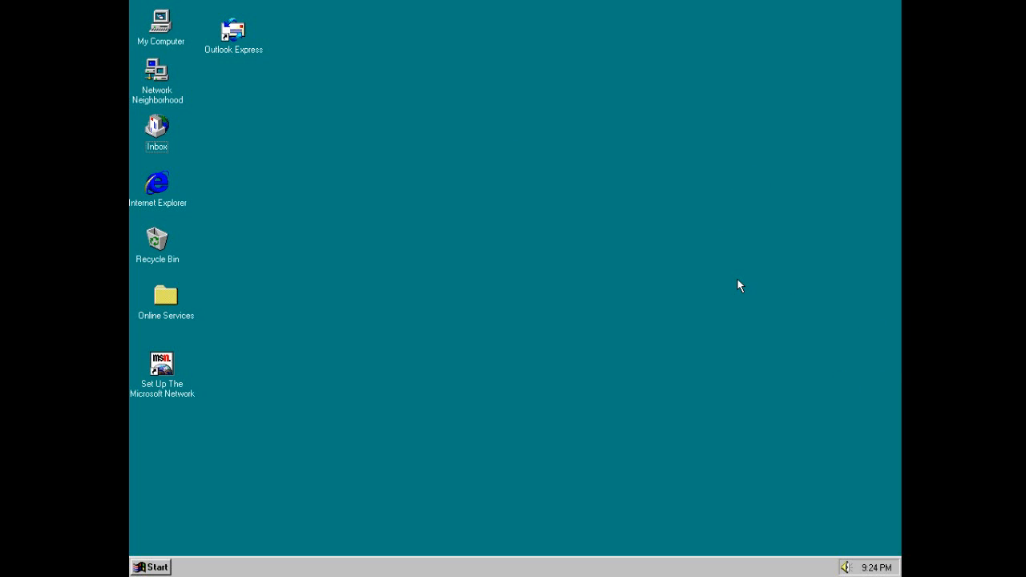
pyautogui.moveTo(248, 109)
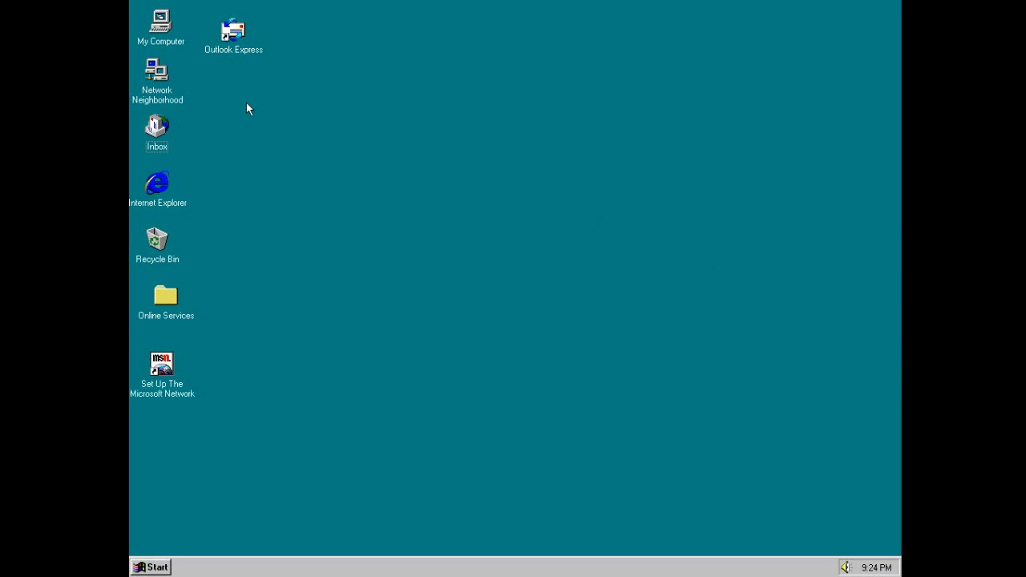
# - From My Computer, browse into the root of drive C: in an Explorer window
pyautogui.click(232, 32)
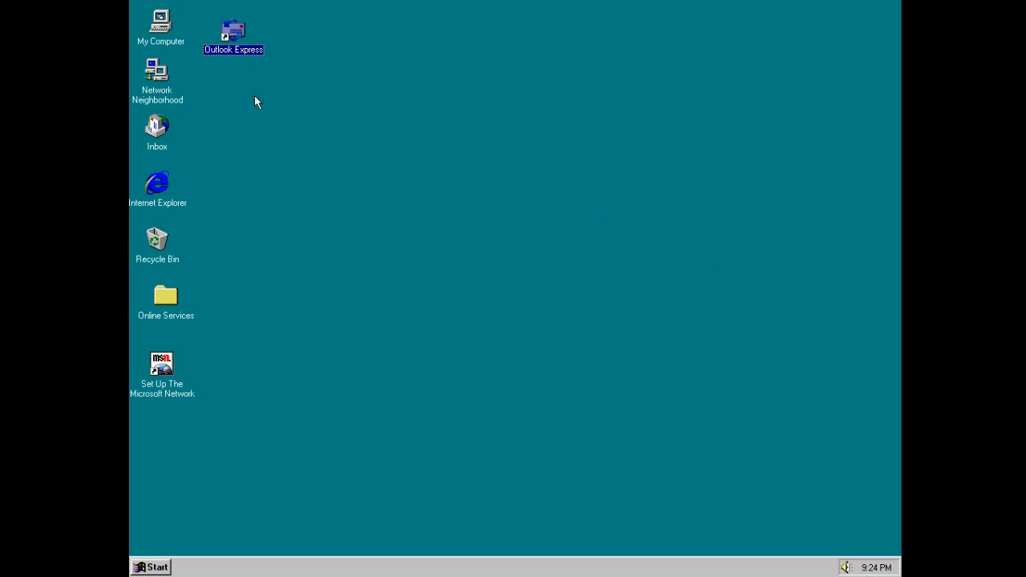
pyautogui.moveTo(293, 195)
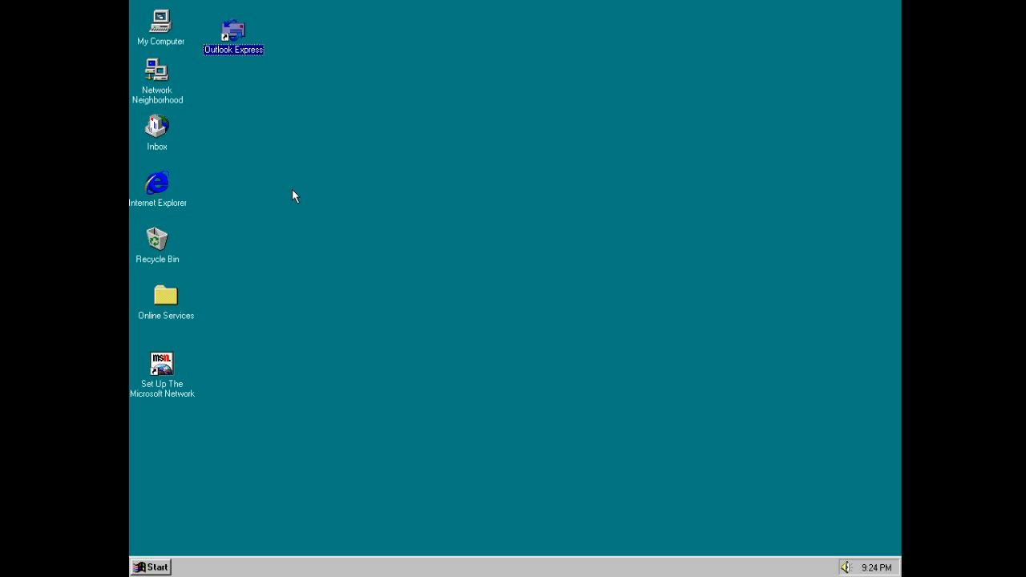
pyautogui.moveTo(173, 32)
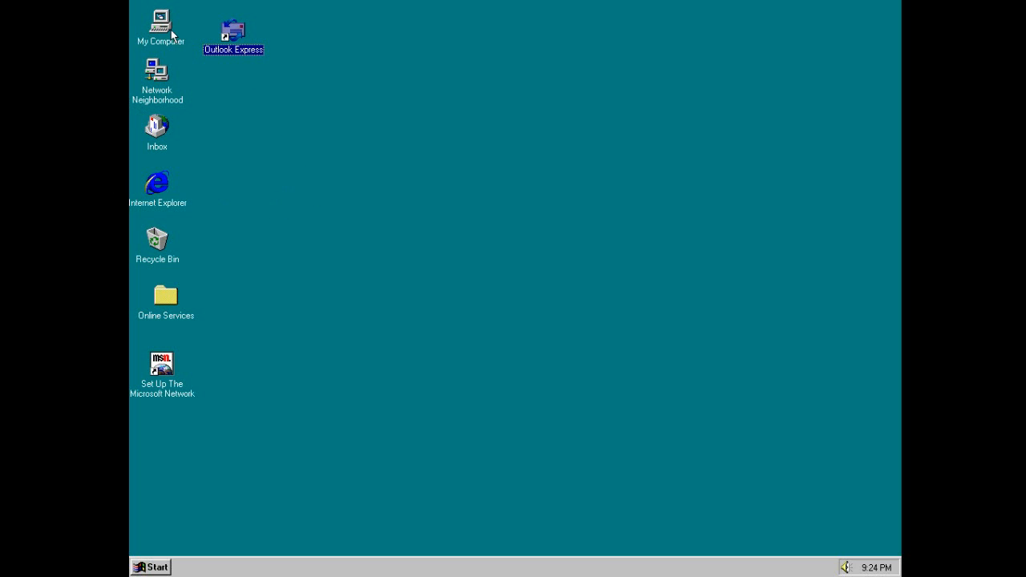
pyautogui.doubleClick(161, 24)
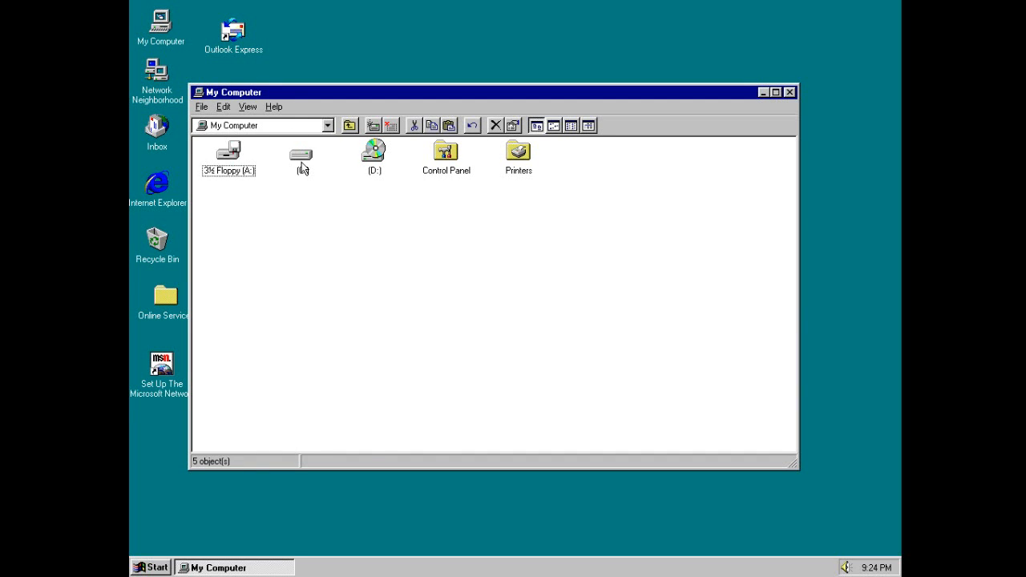
pyautogui.doubleClick(302, 157)
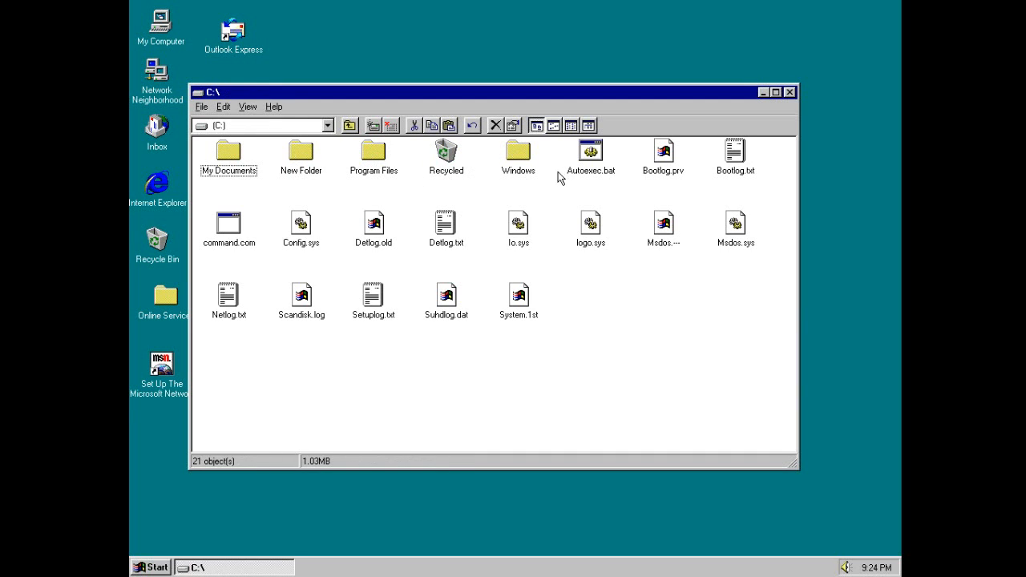
pyautogui.doubleClick(518, 152)
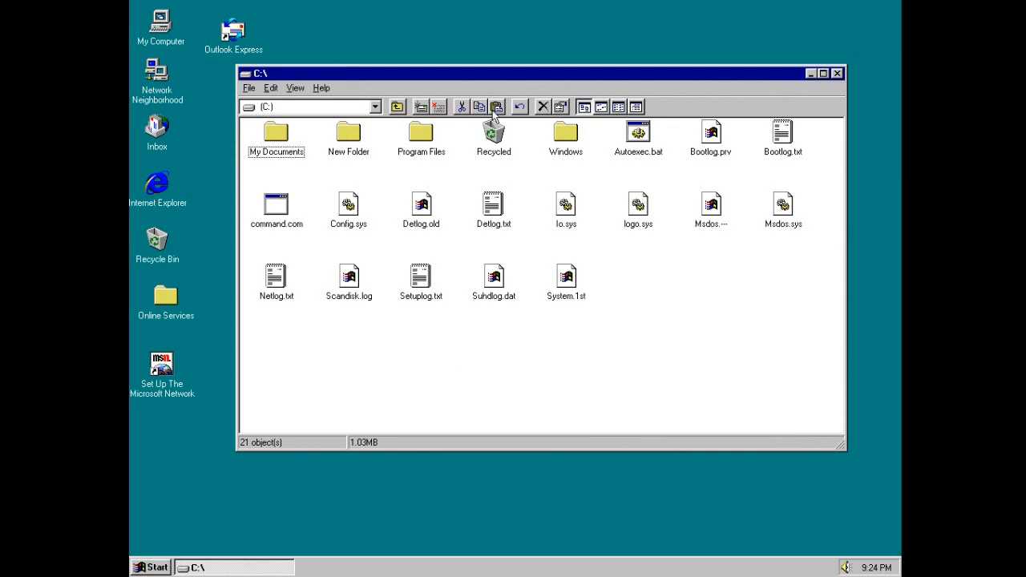
pyautogui.moveTo(537, 74); pyautogui.dragTo(513, 51)
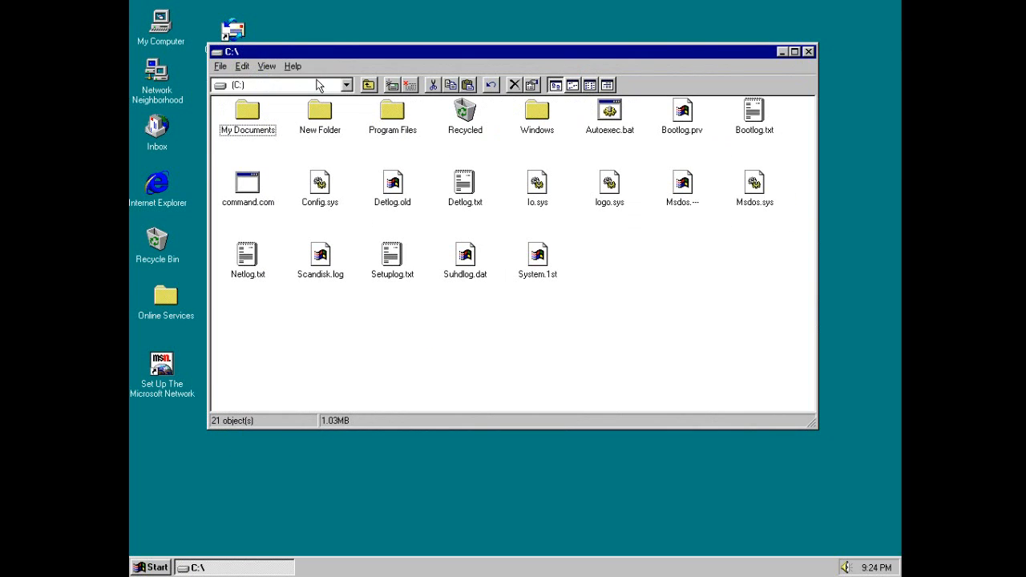
# - View the About Windows 95 version, licence and memory box via Help, then dismiss it
pyautogui.click(266, 65)
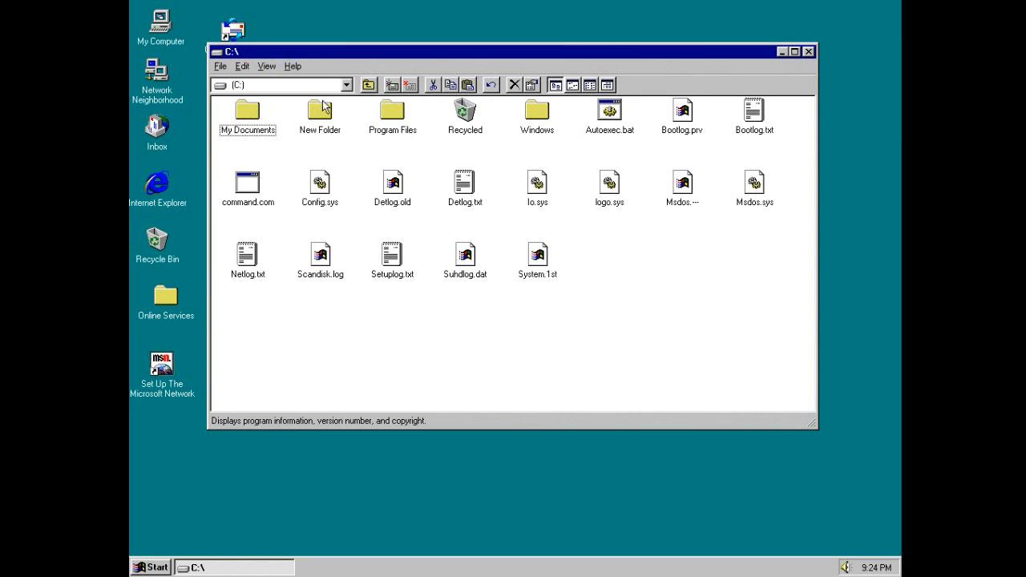
pyautogui.click(292, 66)
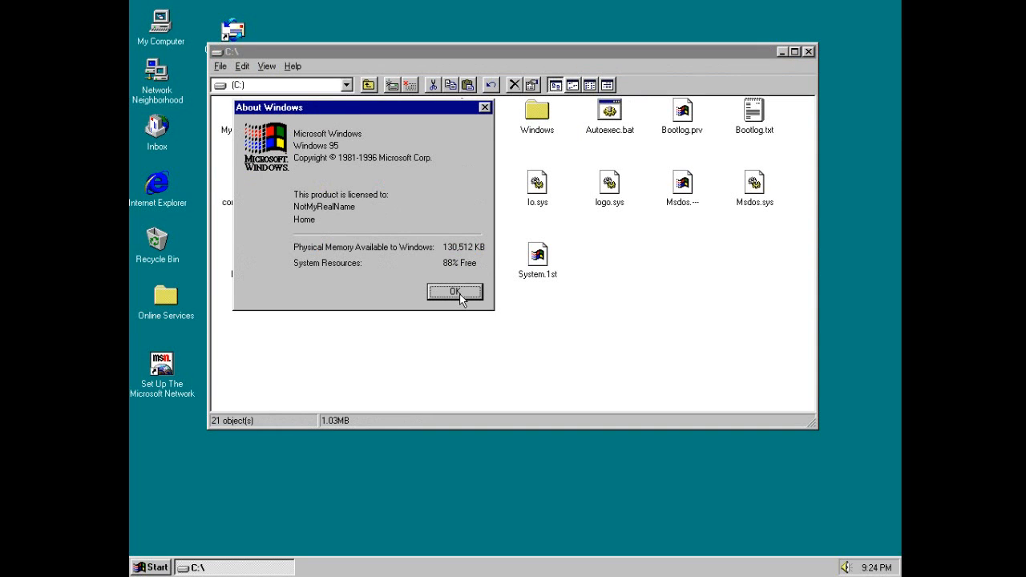
pyautogui.click(455, 292)
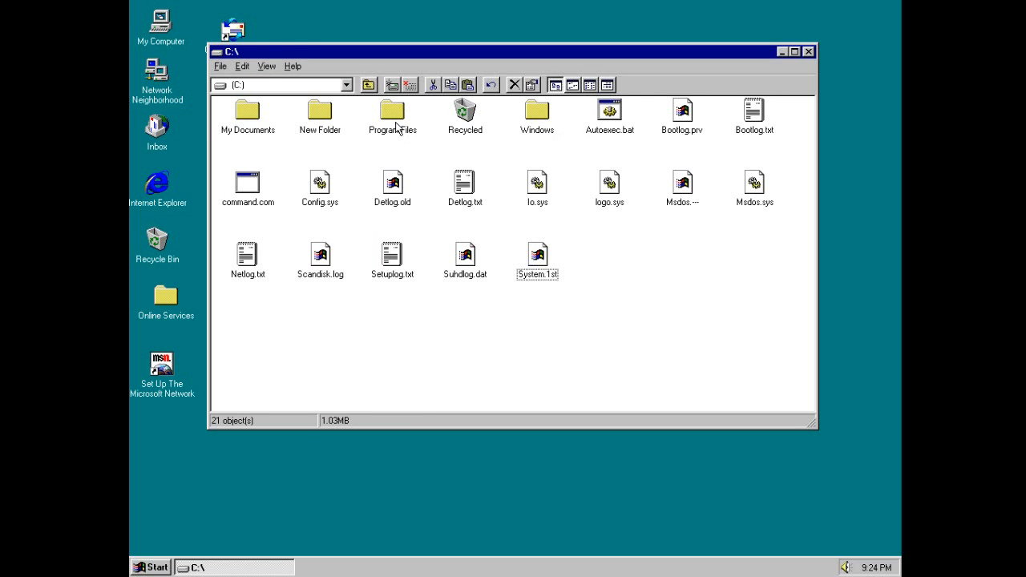
# - Browse into Program Files, select WindowsUpdate, then close the Explorer window to the desktop
pyautogui.doubleClick(391, 112)
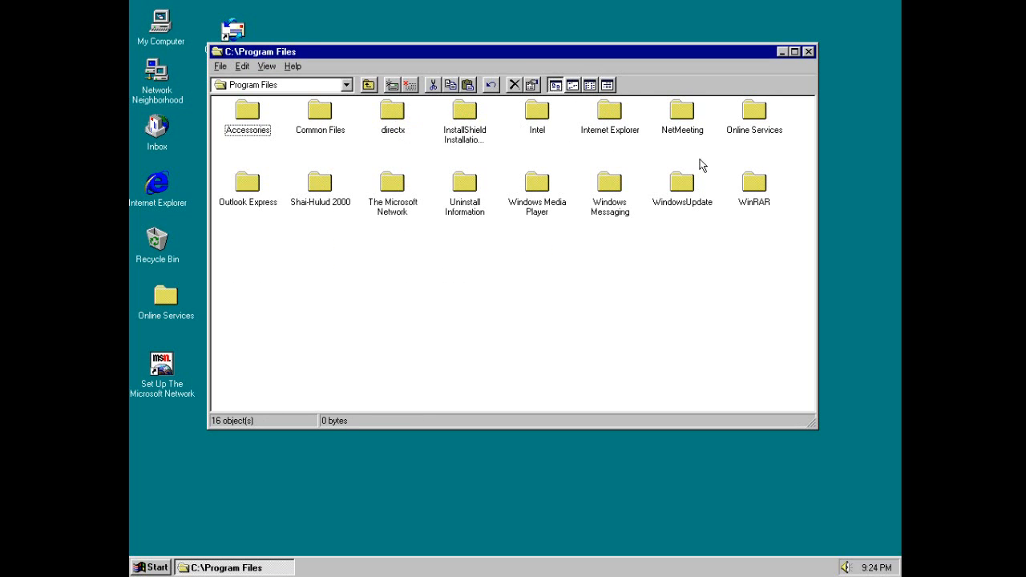
pyautogui.click(681, 186)
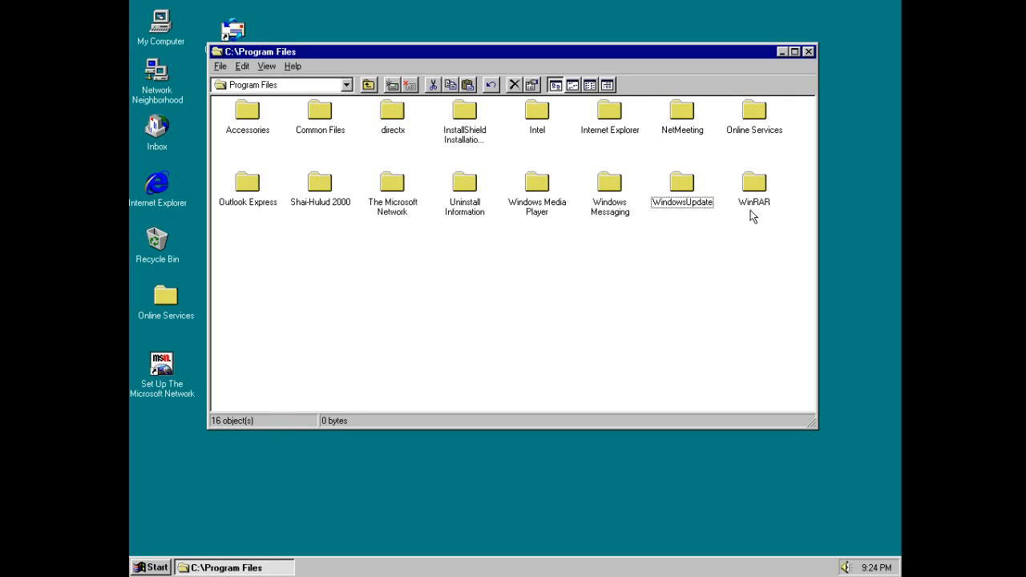
pyautogui.click(808, 51)
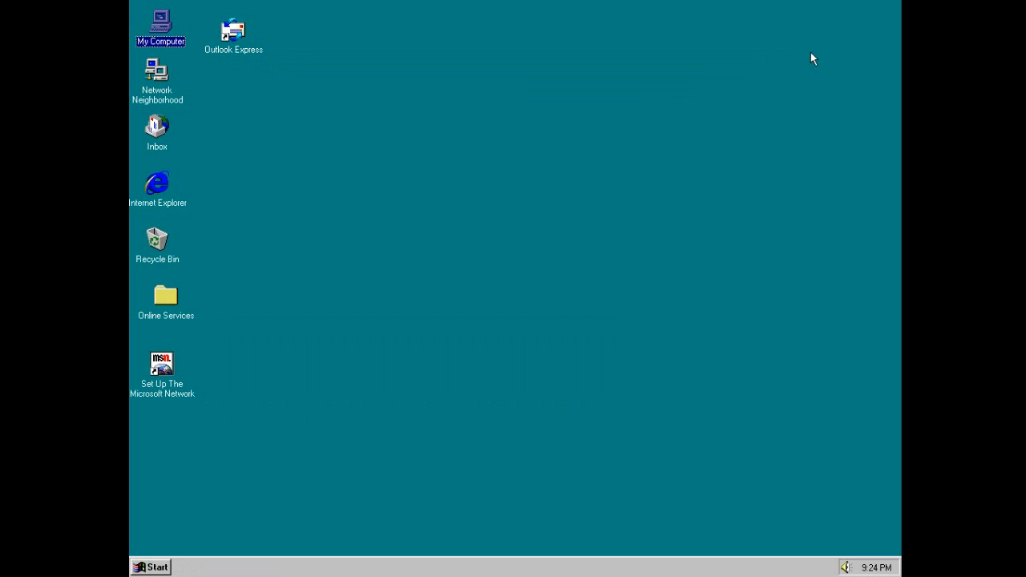
pyautogui.moveTo(672, 170)
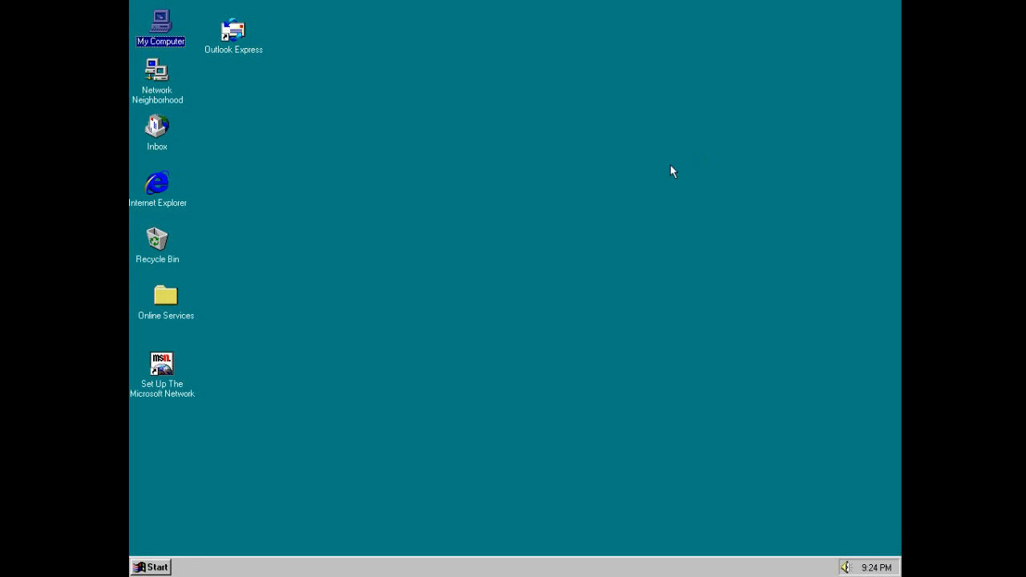
pyautogui.moveTo(629, 400)
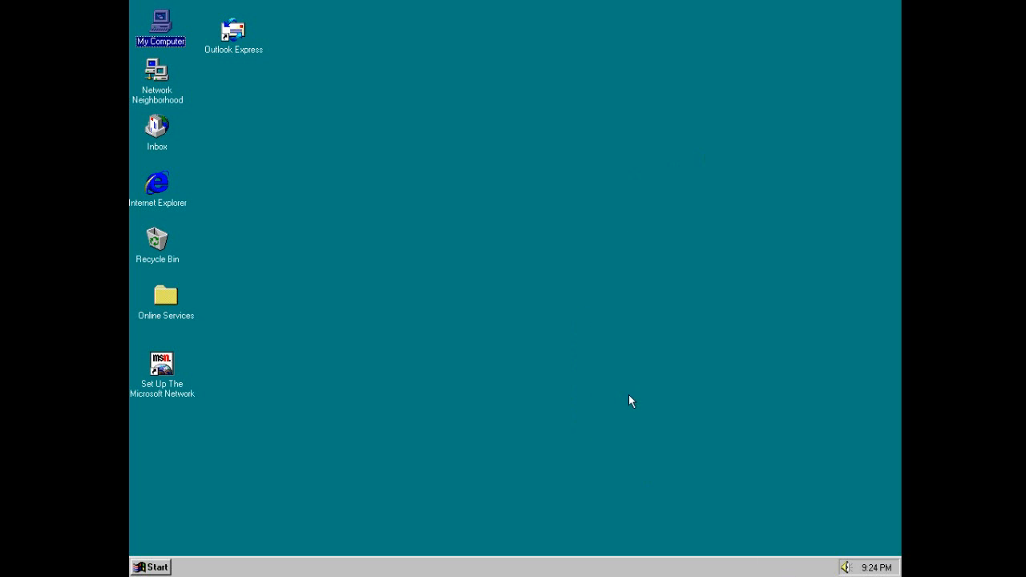
pyautogui.moveTo(647, 397)
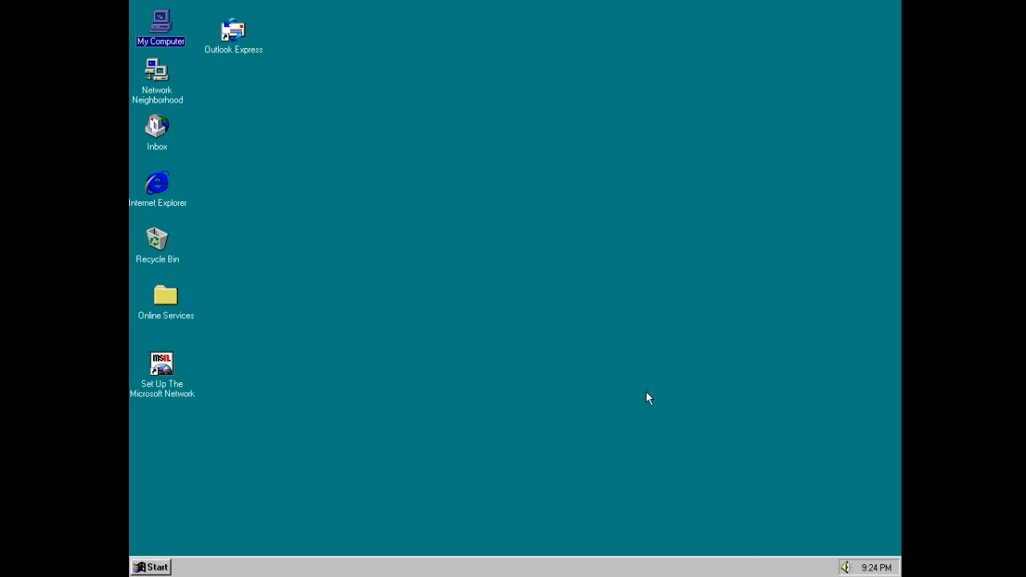